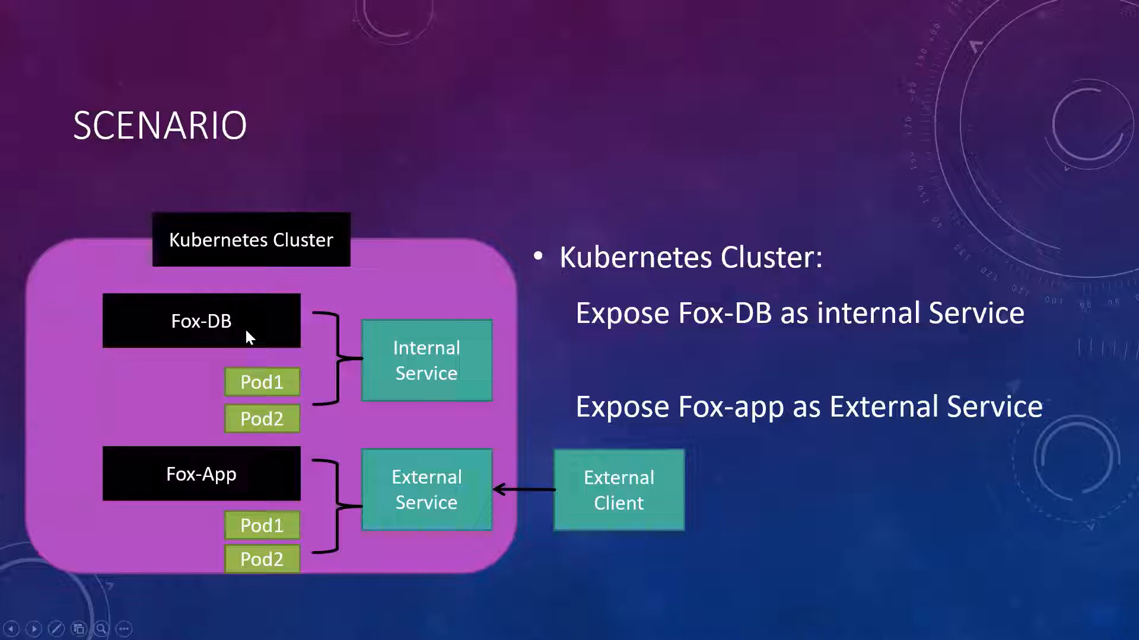
mouse_move(235, 499)
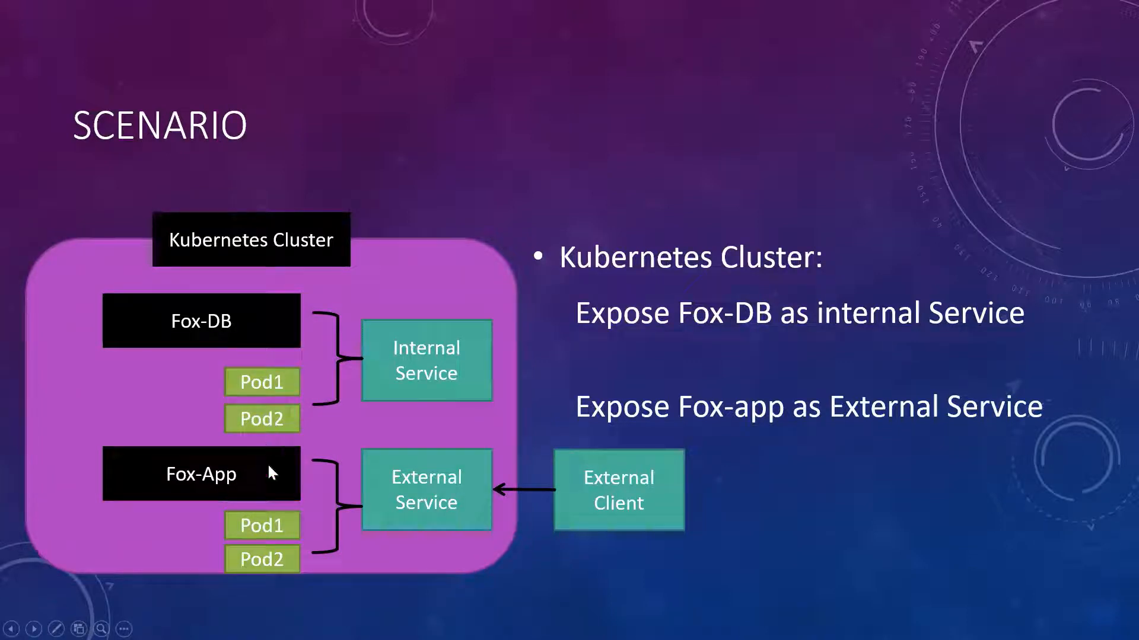
mouse_move(221, 346)
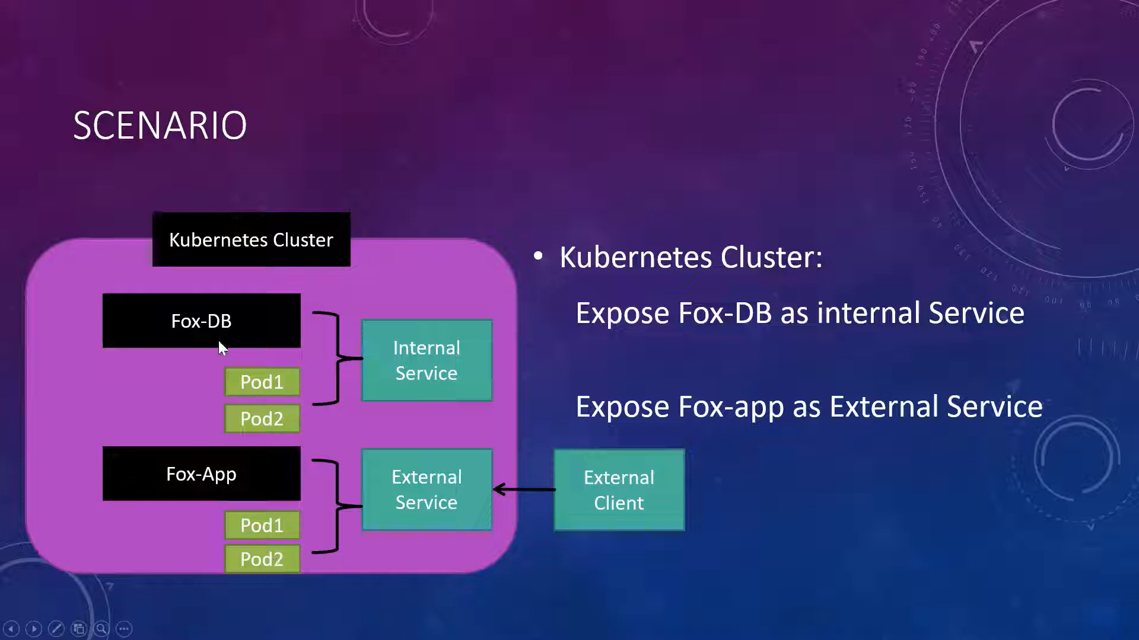
mouse_move(204, 494)
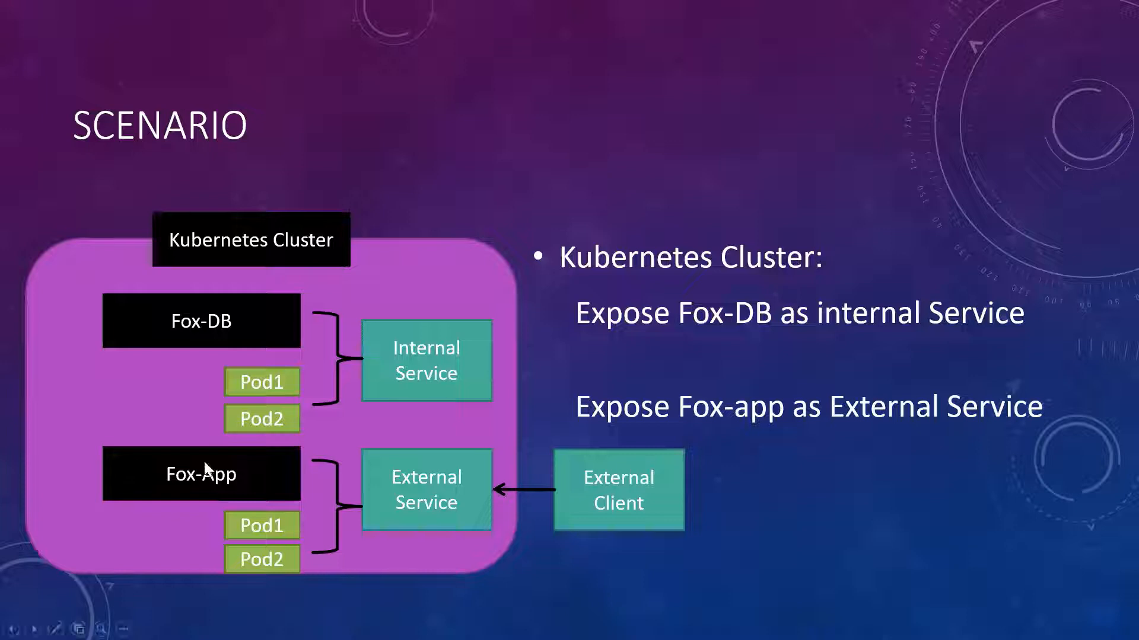
mouse_move(180, 327)
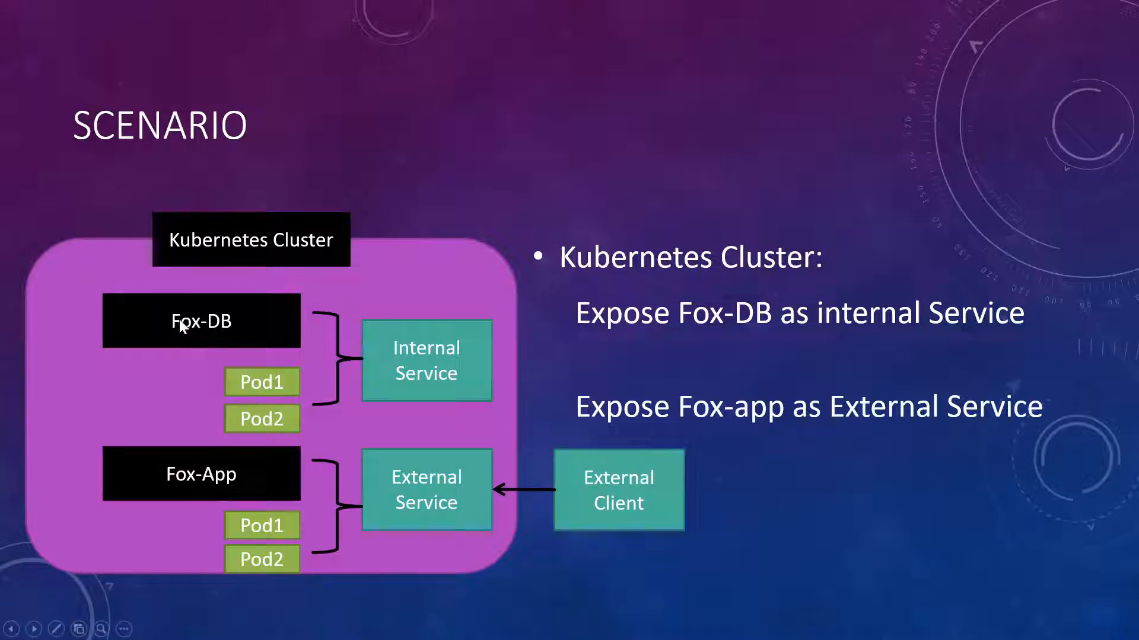
mouse_move(434, 378)
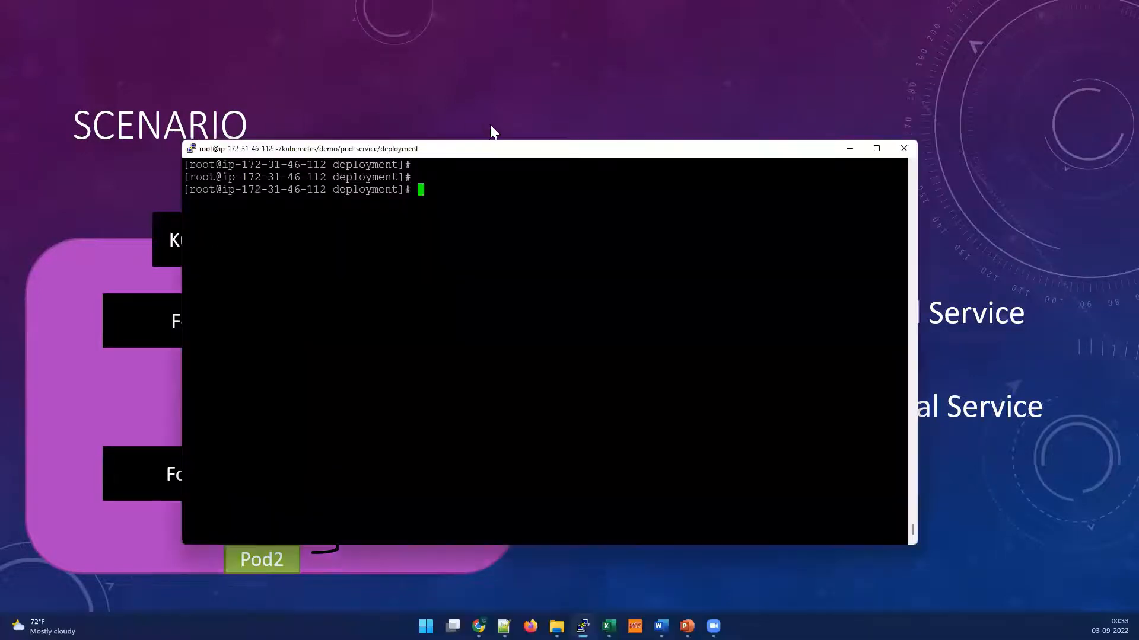
- Maximize PuTTY and list deployments and pods, showing fox-app and fox-db at 2/2 ready
left_click(876, 148)
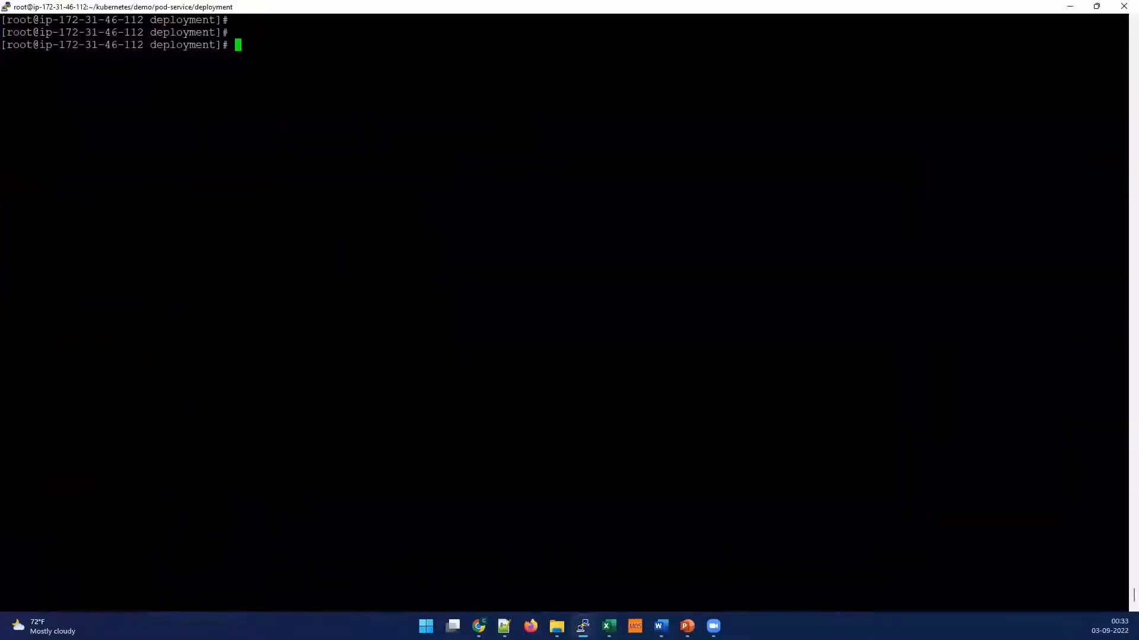
type("kubectl get")
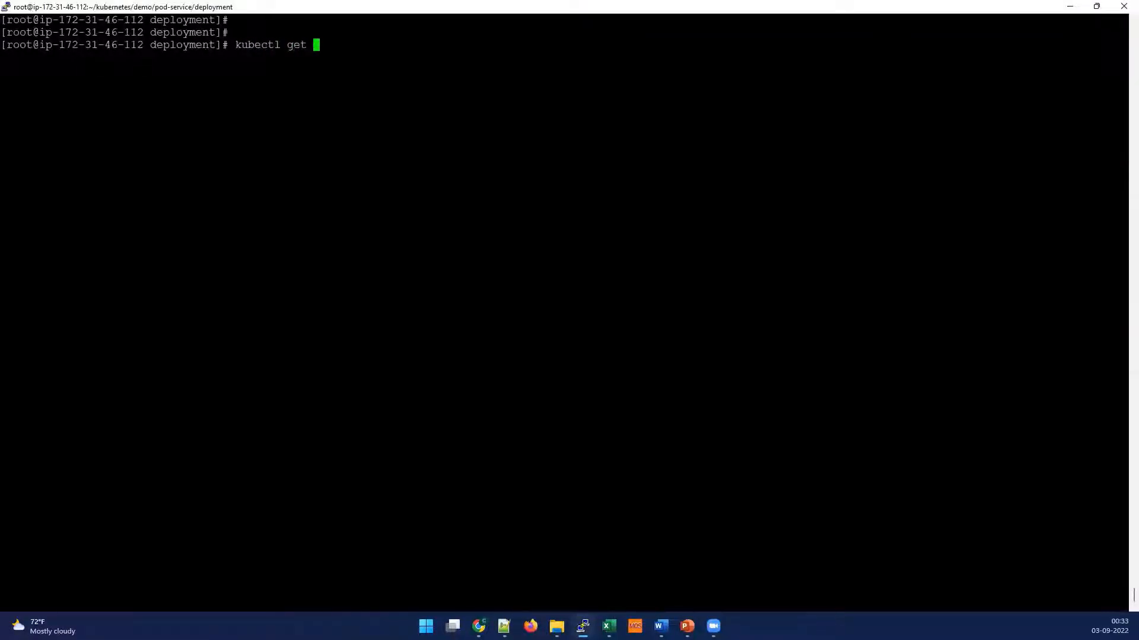
type("deploy")
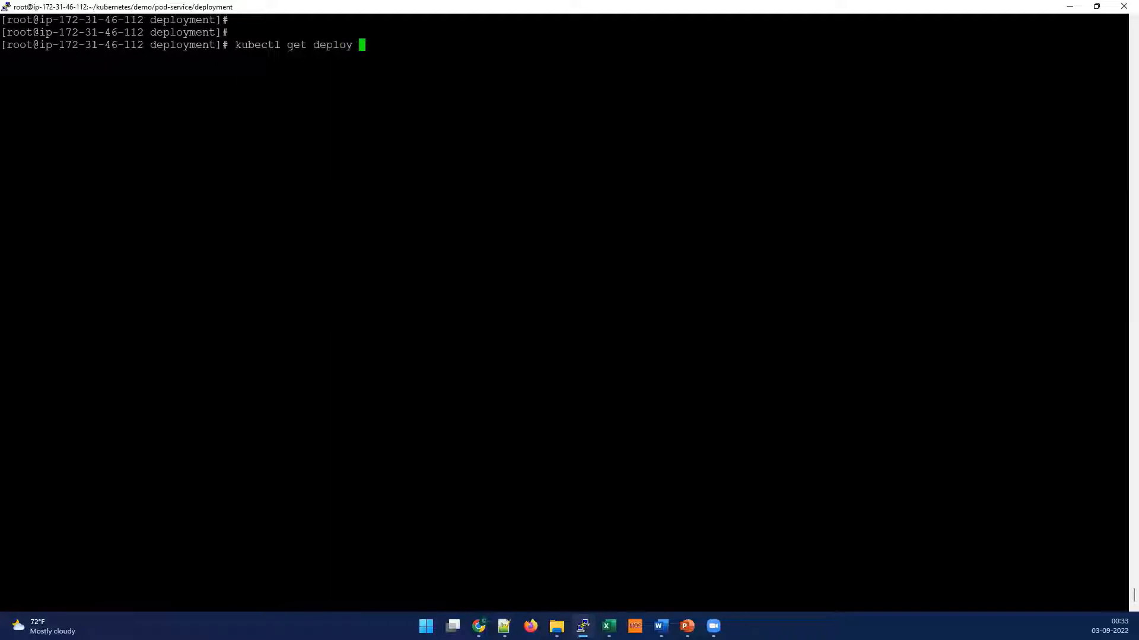
key("Return")
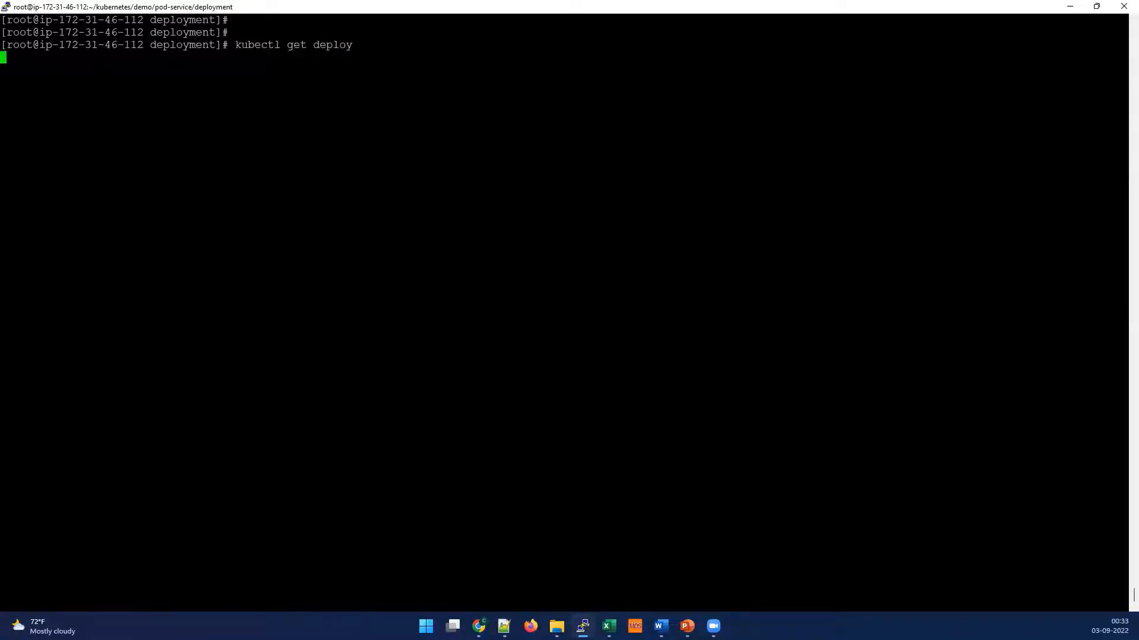
key("Return")
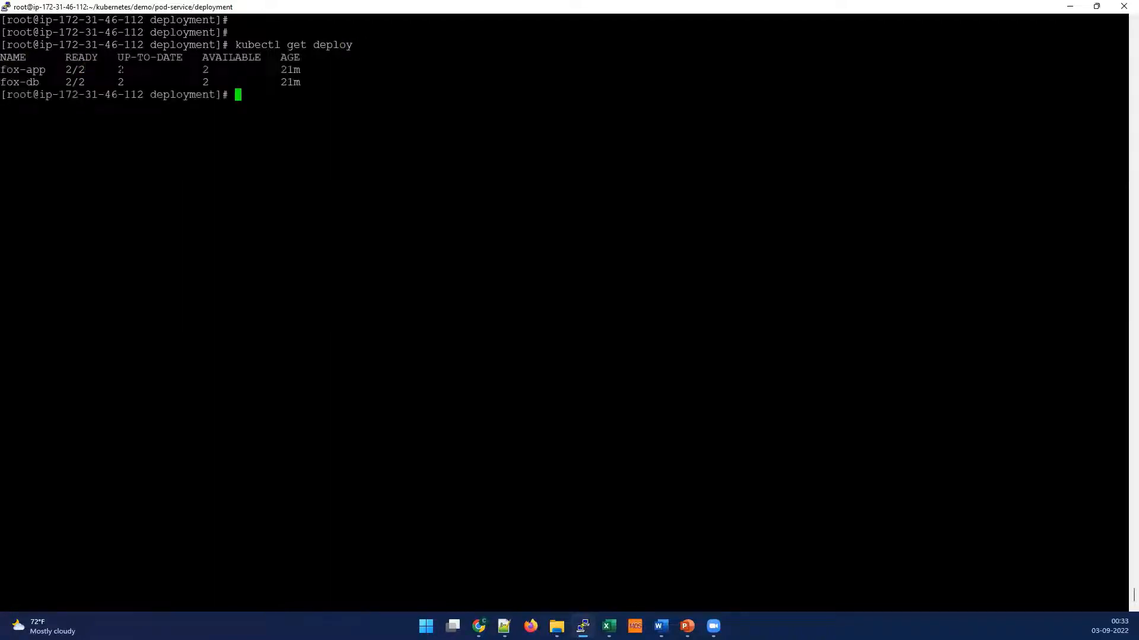
double_click(20, 82)
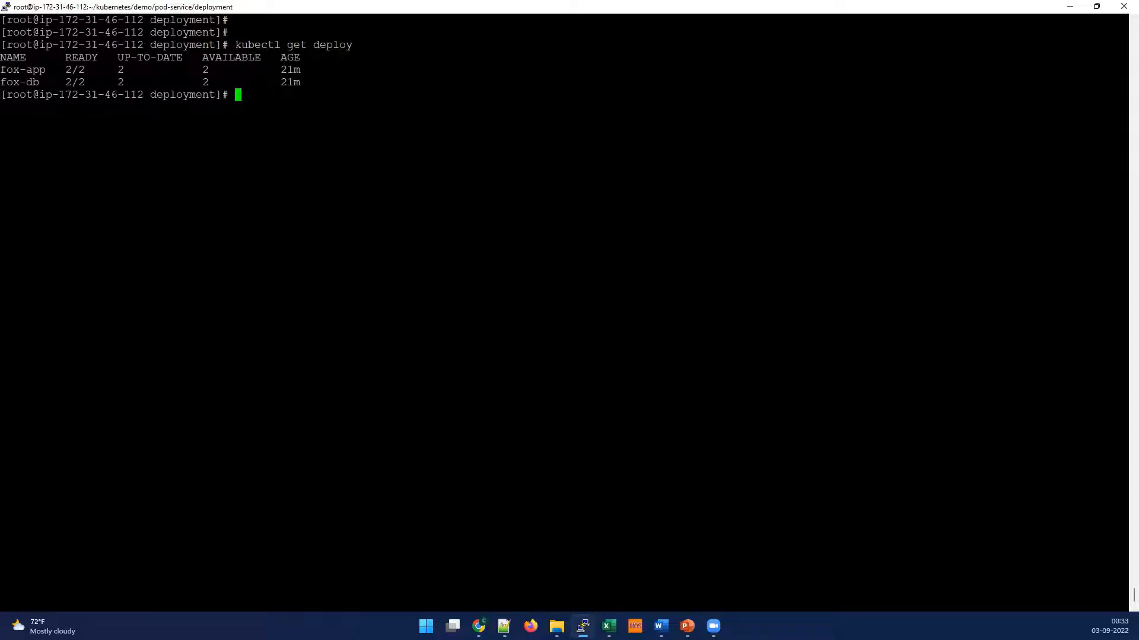
type("kubectl get pod")
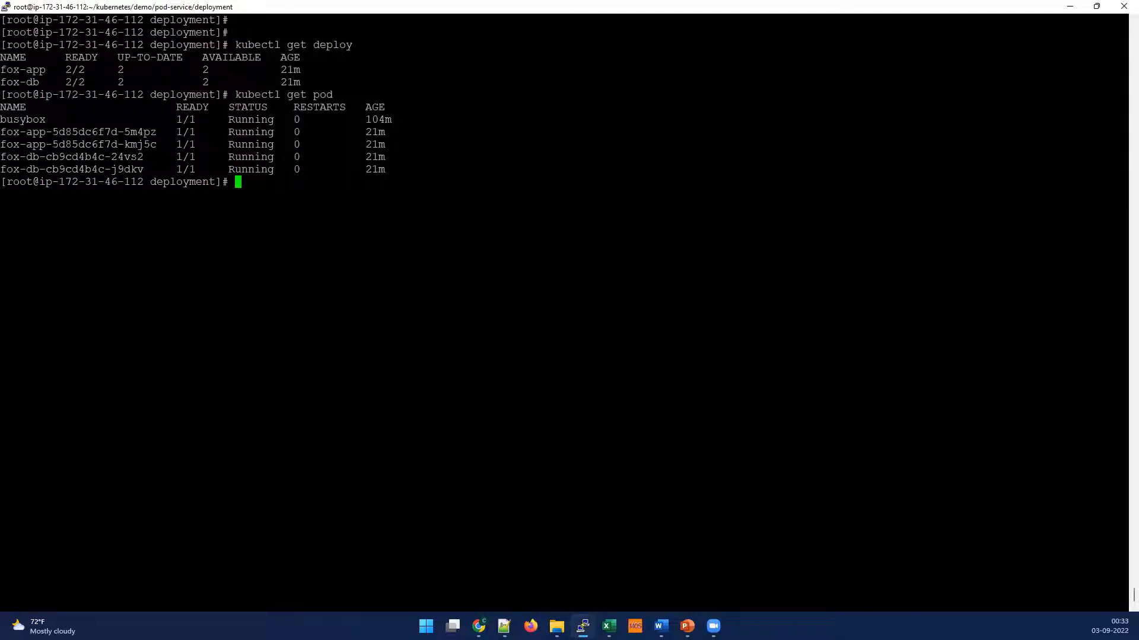
left_click(685, 627)
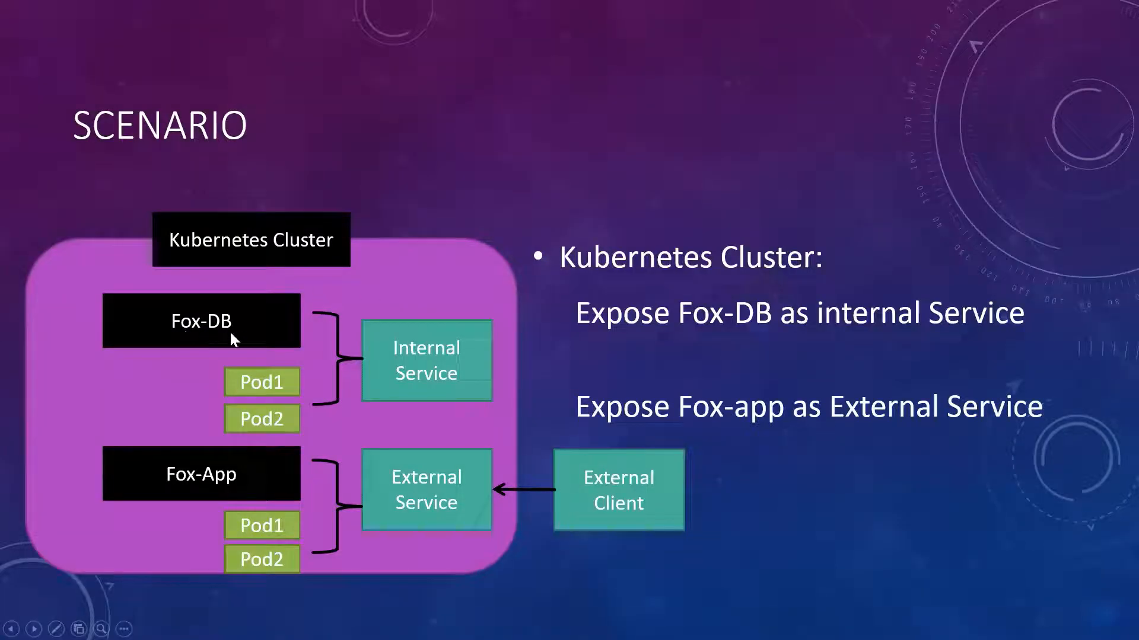
mouse_move(407, 369)
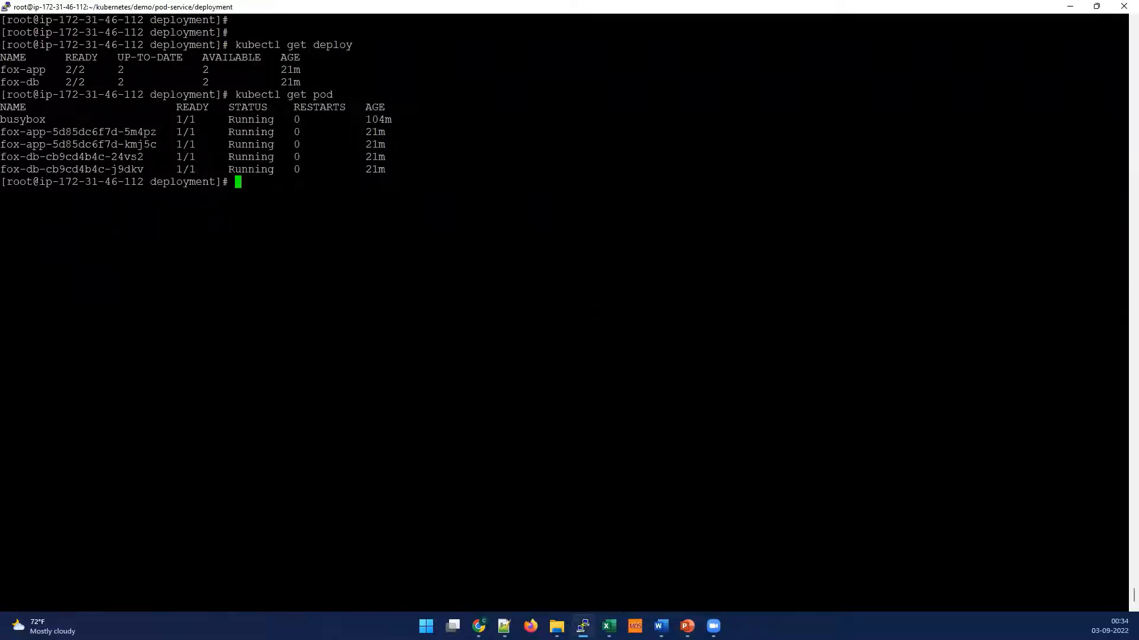
- Enter kubectl get deploy fox-db -o yaml to request the fox-db definition
type("kubectl")
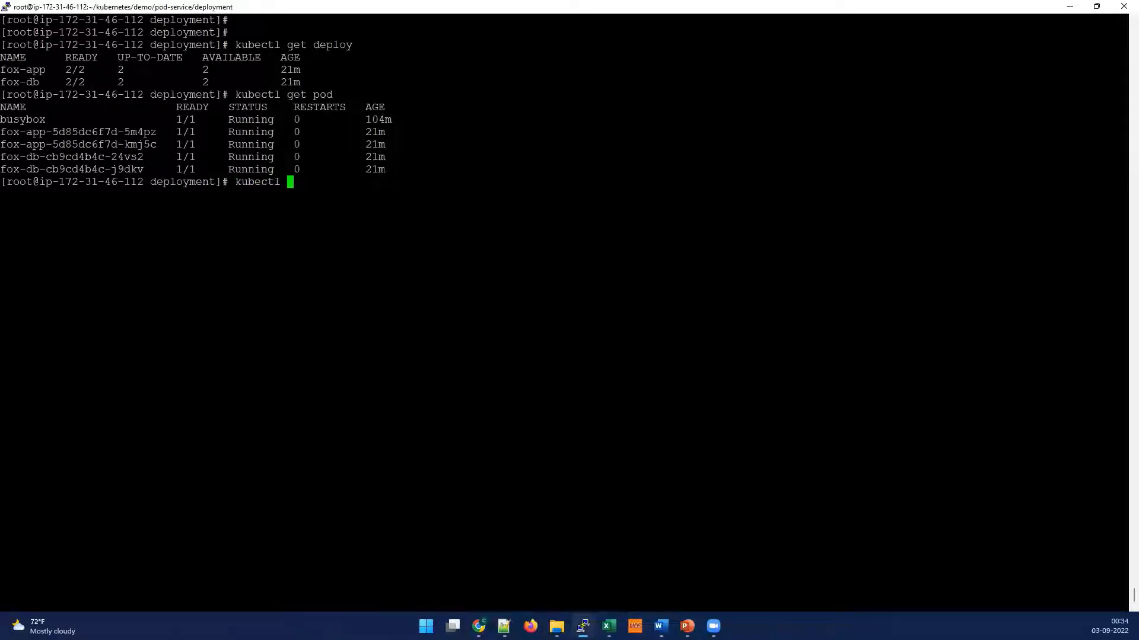
type("get de")
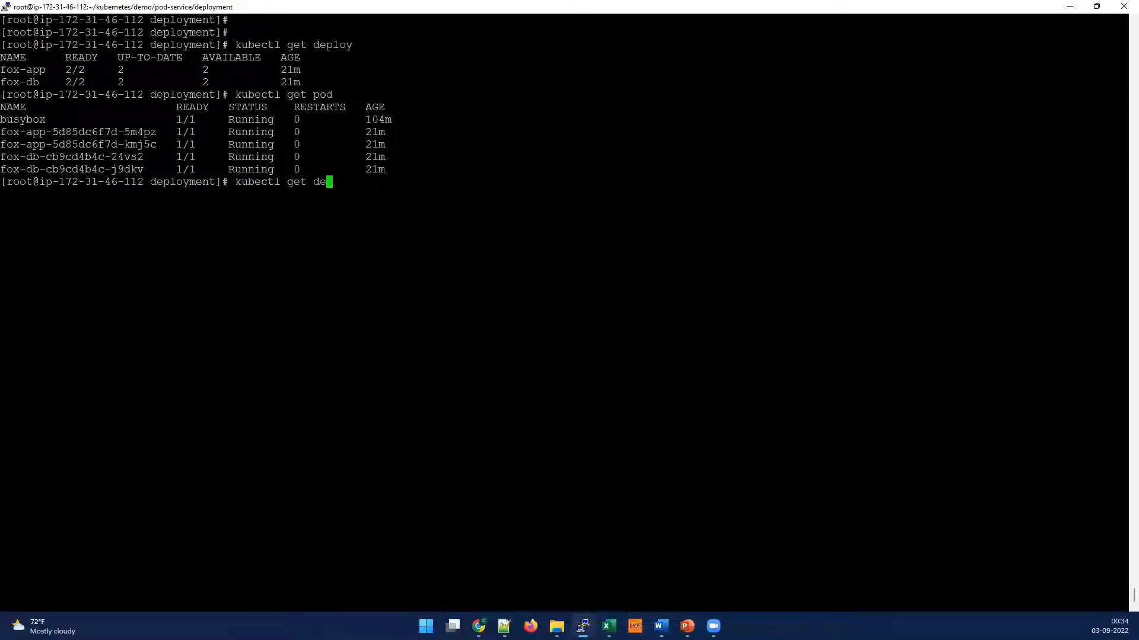
type("loy")
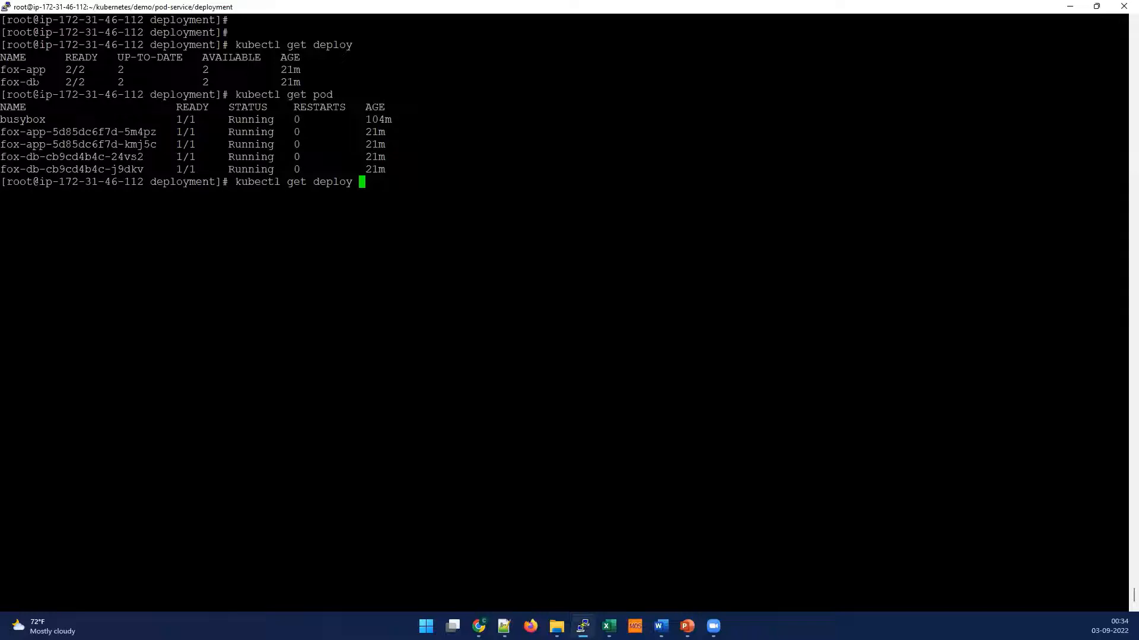
type("fox-db")
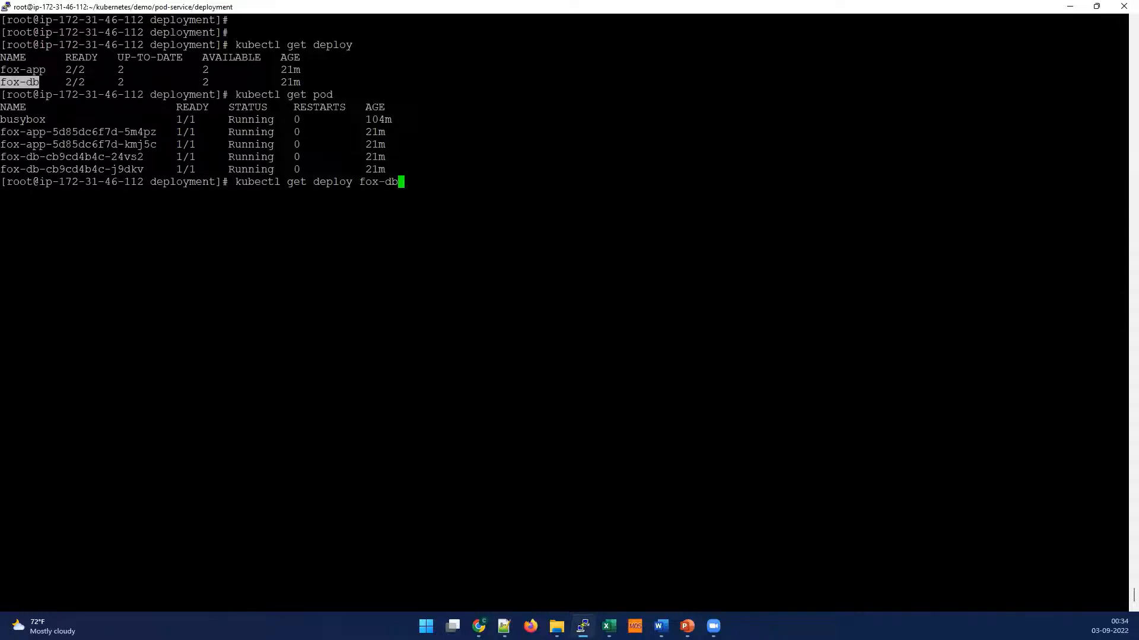
type("-o")
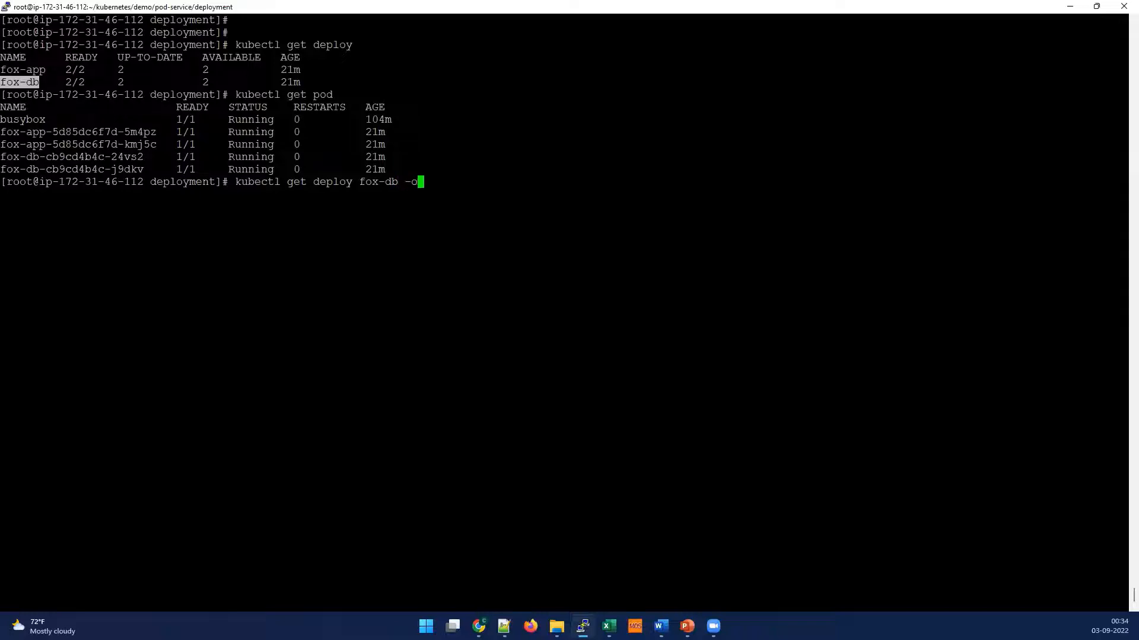
type("yaml")
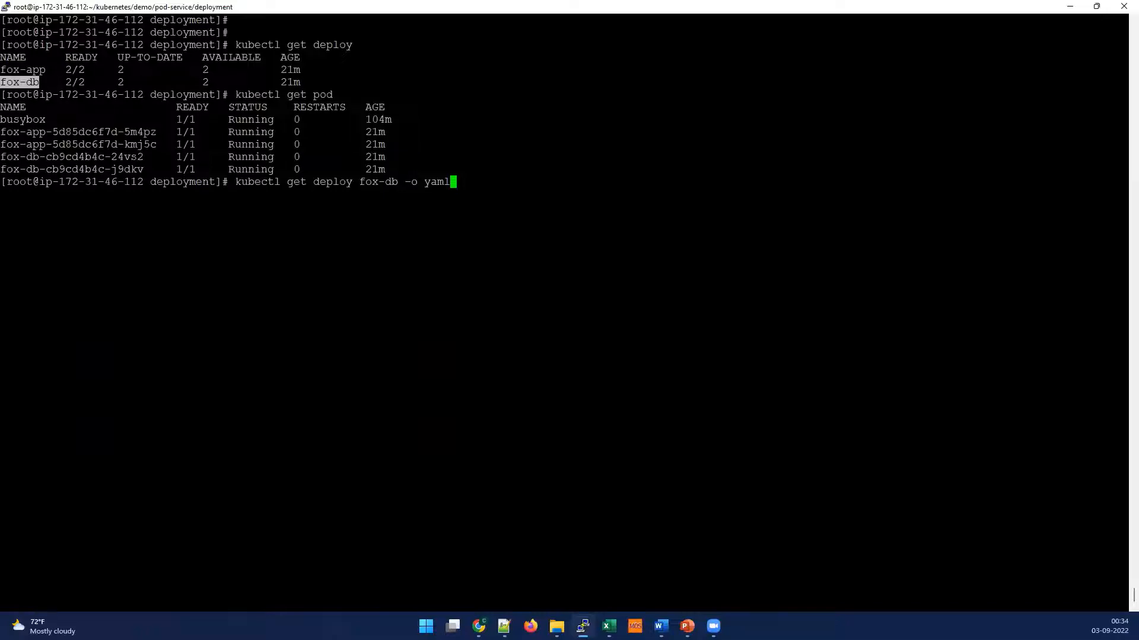
key("Return")
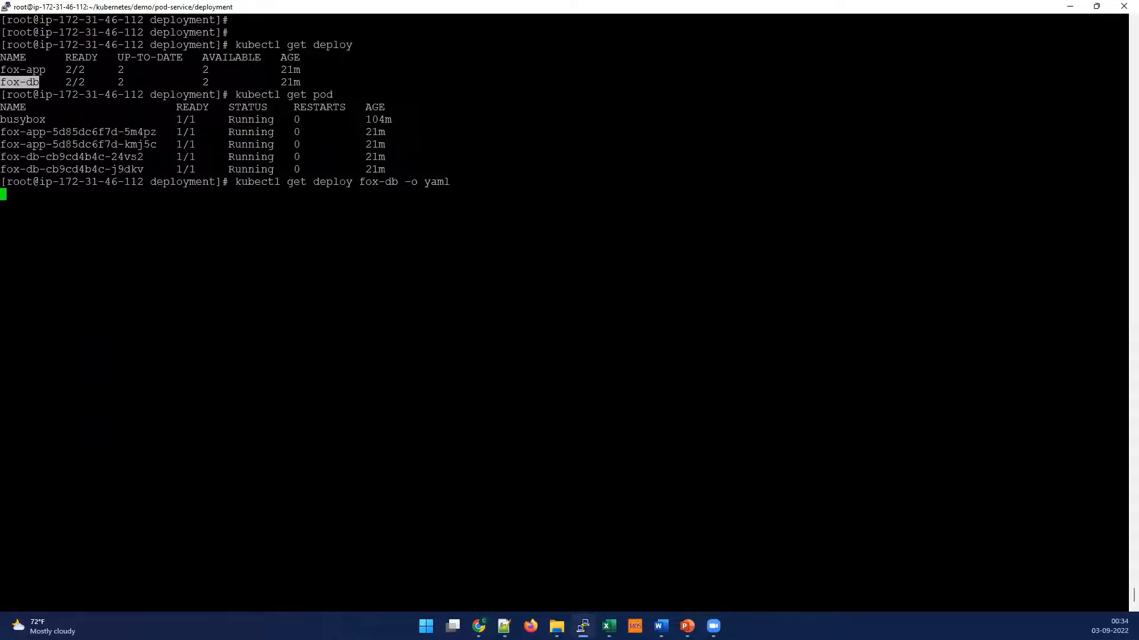
- Review the fox-db YAML output, checking two ready replicas and the nginx 1.19.1 image
key("Return")
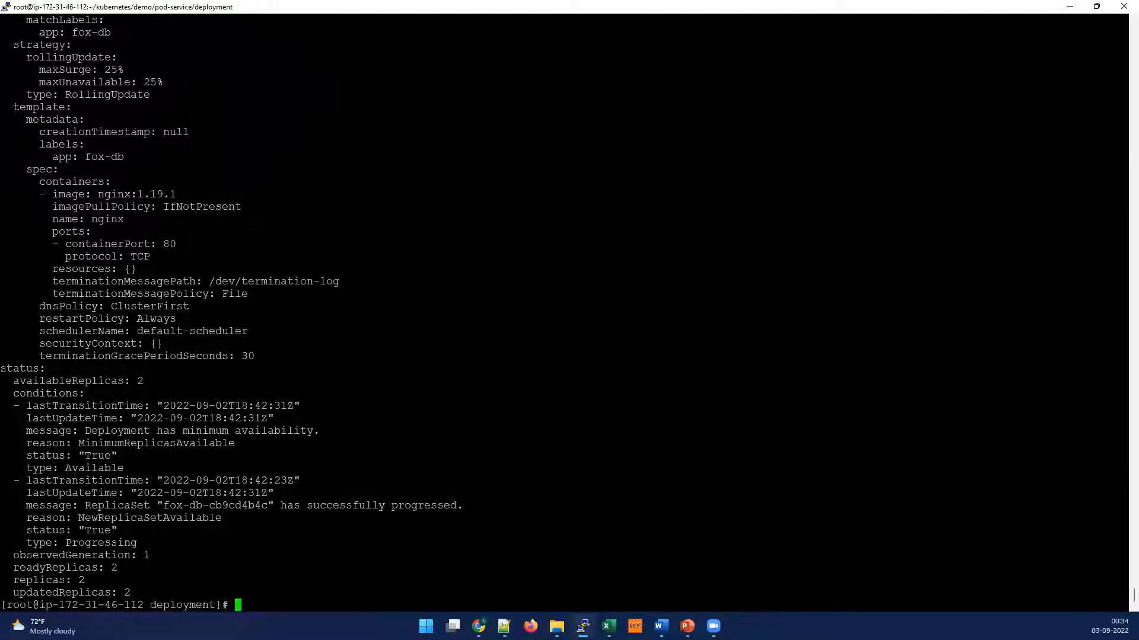
scroll("up", 3)
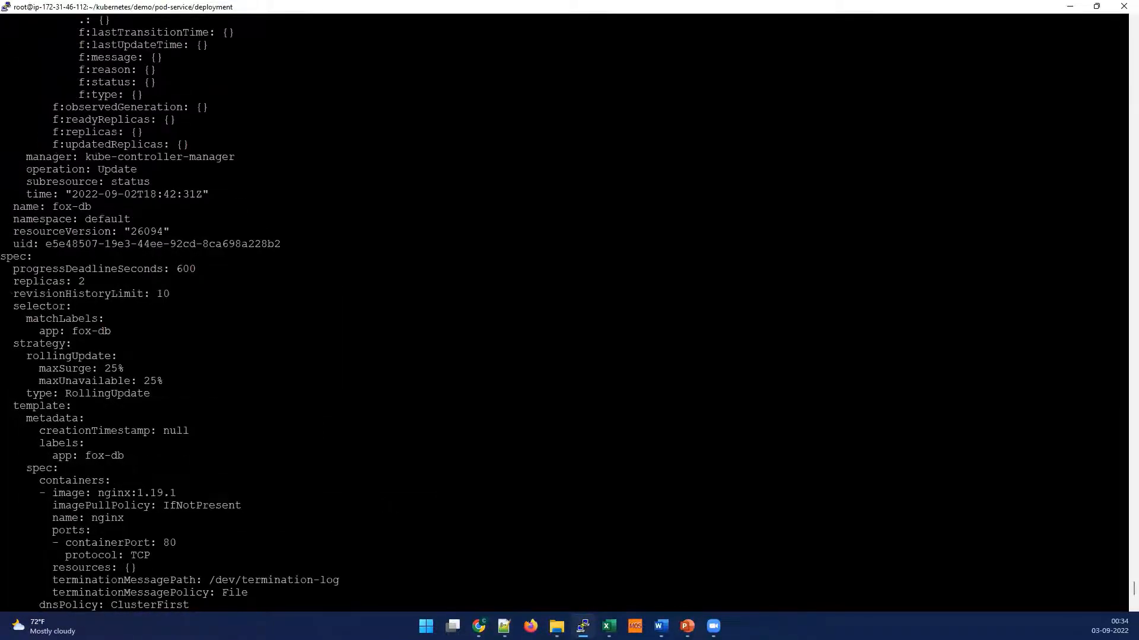
scroll("down", 3)
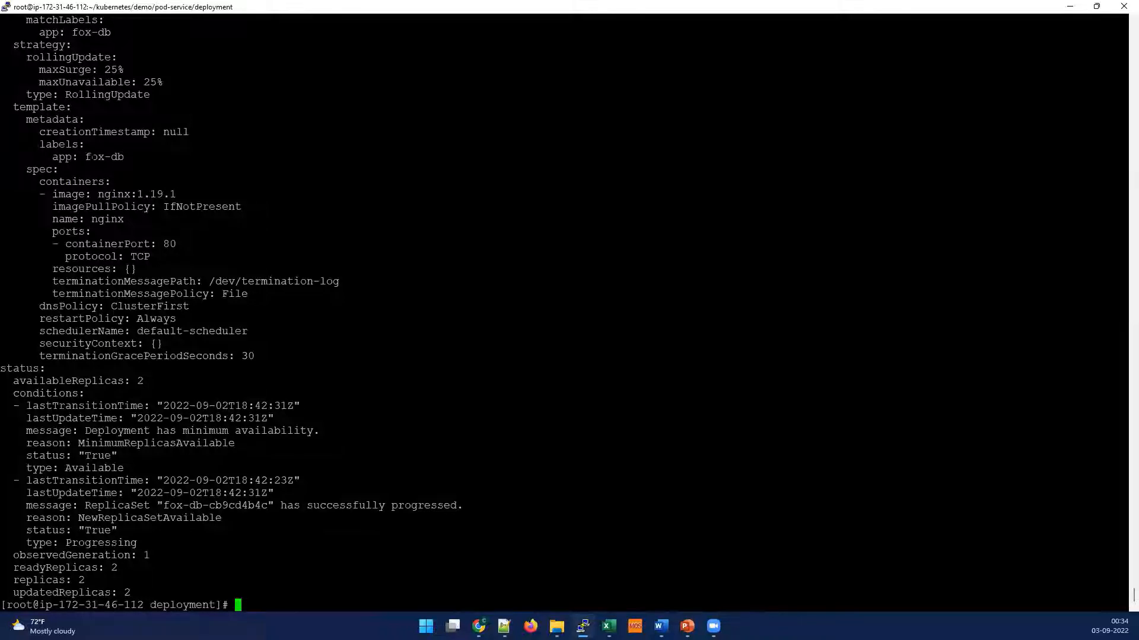
double_click(104, 156)
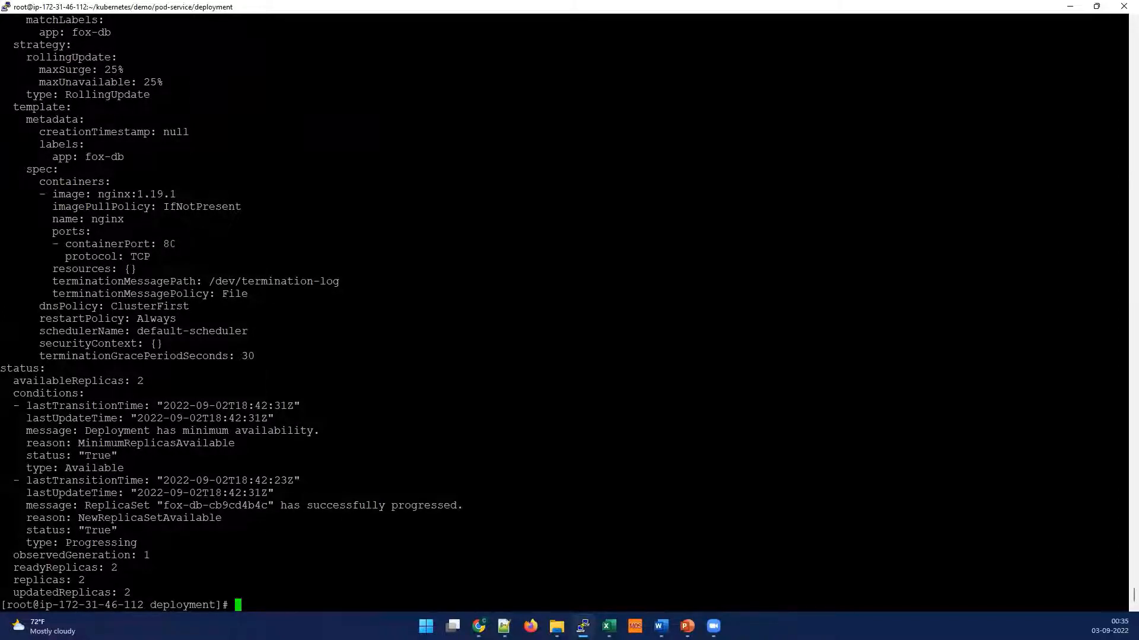
double_click(146, 243)
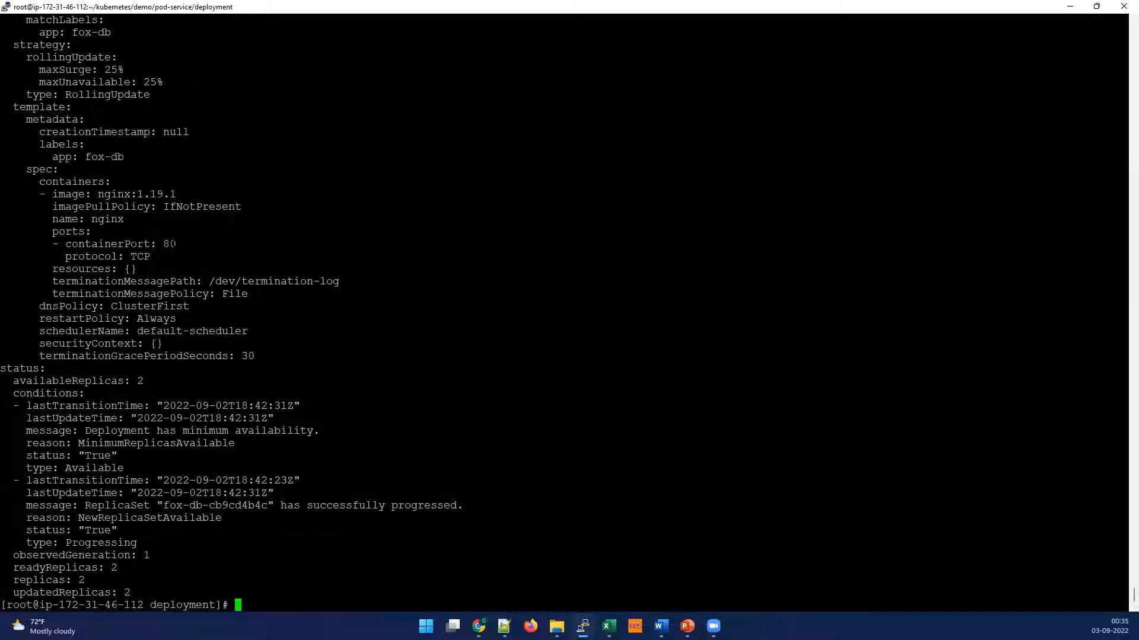
double_click(153, 243)
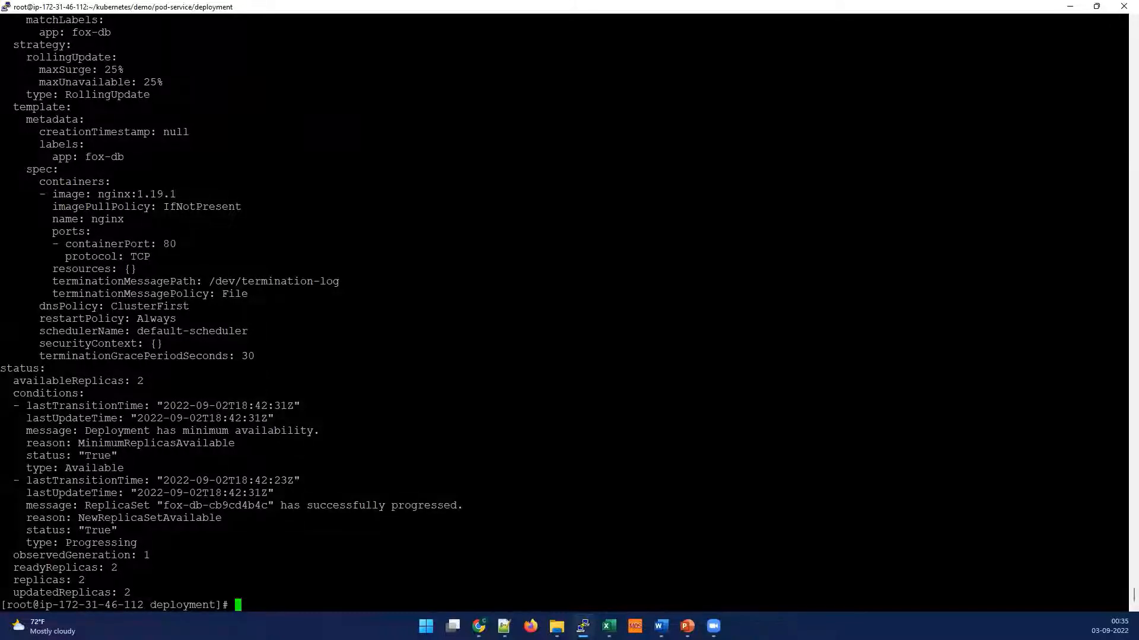
double_click(104, 156)
type("cd")
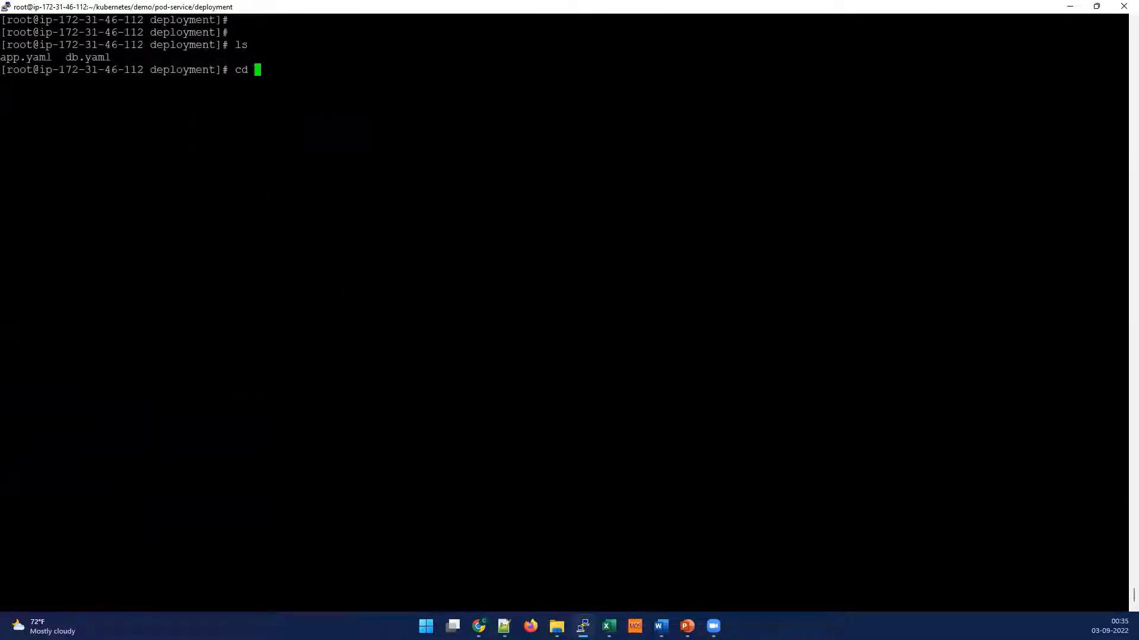
- In ../service, view db-service.yaml in vim and quit without saving
type("..")
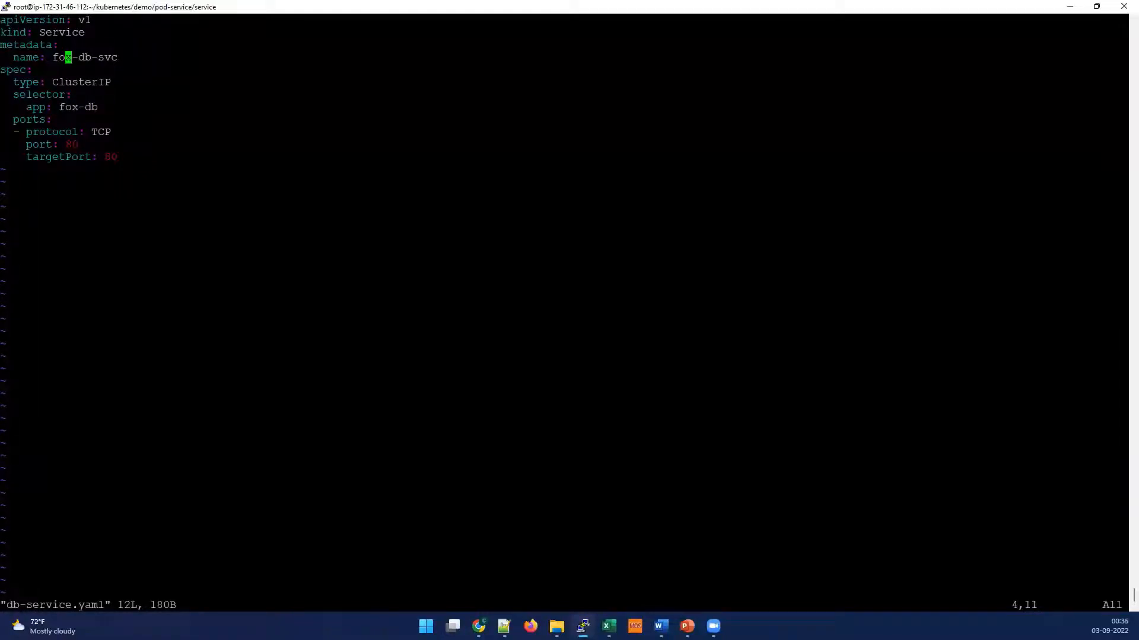
double_click(38, 94)
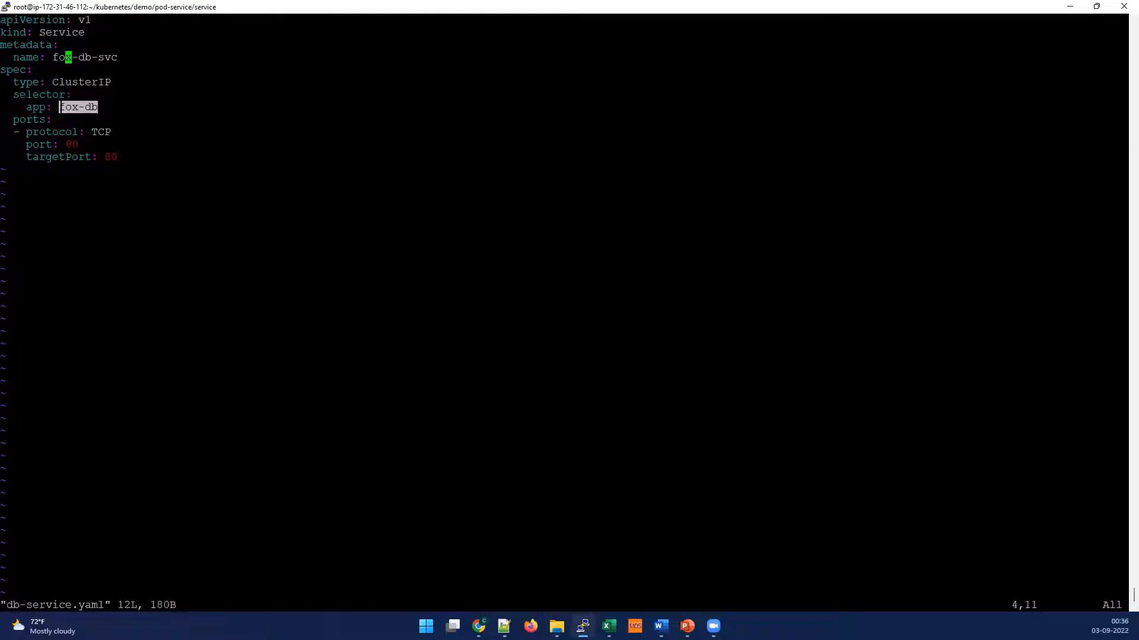
key("Escape")
type(":q!")
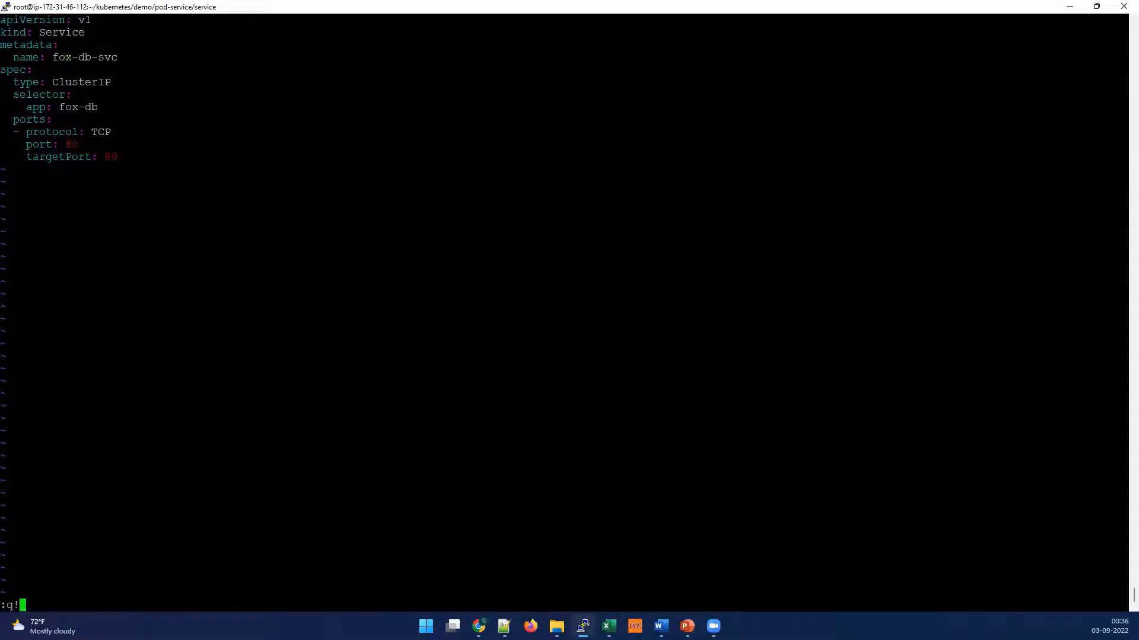
key("Return")
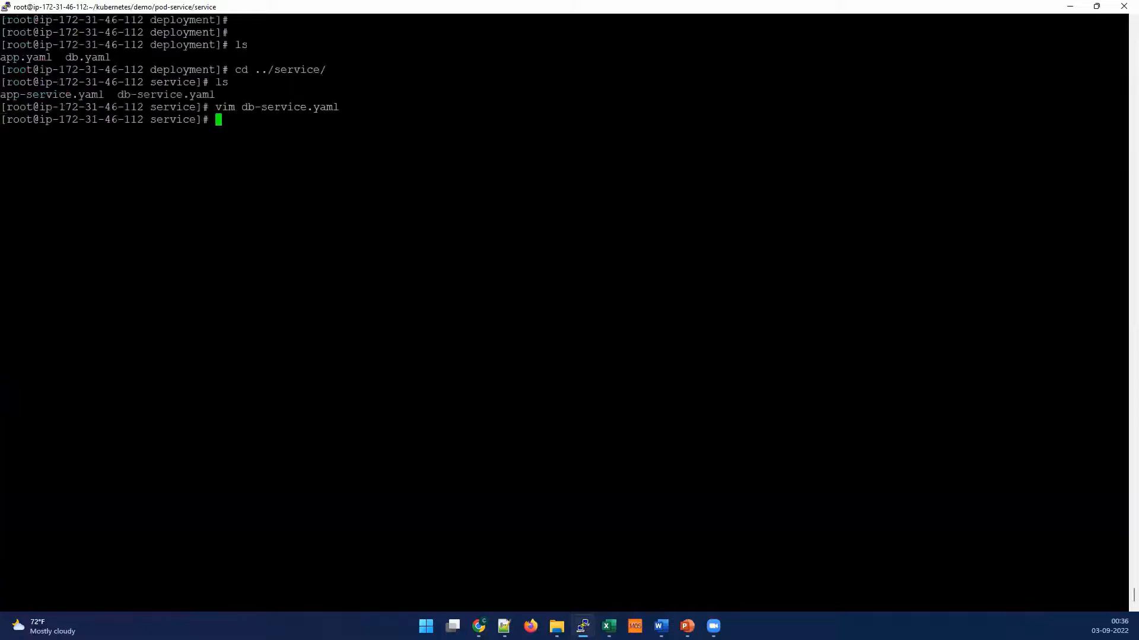
- Apply db-service.yaml and list services, showing fox-db-svc as ClusterIP on port 80
type("kubectl appl")
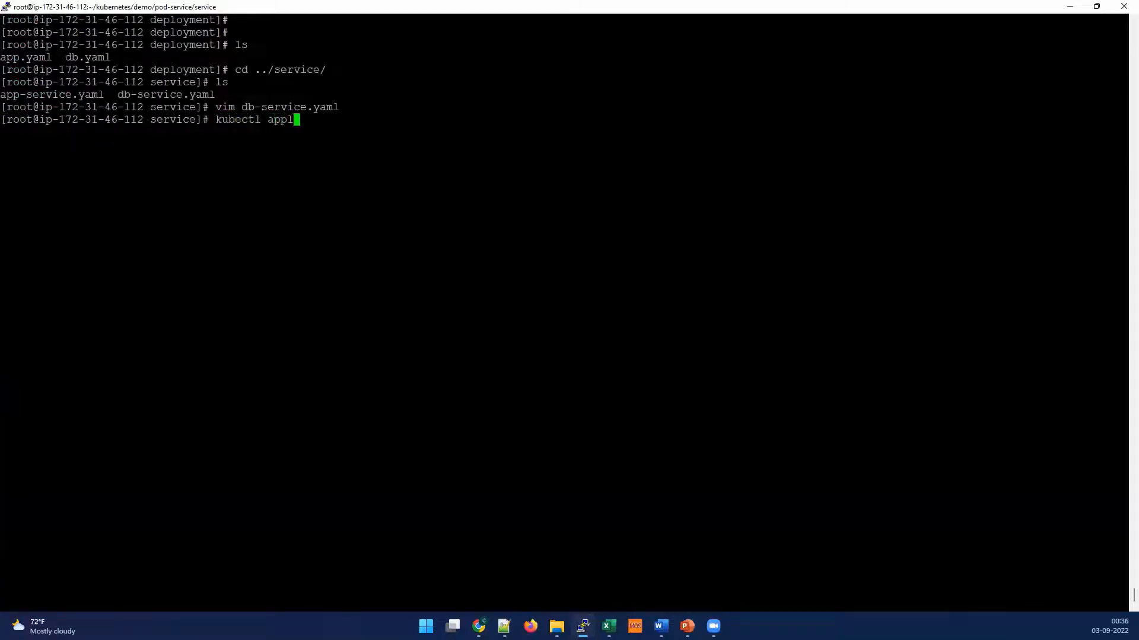
type("y -f")
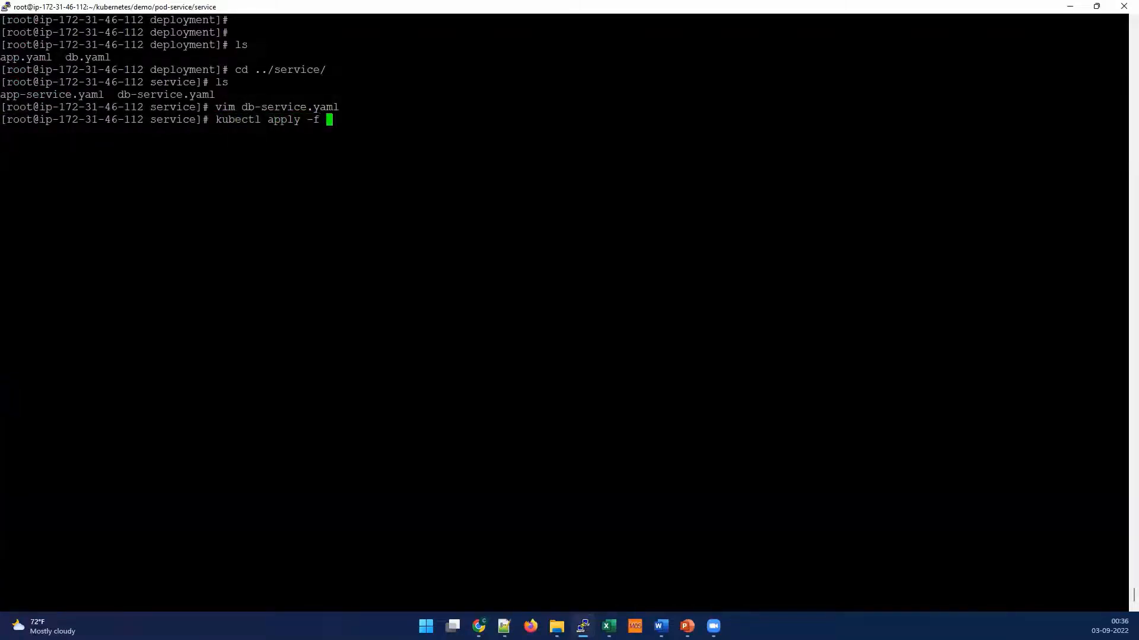
type("db-service.yaml")
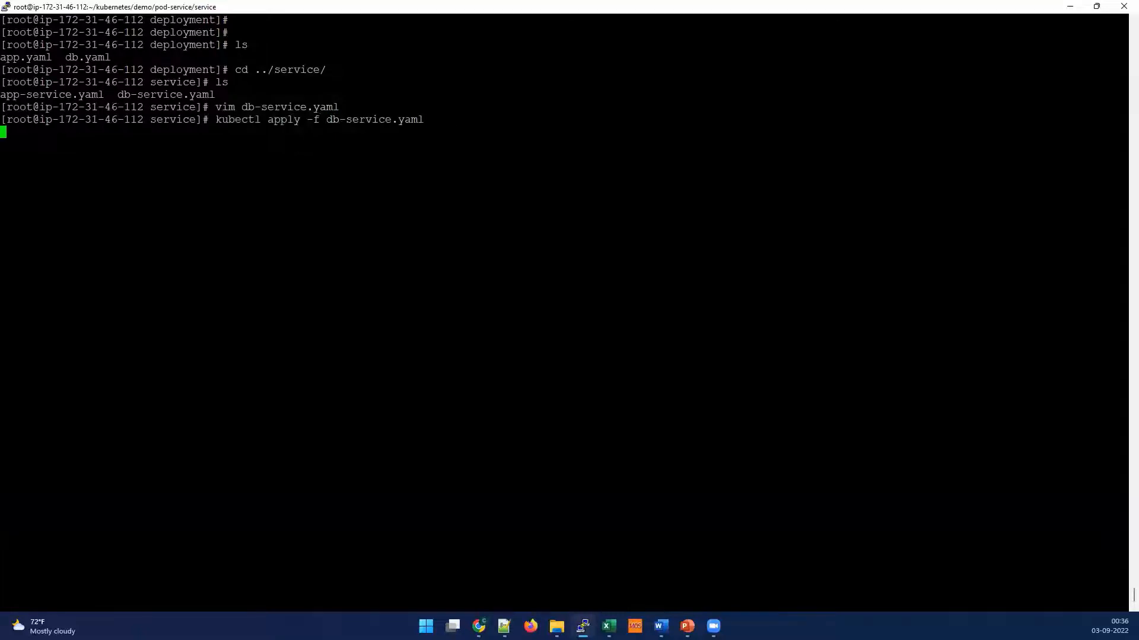
key("Return")
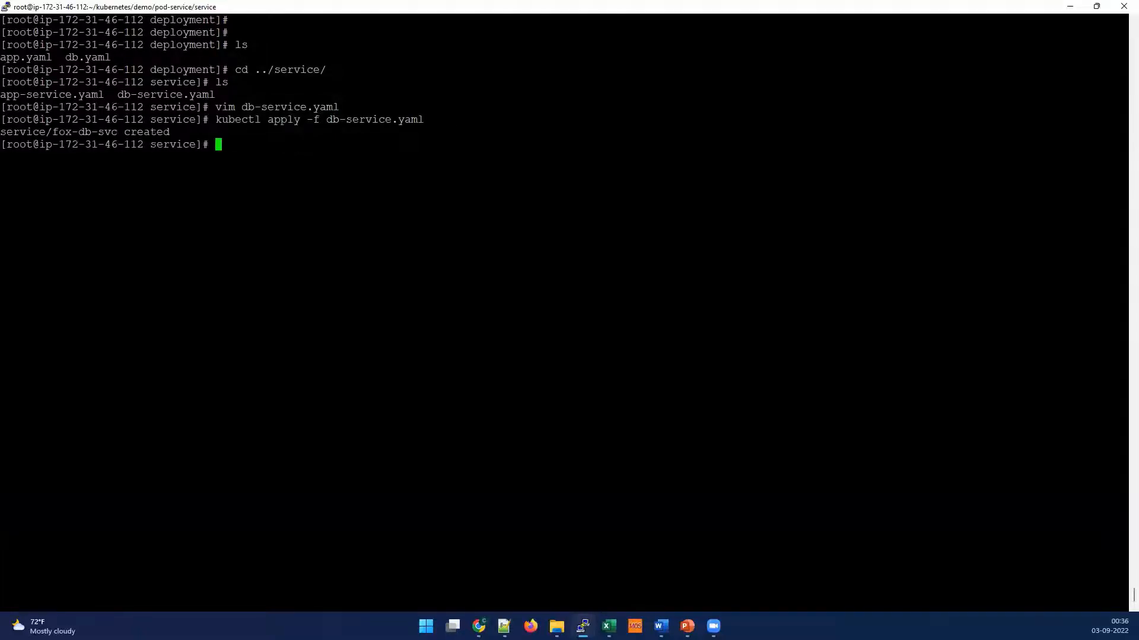
type("kubectl get svc")
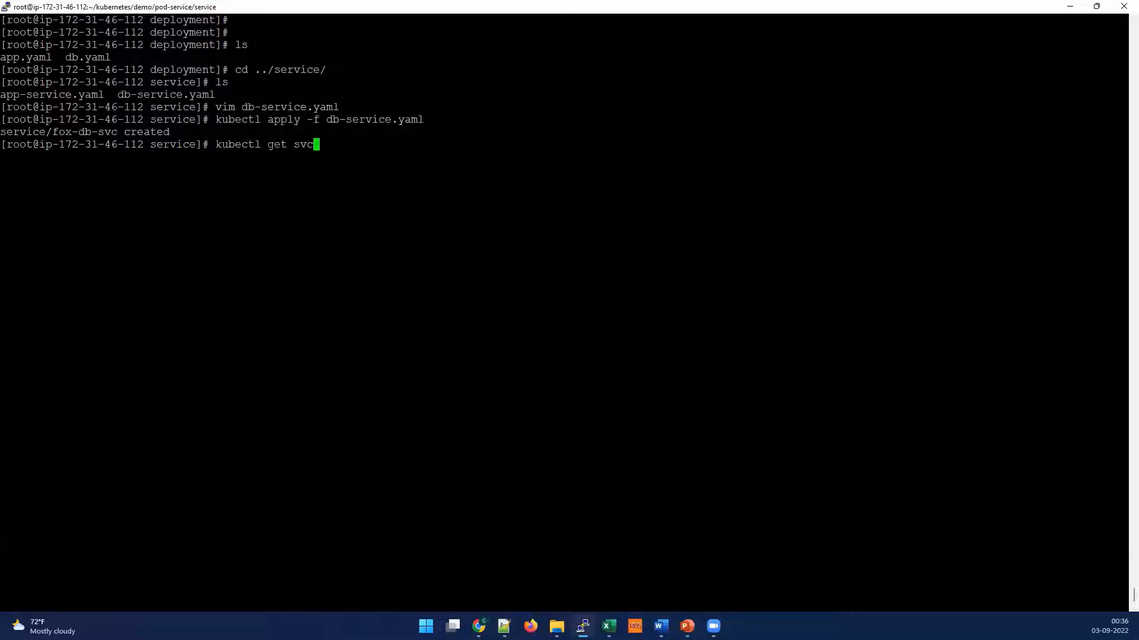
key("Return")
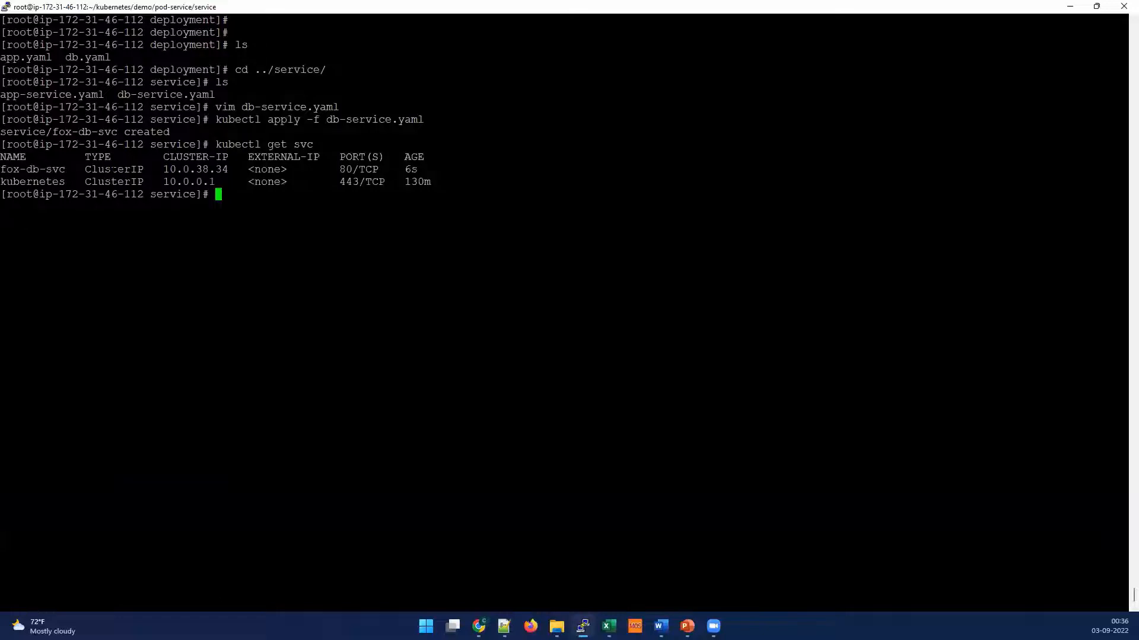
double_click(194, 169)
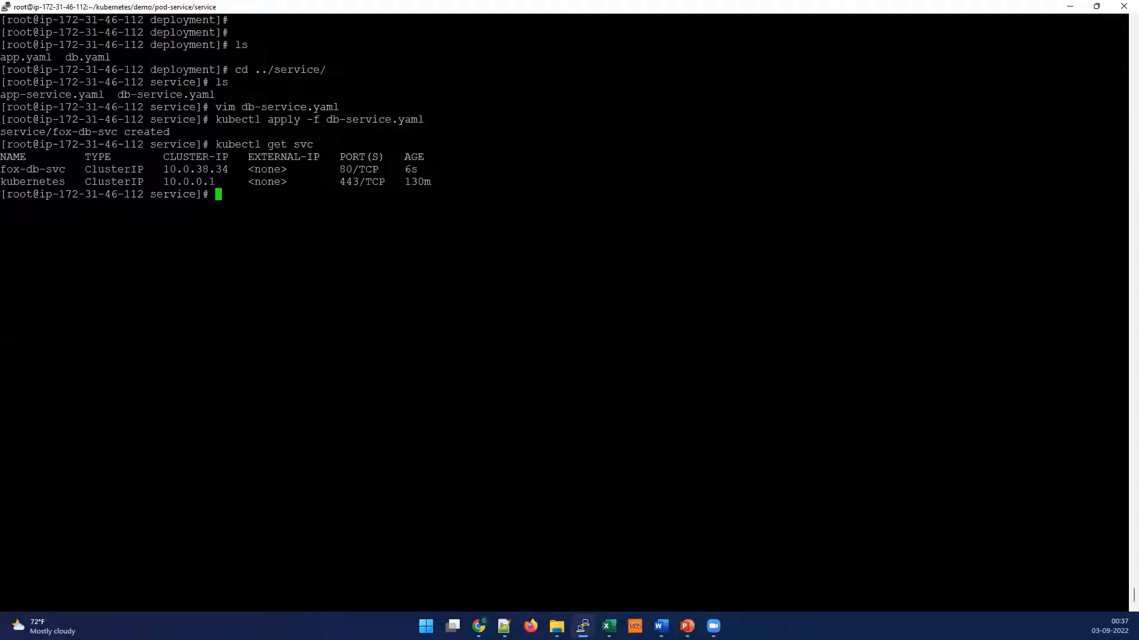
- Run kubectl exec busybox -- curl fox-db-svc and confirm the nginx welcome HTML returns
type("ku")
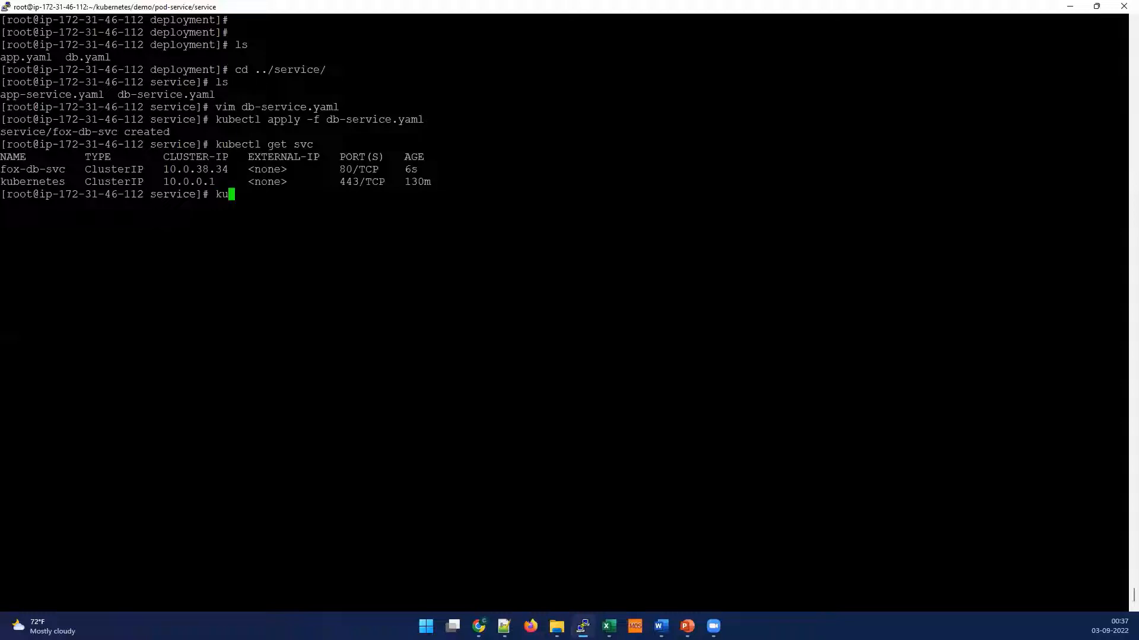
type("bectl")
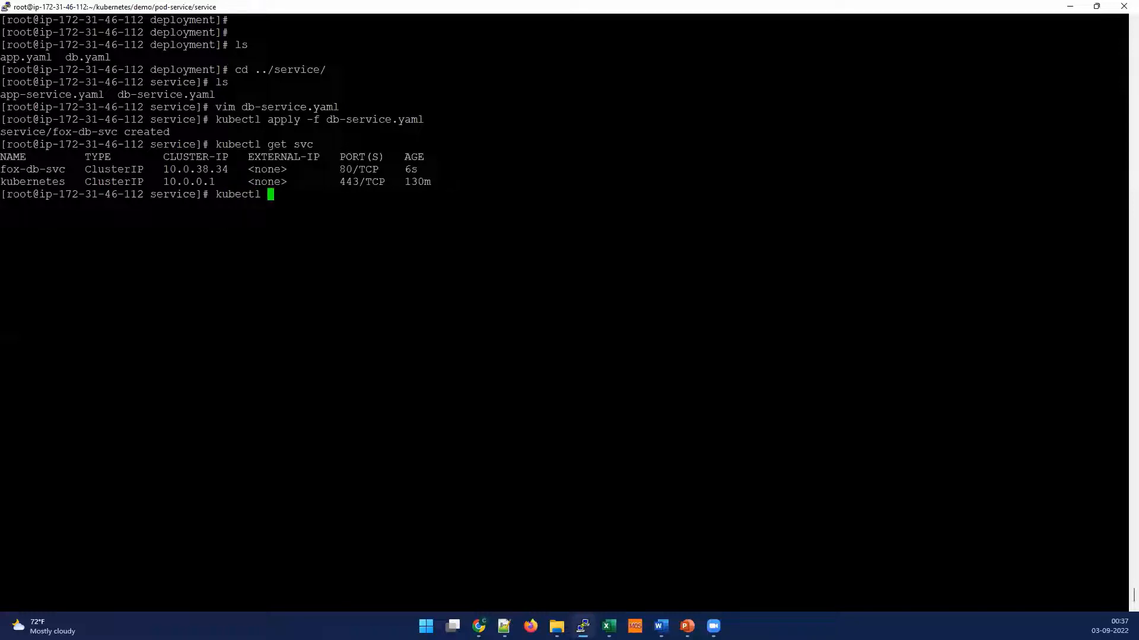
type("exec")
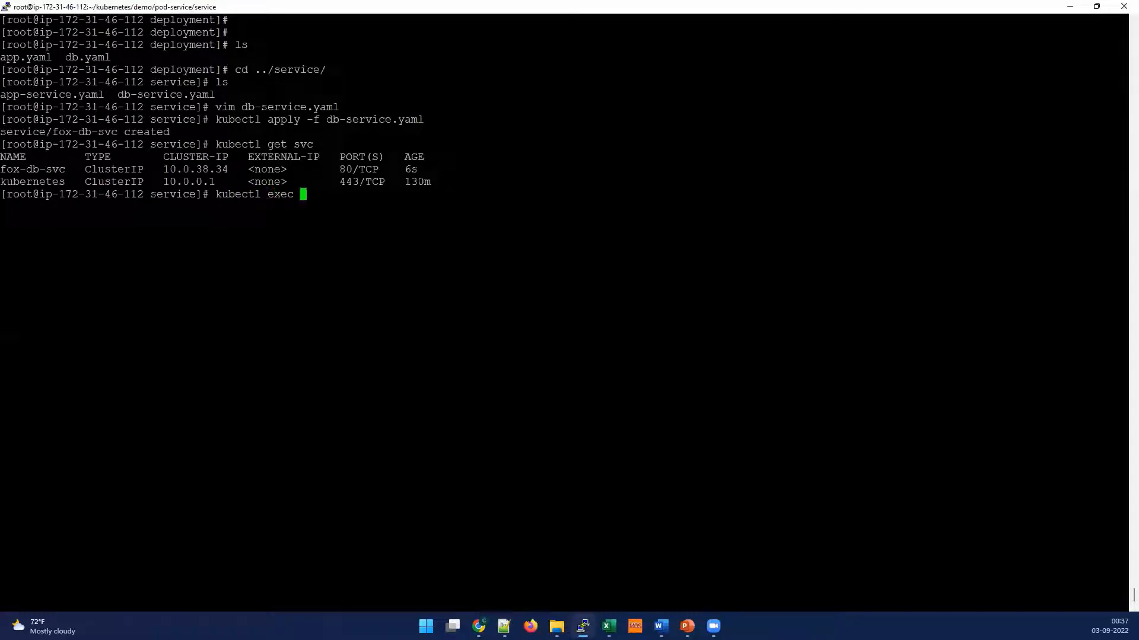
type("b")
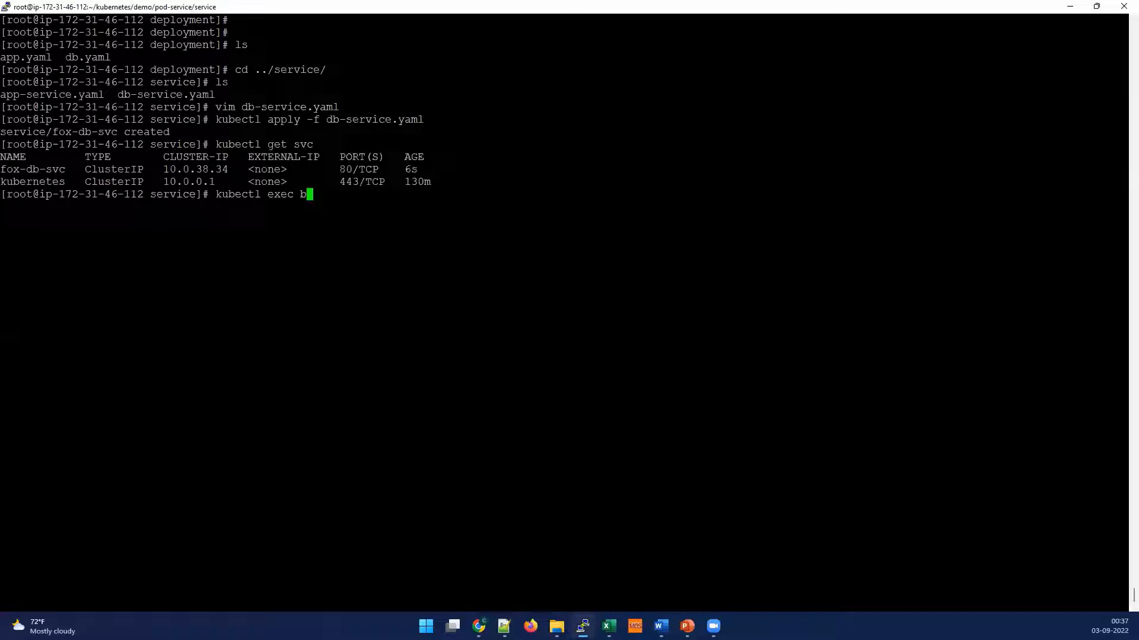
type("usy")
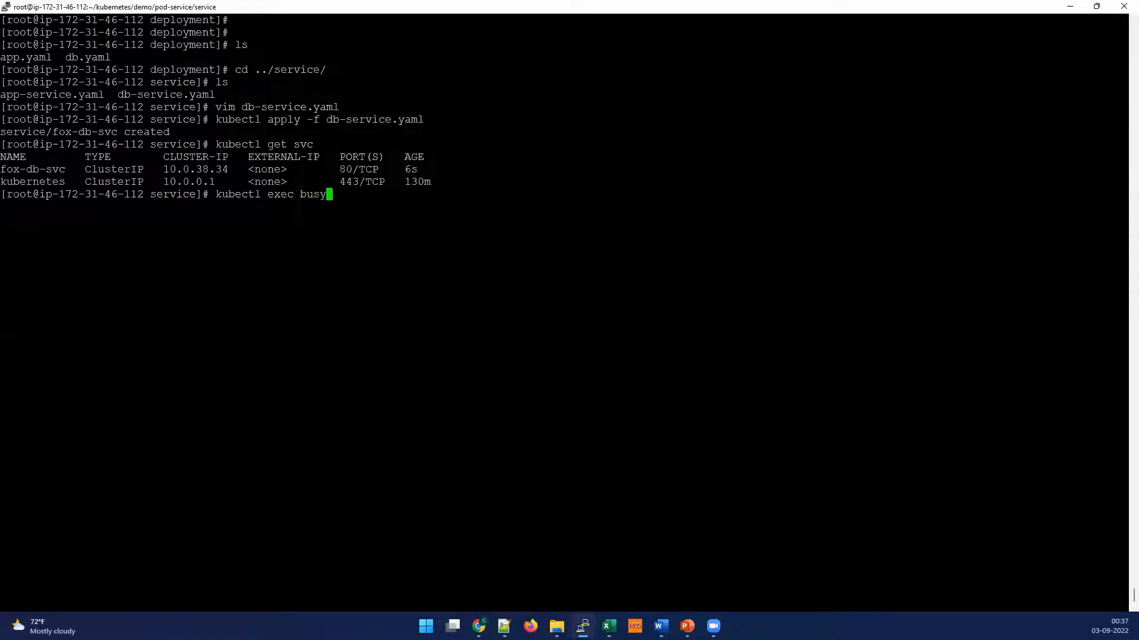
type("box")
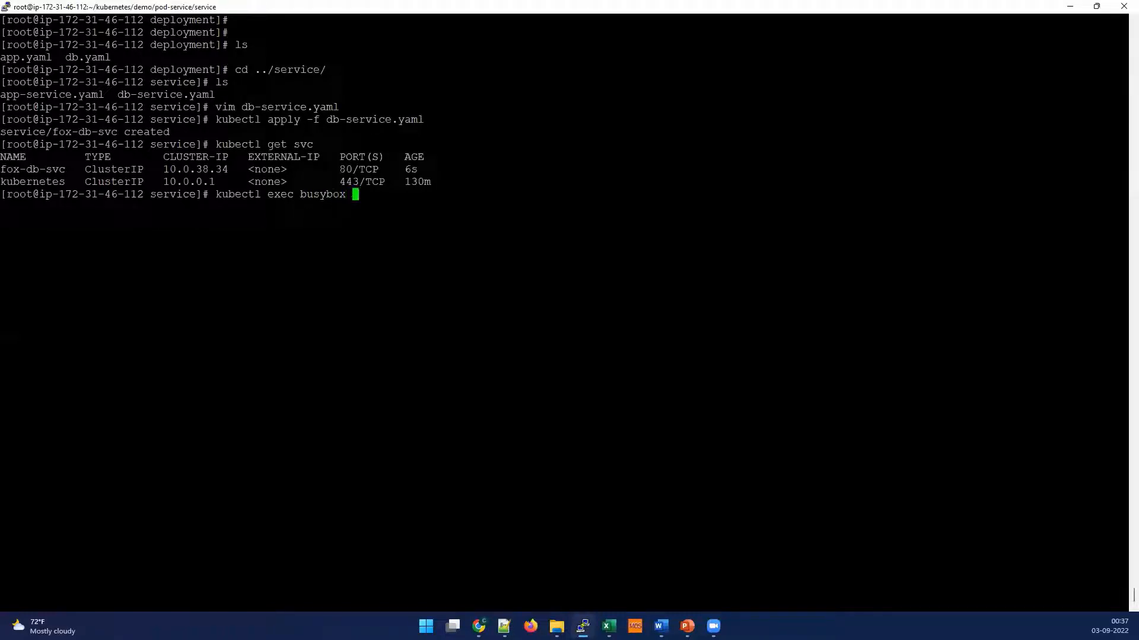
type("--")
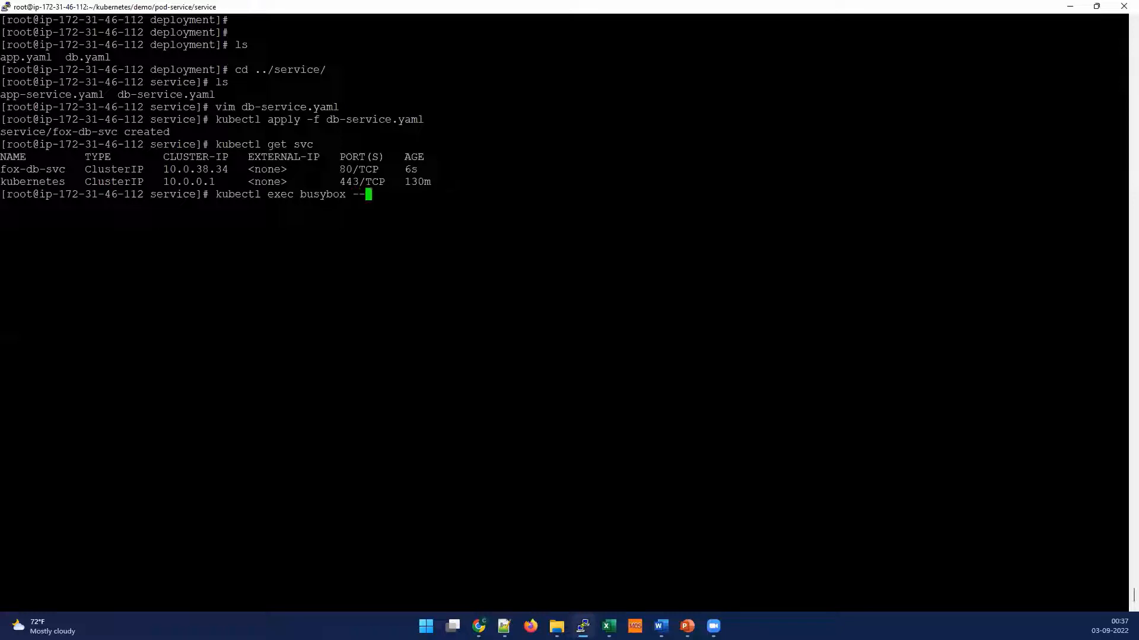
type("curl")
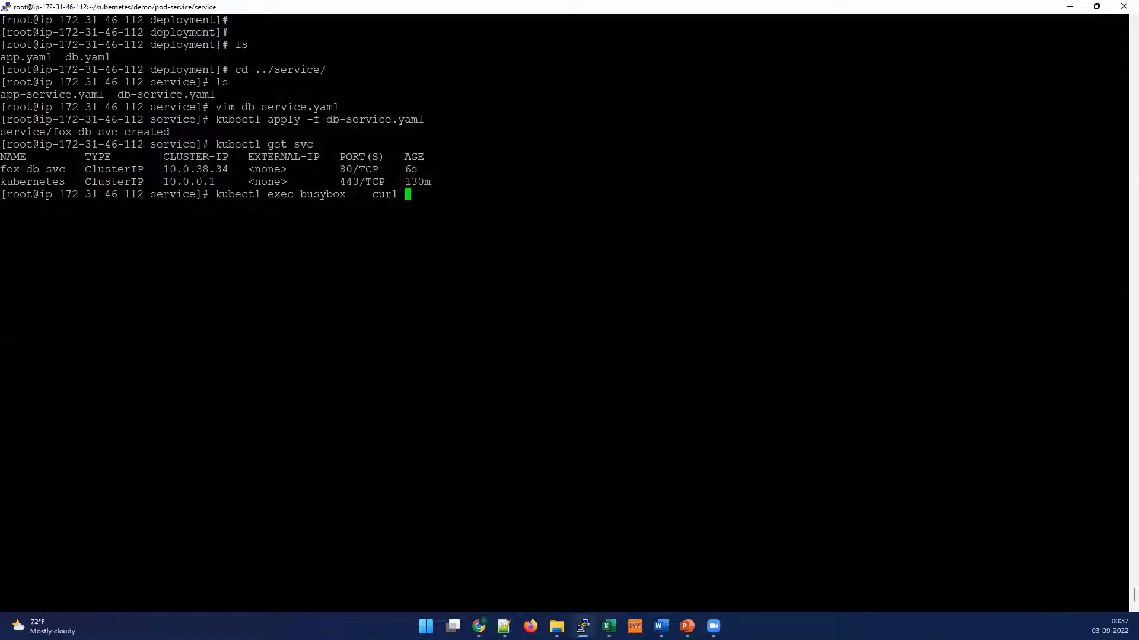
type("fox-db-svc")
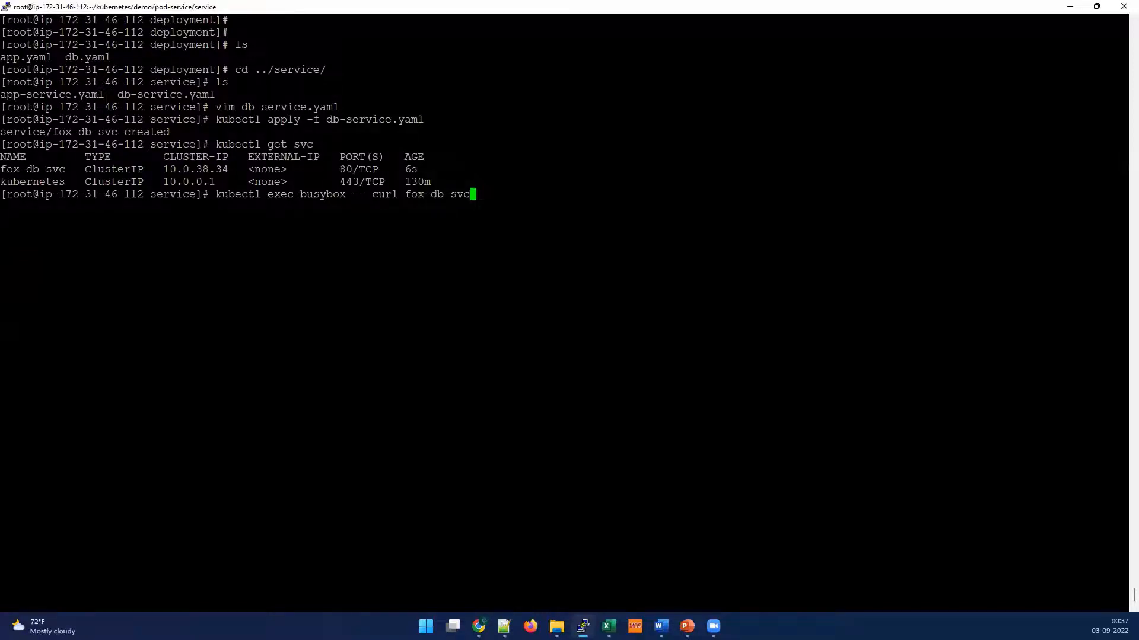
key("Return")
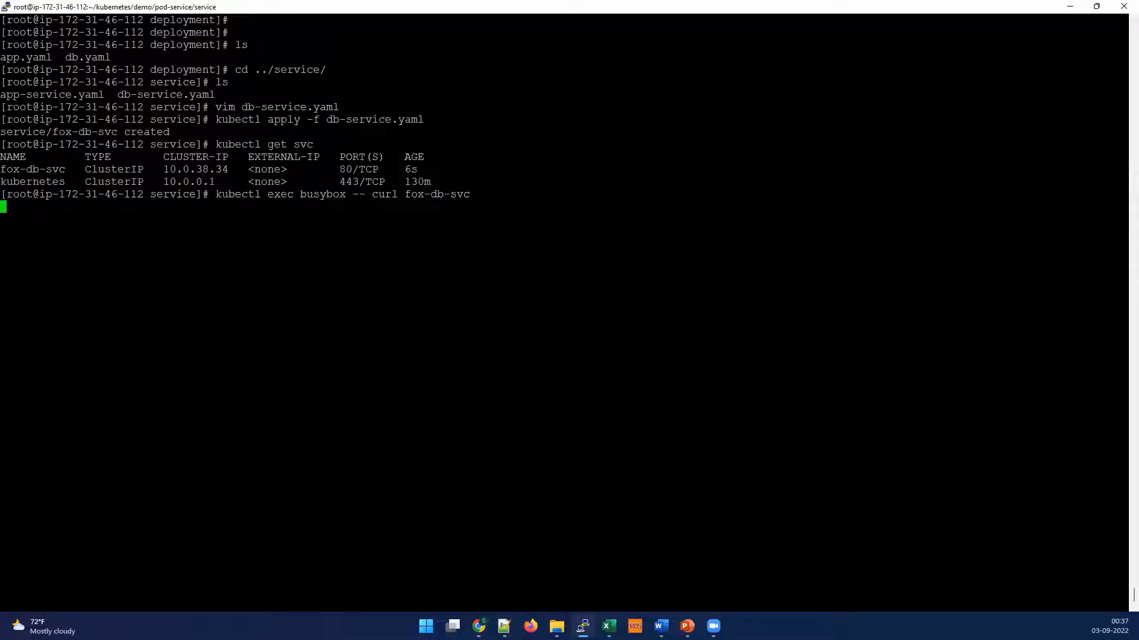
key("Return")
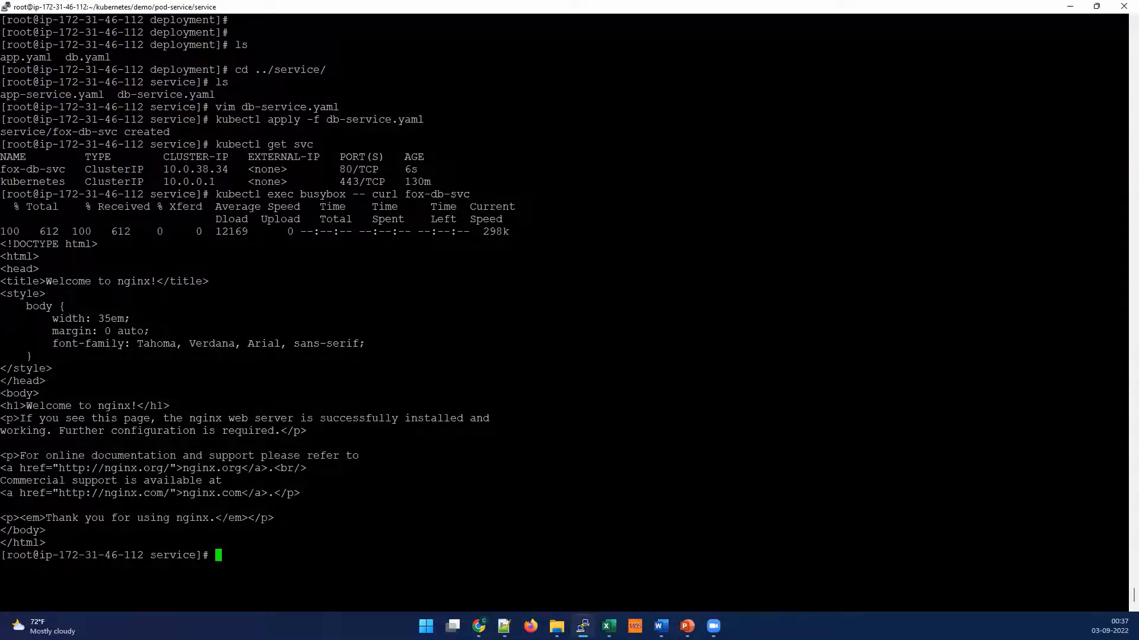
double_click(98, 281)
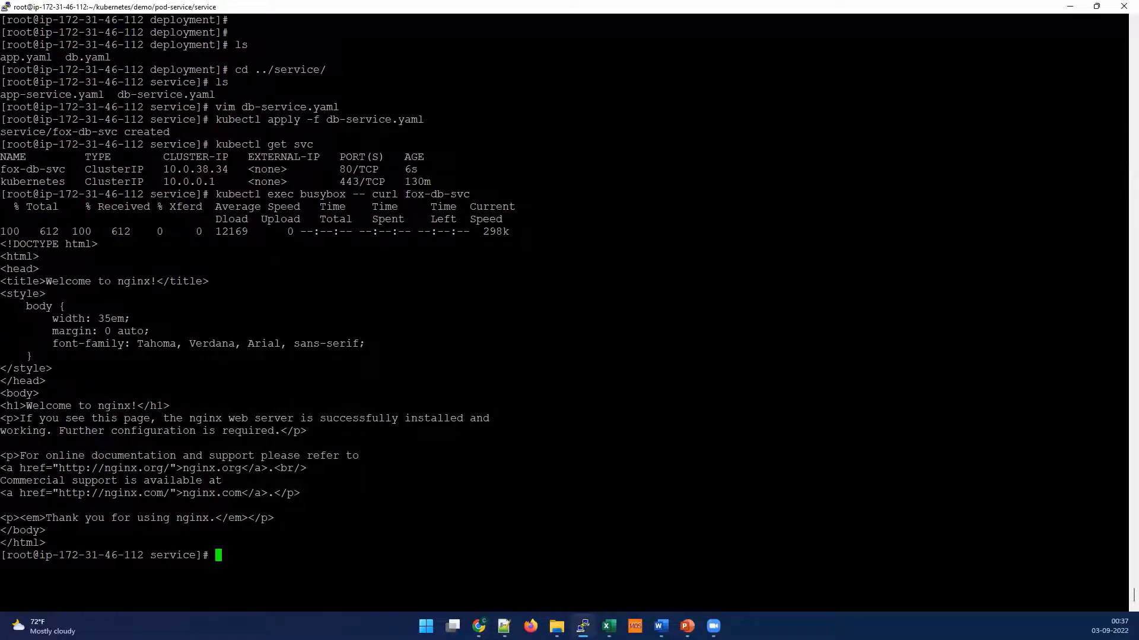
- Discard the half-typed cd and show fox-db YAML, scrolling to the app: fox-db label
type("cd")
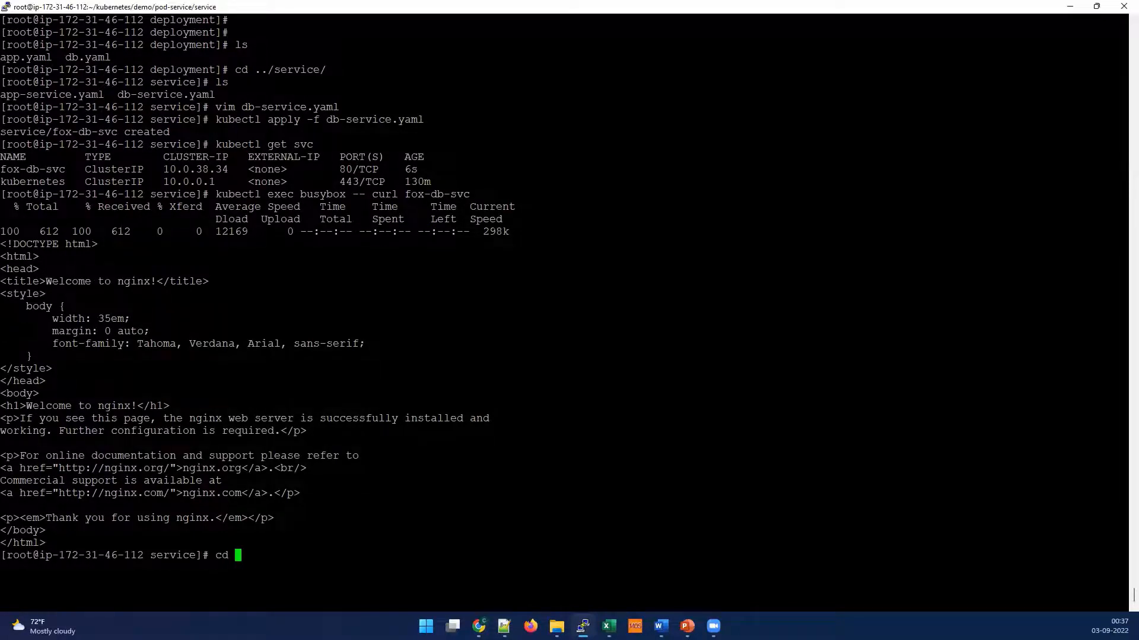
type("..")
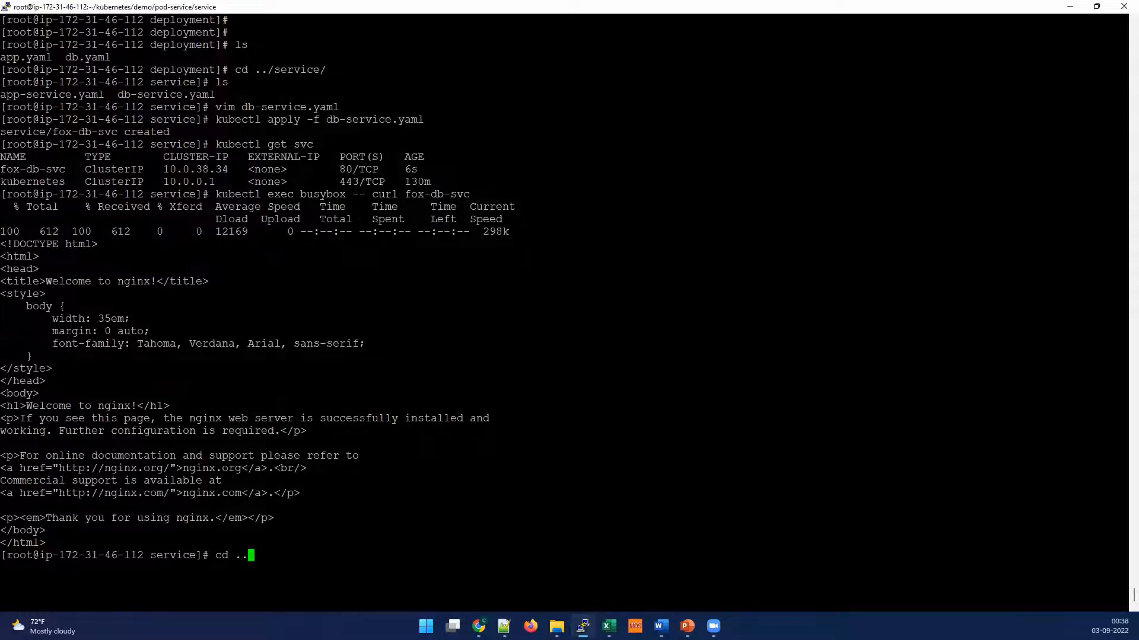
key("Backspace")
type("ls")
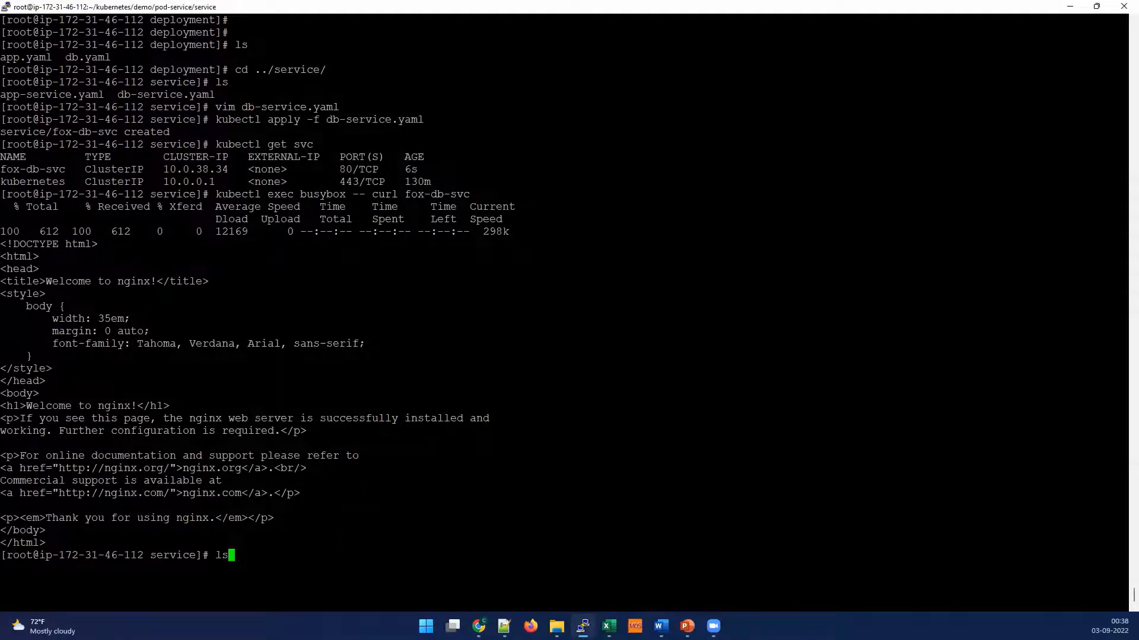
type("kubectl get deploy fox-db -o yaml")
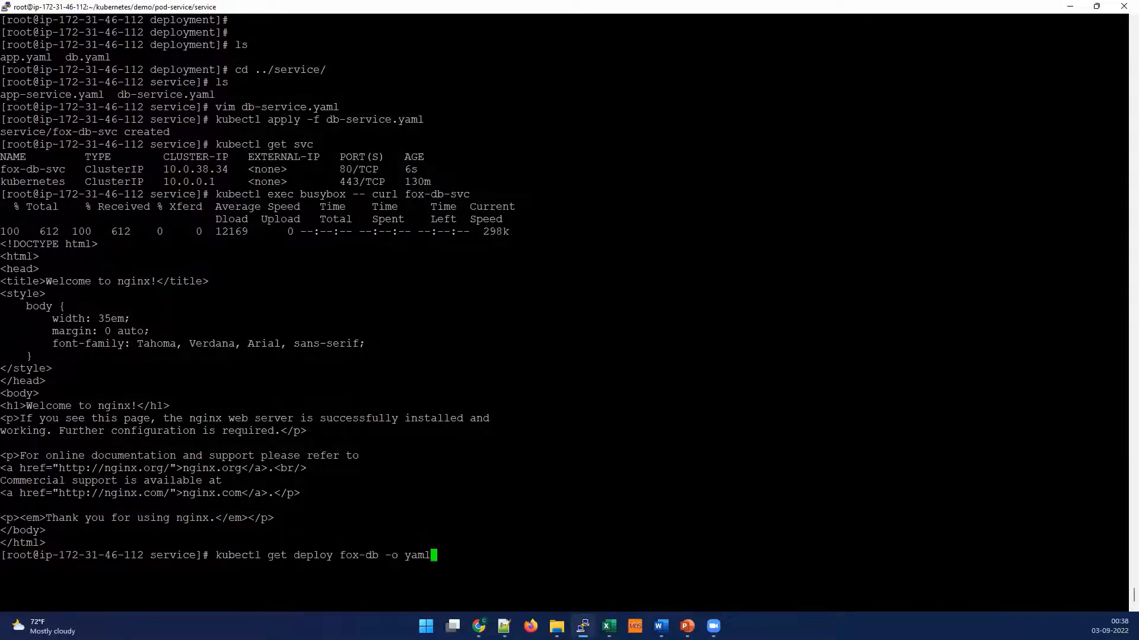
key("Return")
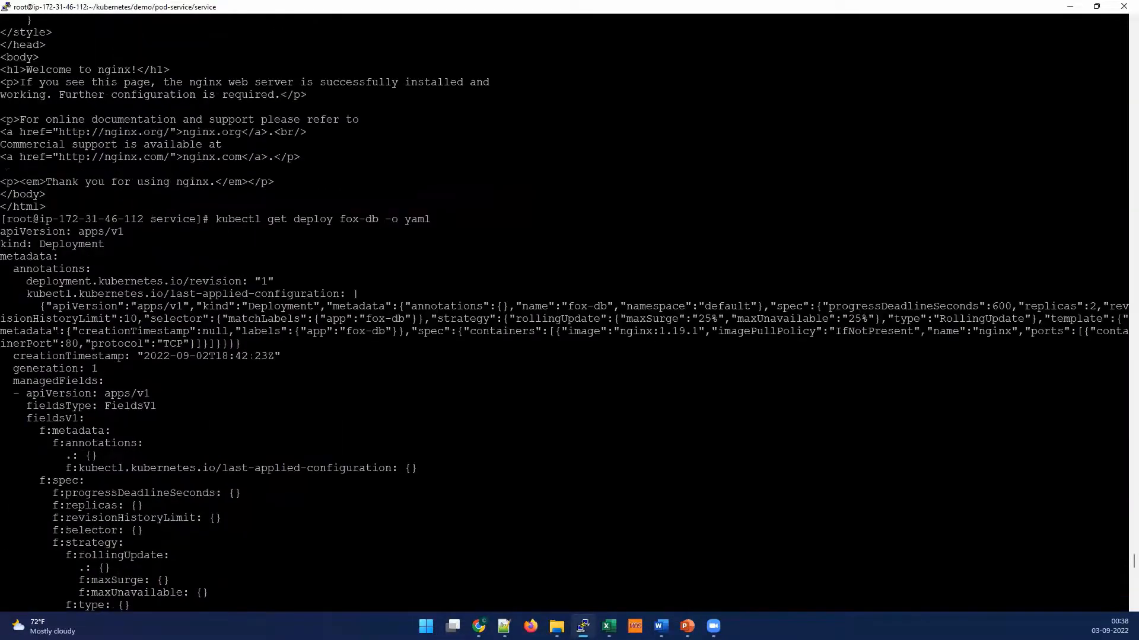
scroll("up", 3)
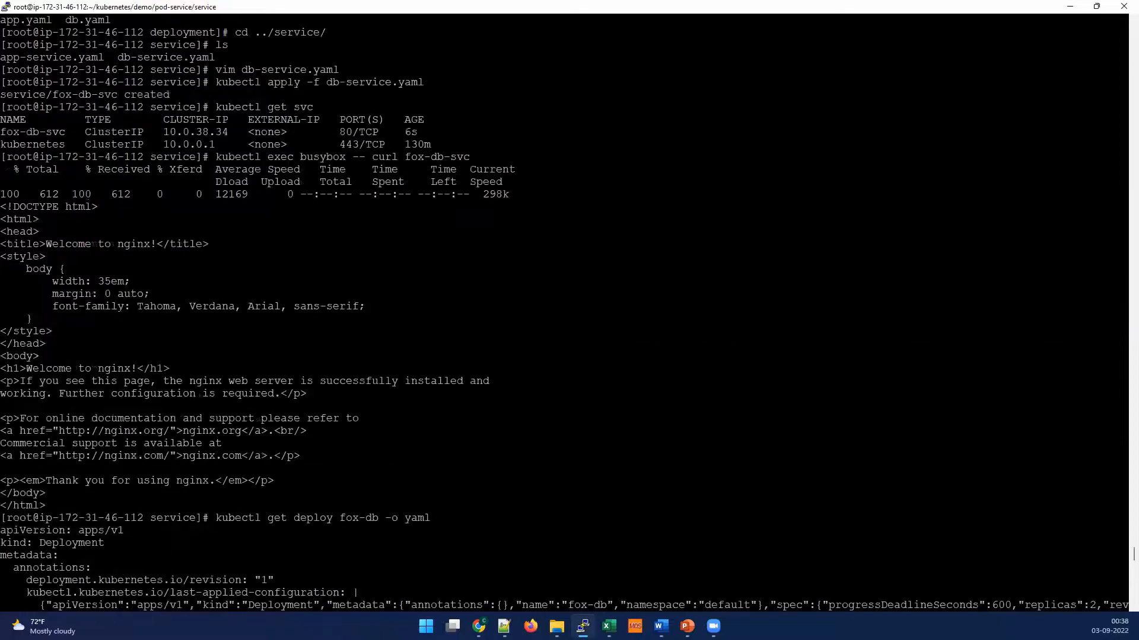
scroll("down", 3)
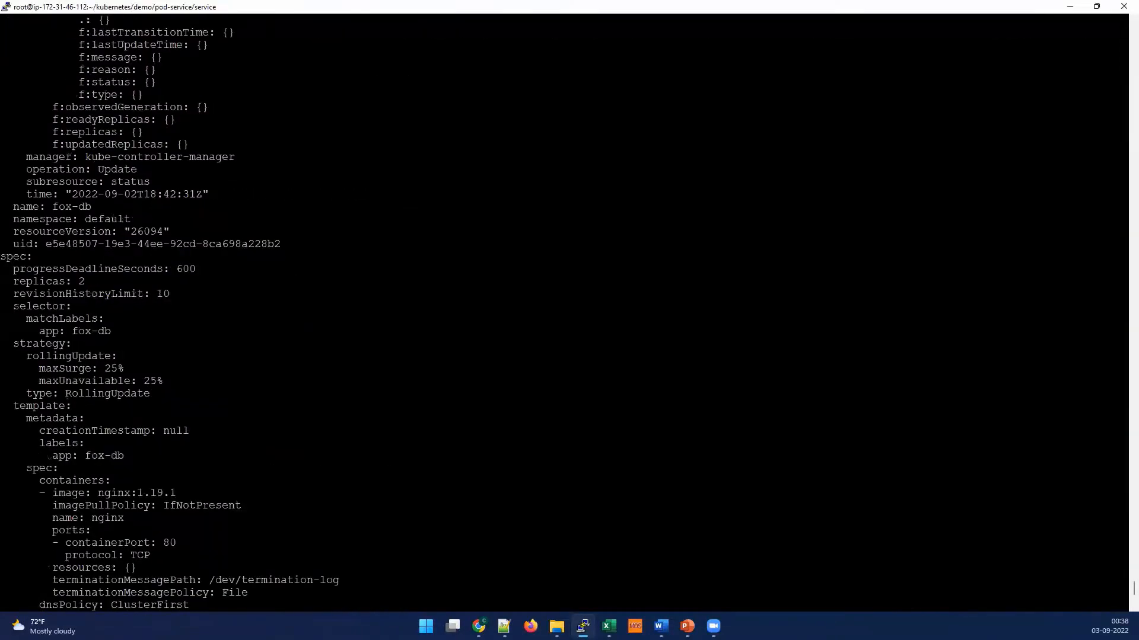
- Clear the terminal and list the cluster's deployments
key("q")
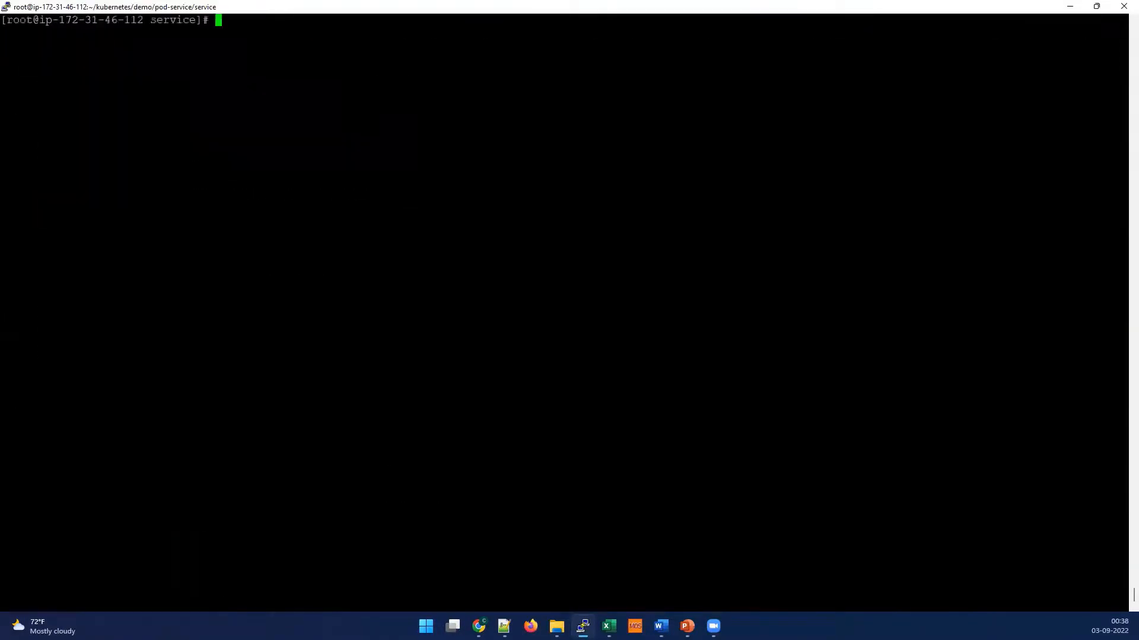
type("cd")
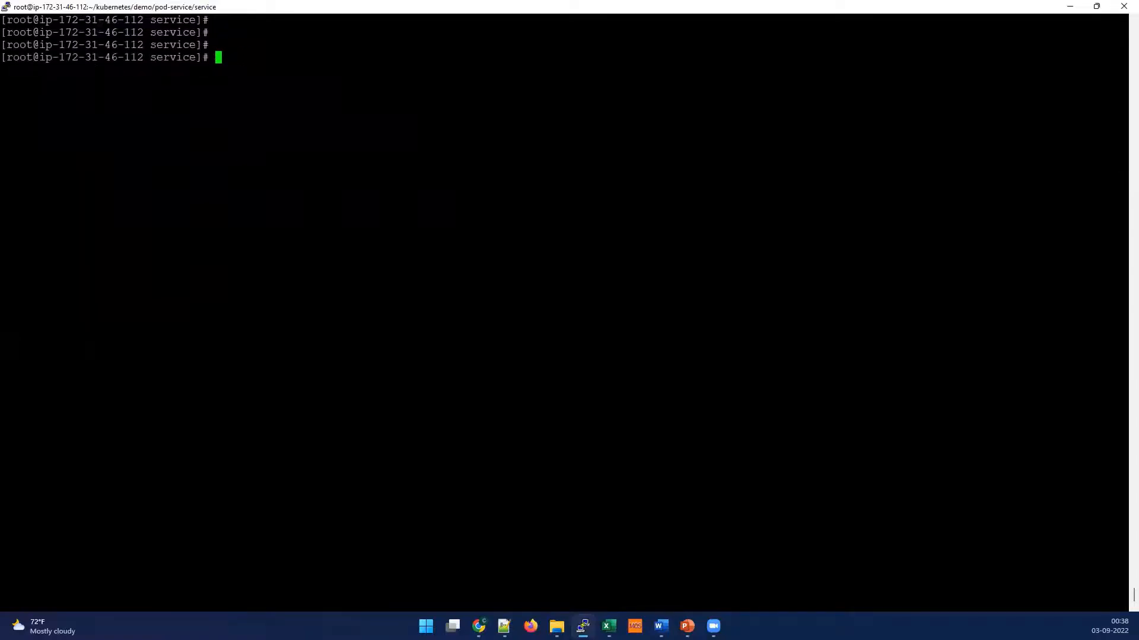
type("kubect")
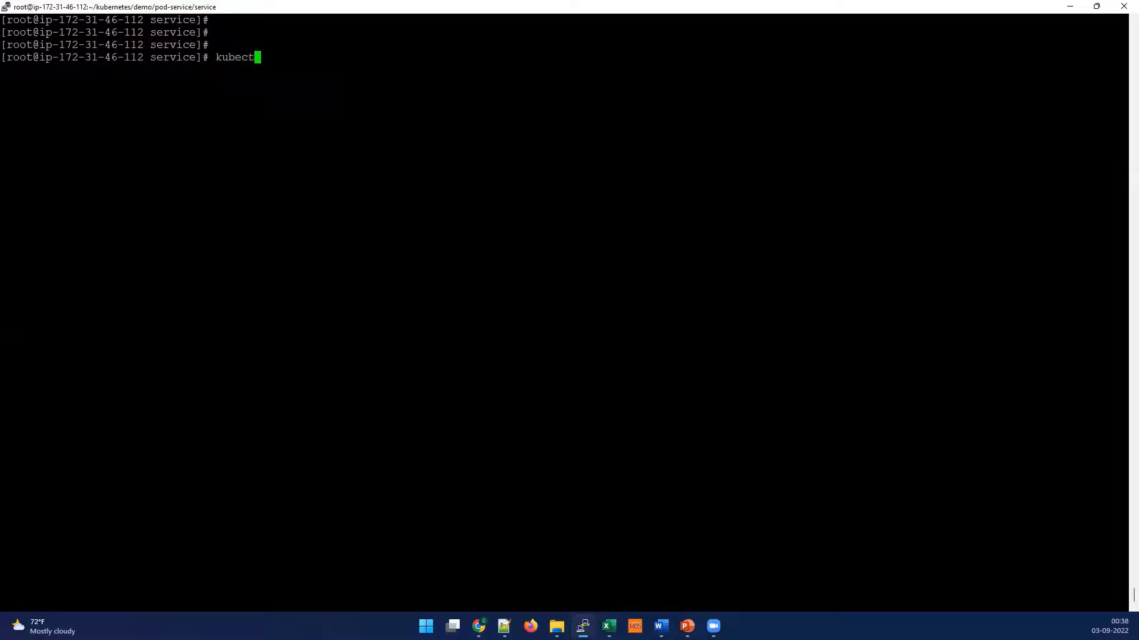
type("l")
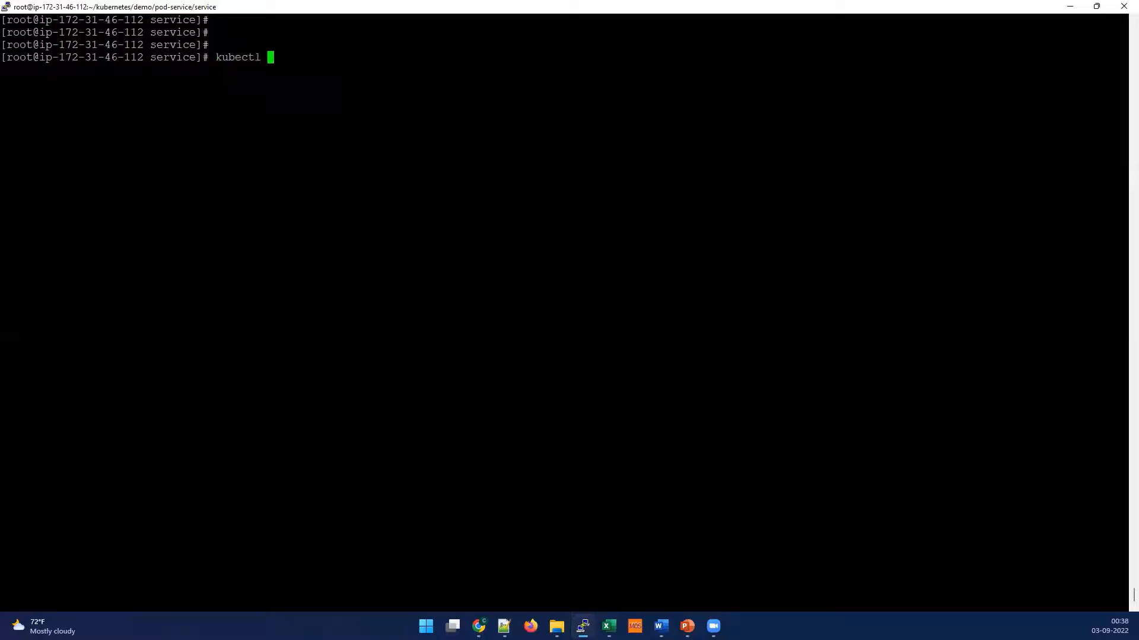
type("get deploy")
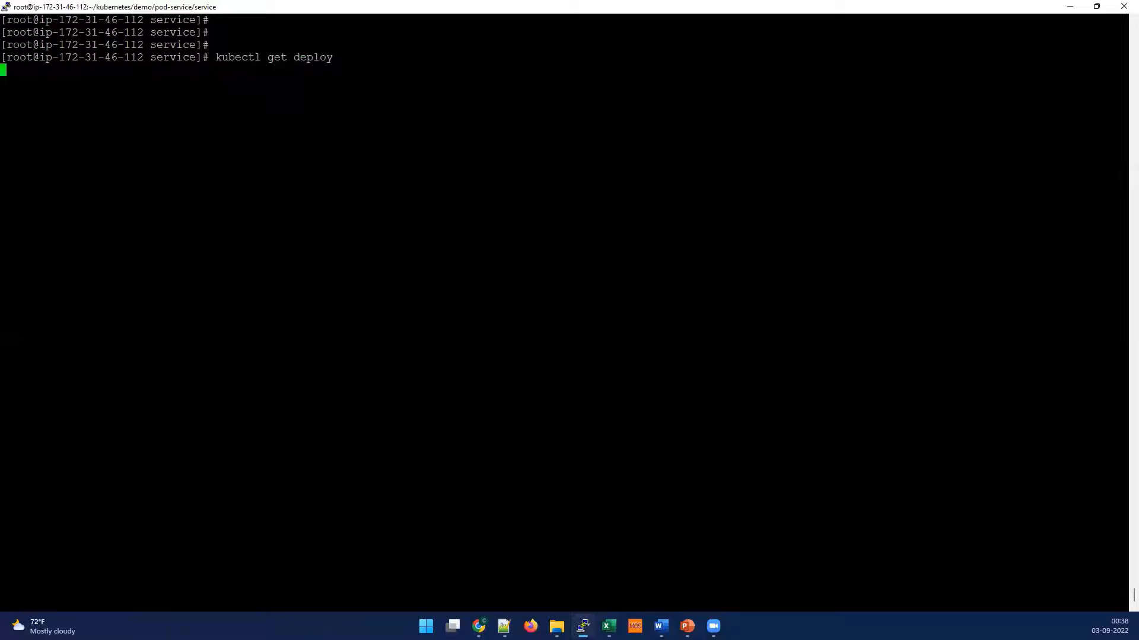
key("Return")
type("kubectl get deploy")
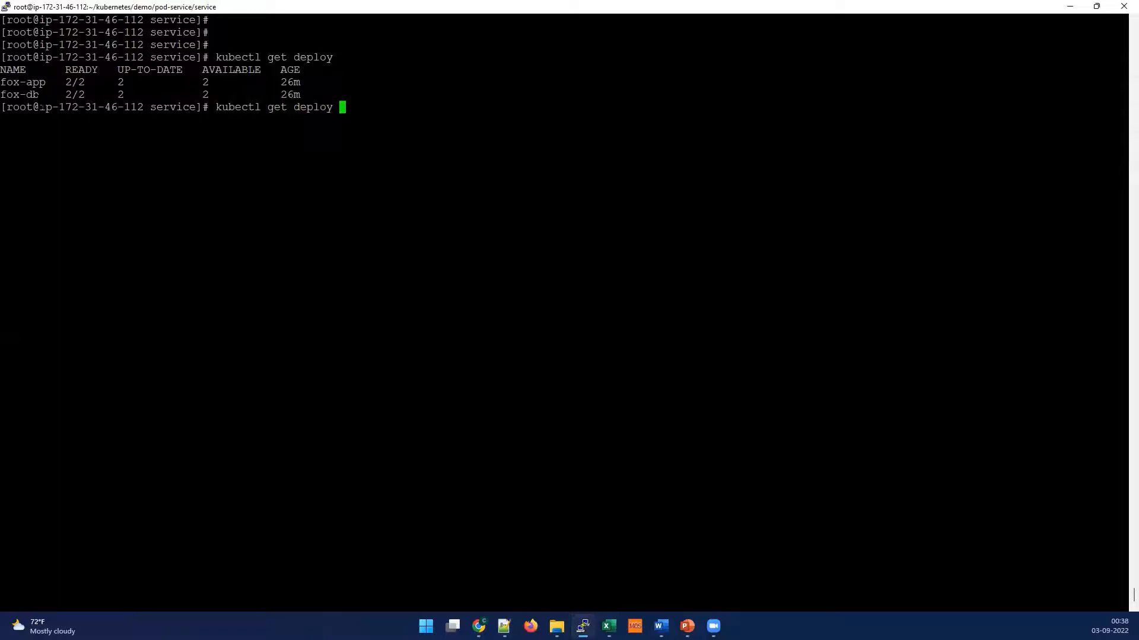
- Show the fox-app deployment YAML and inspect its app: fox-app pod label
type("fox-app -o")
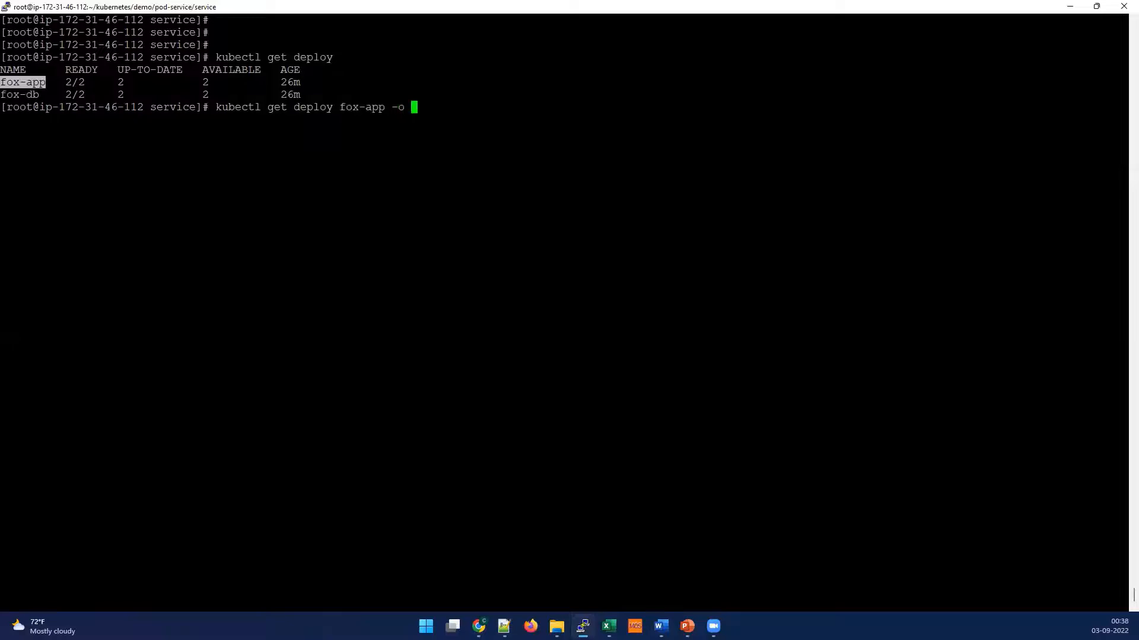
key("Return")
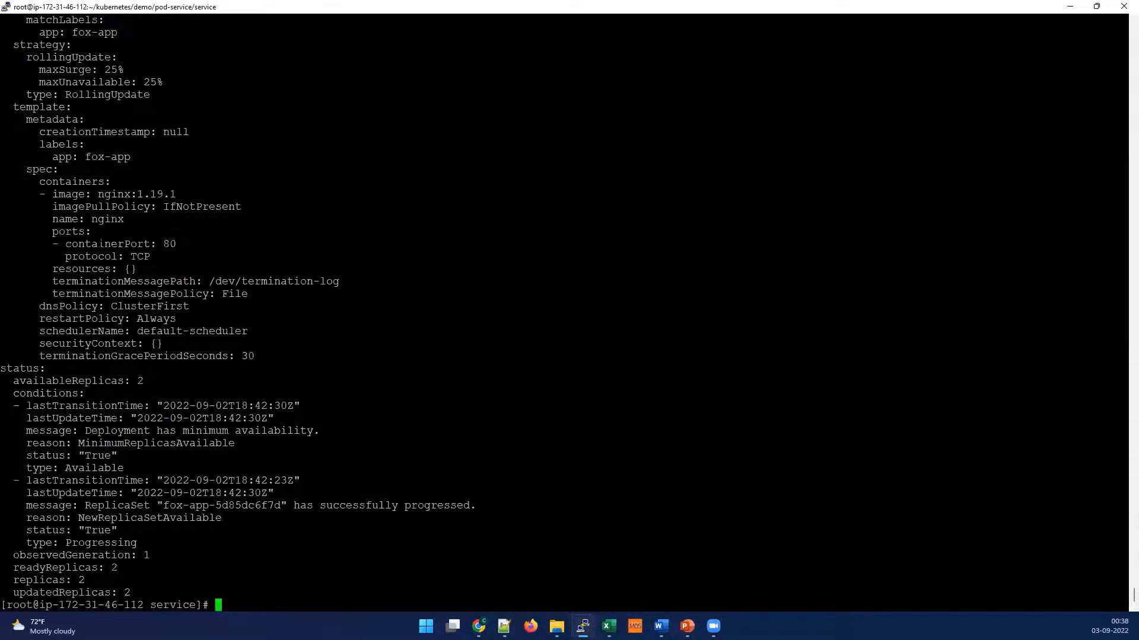
double_click(39, 107)
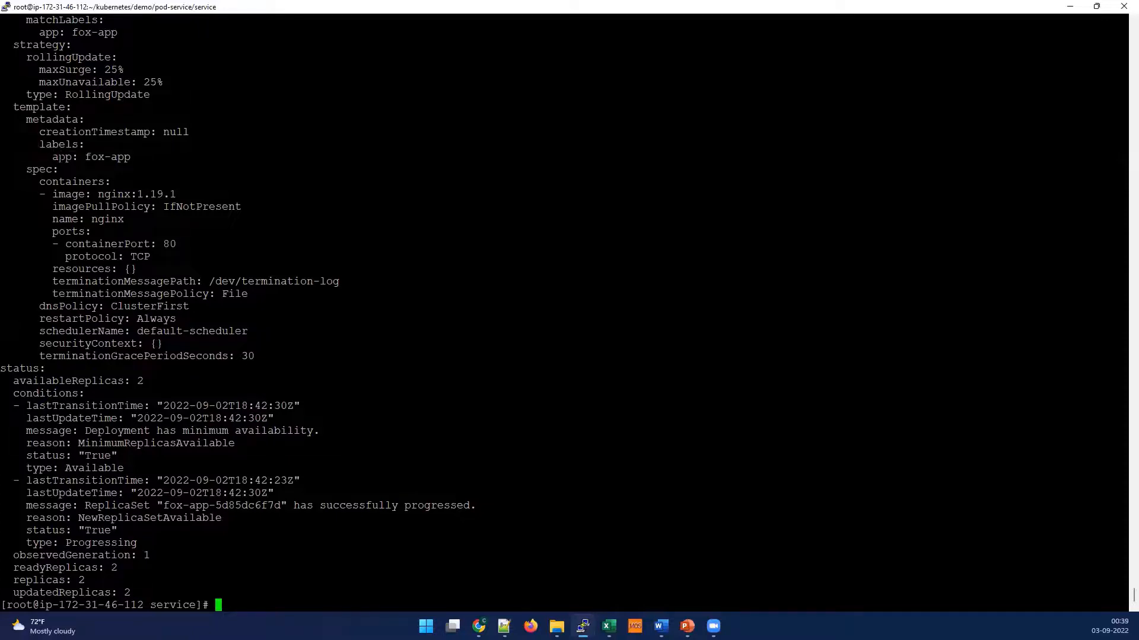
double_click(62, 156)
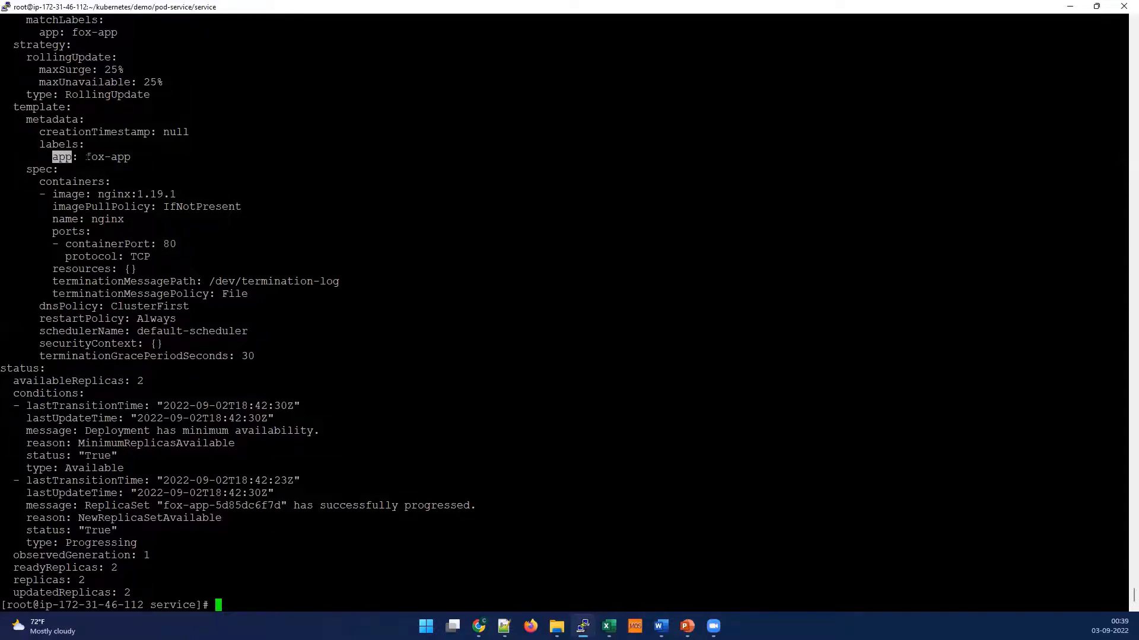
scroll("up", 3)
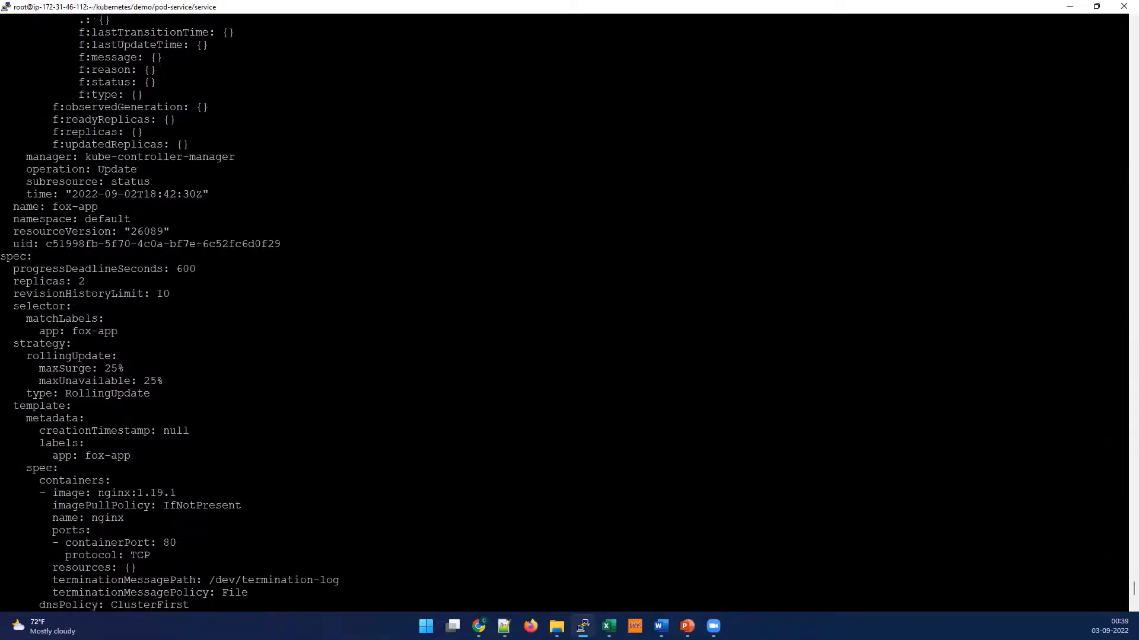
scroll("down", 3)
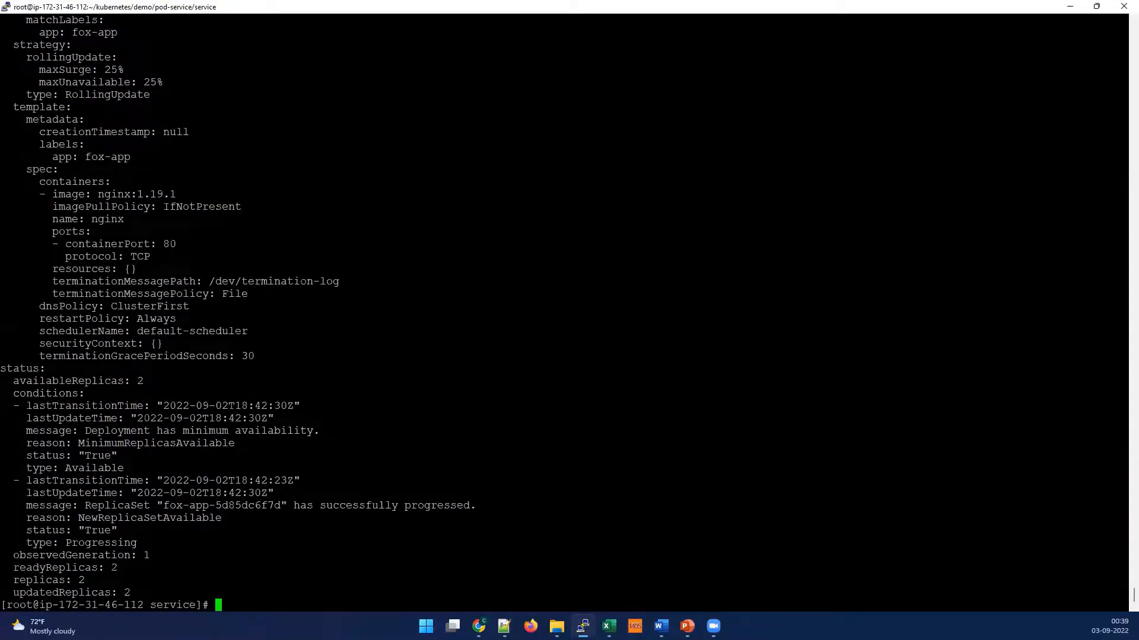
double_click(108, 156)
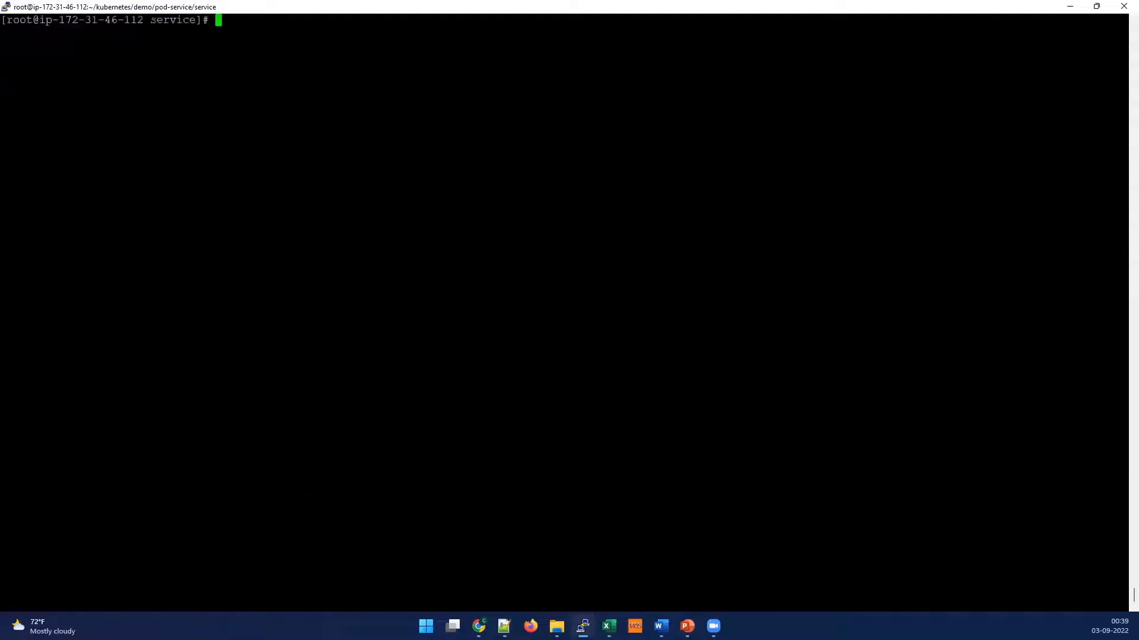
- Open app-service.yaml in vim, review the fox-app-svc LoadBalancer spec, and quit
type("vom")
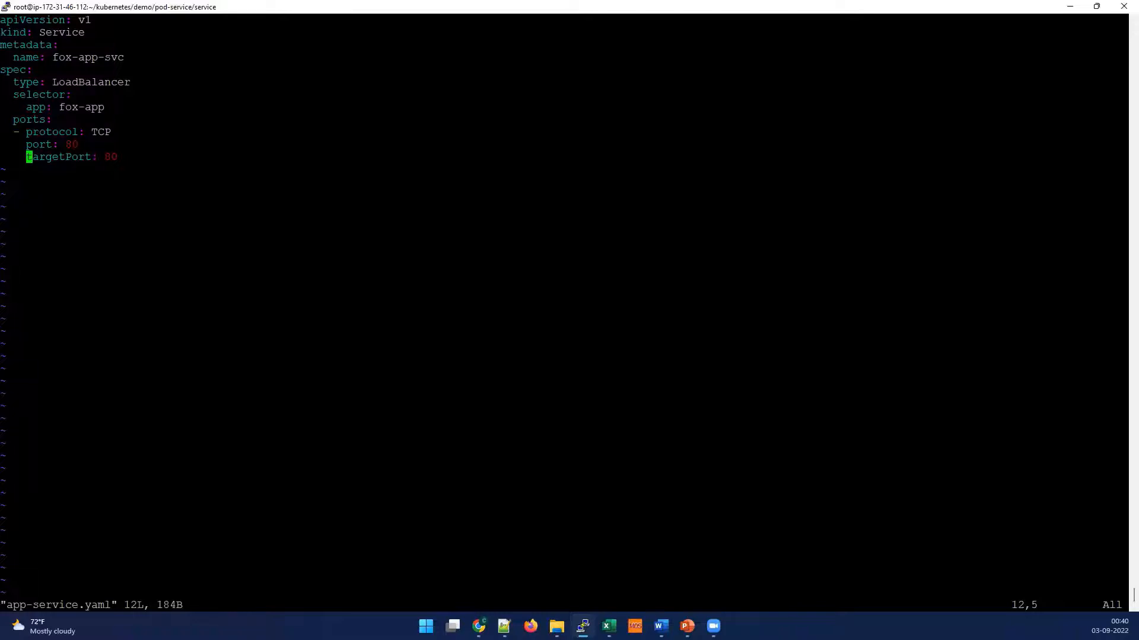
double_click(90, 82)
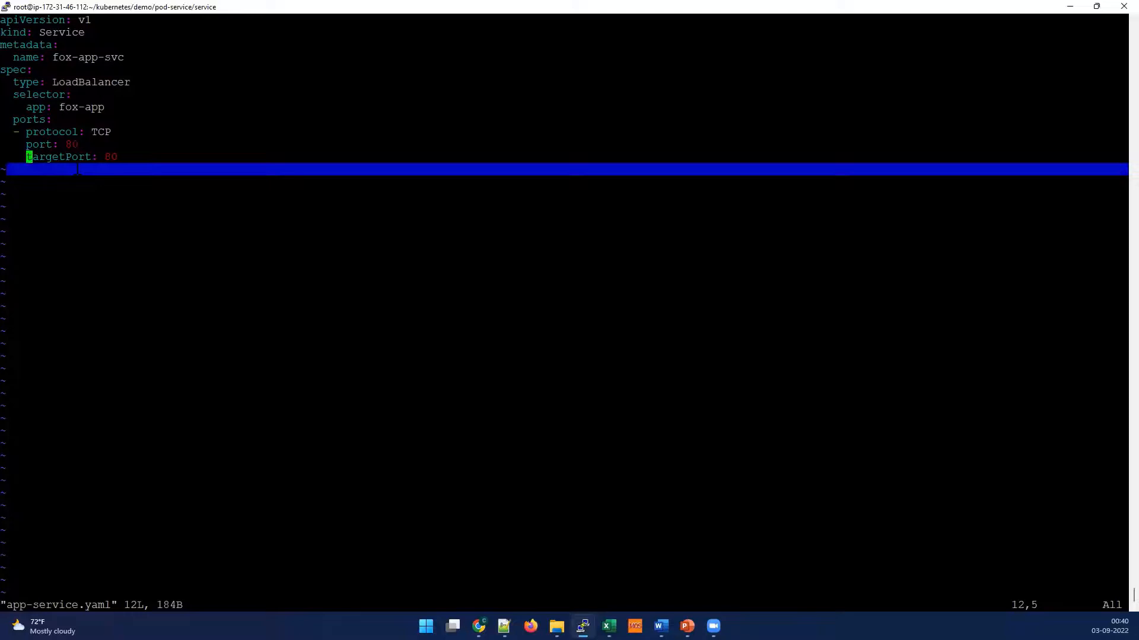
key("Escape")
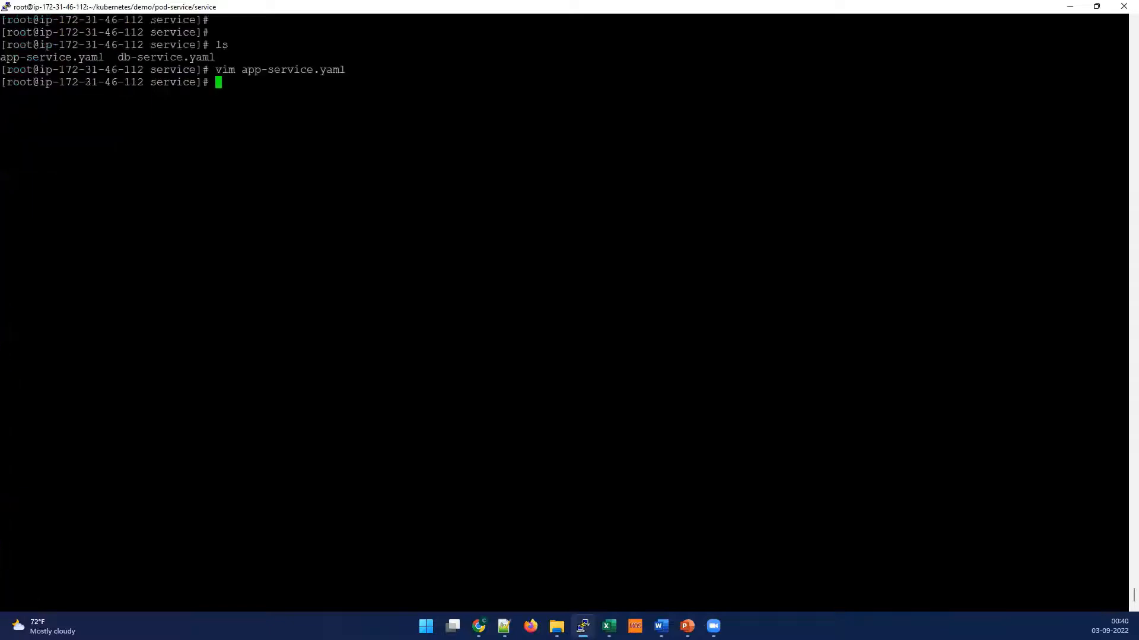
- List existing services, showing only fox-db-svc and kubernetes
type("kubect")
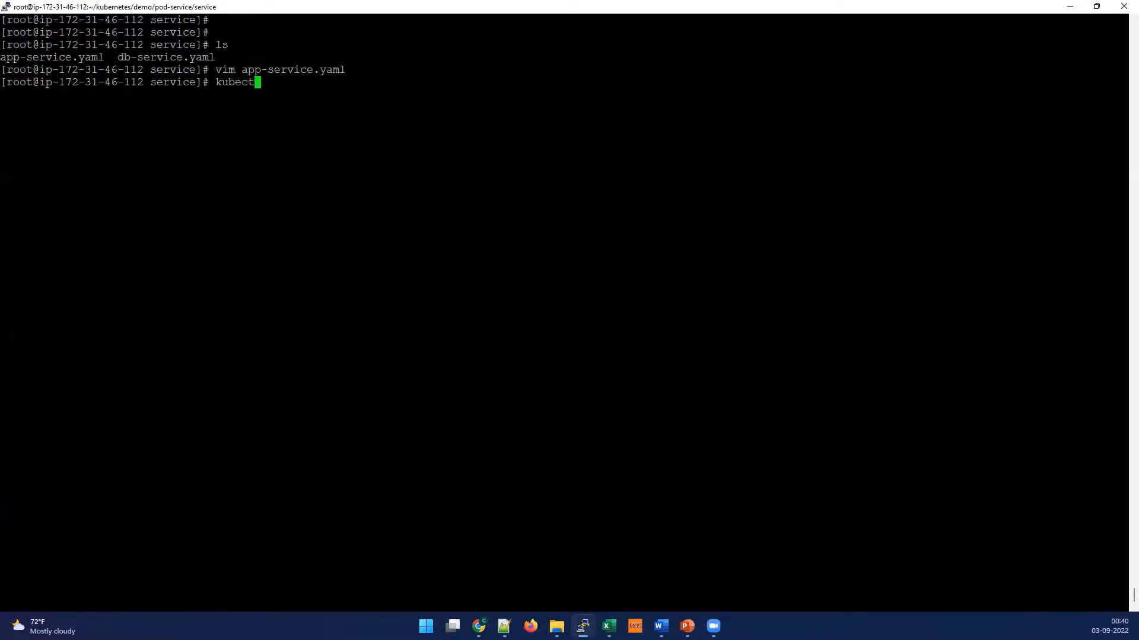
type("get svc")
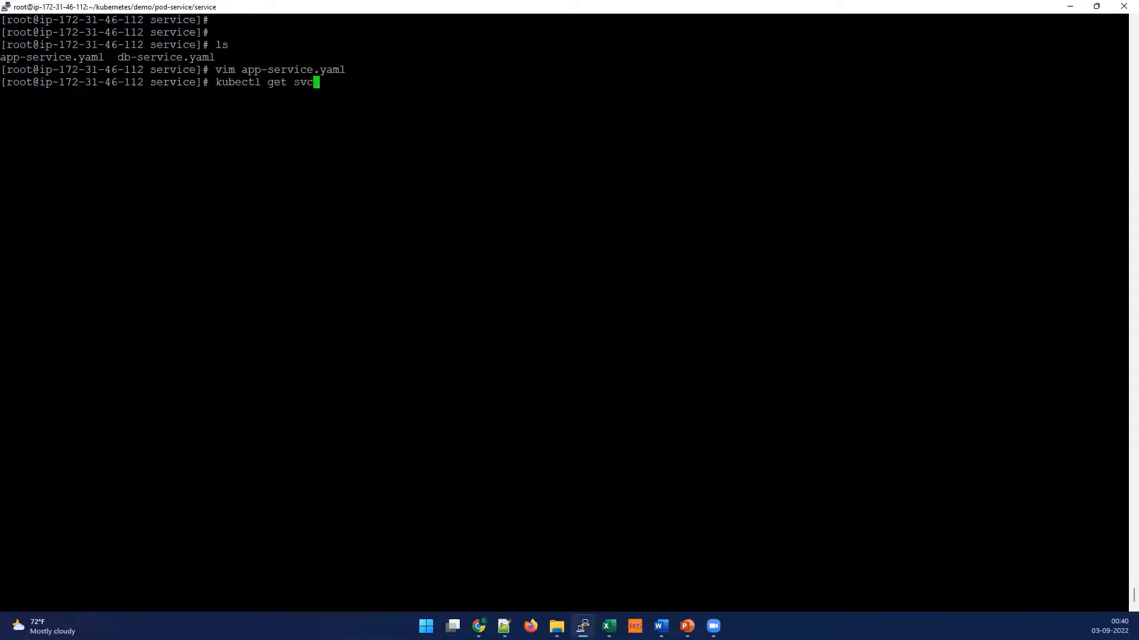
key("Return")
type("kubectl get svc")
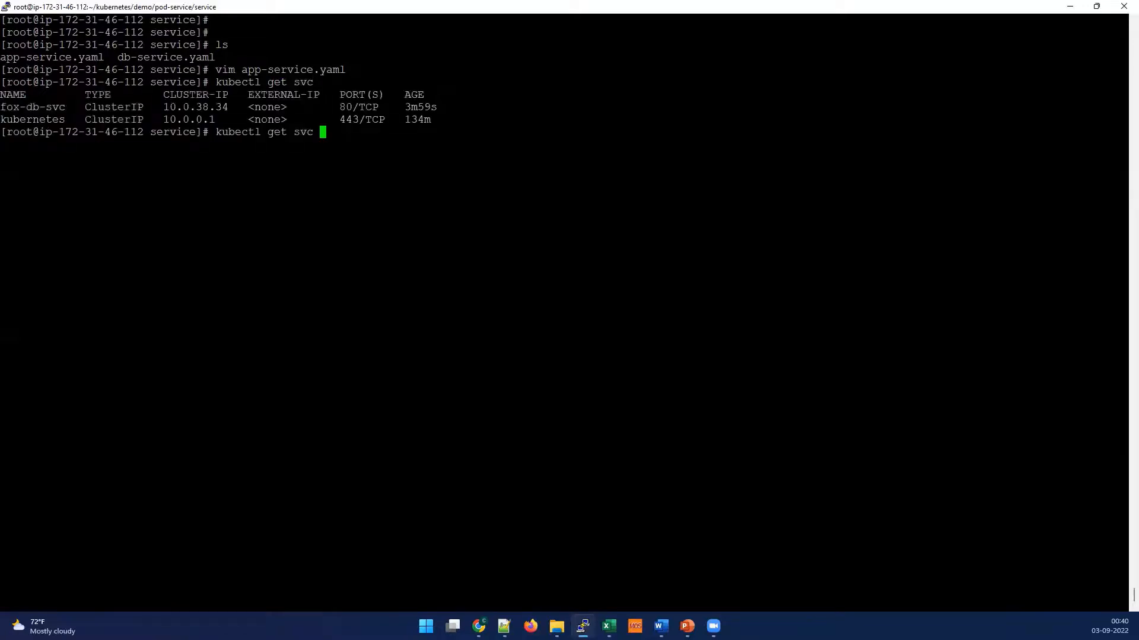
- Apply app-service.yaml to create the fox-app-svc service
type("app")
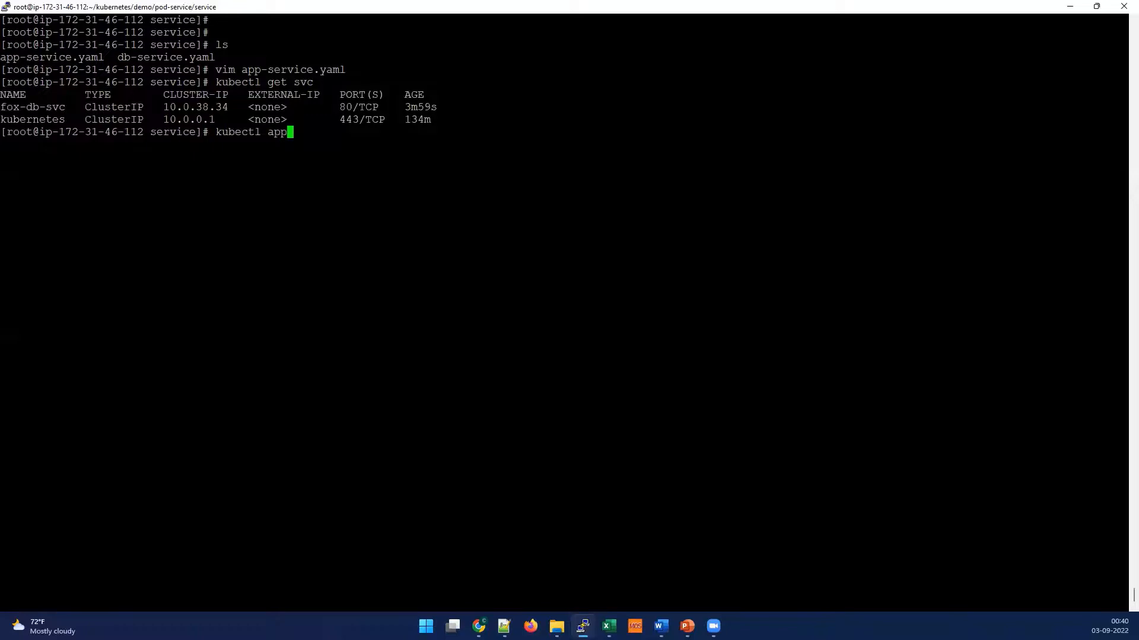
type("ly -f")
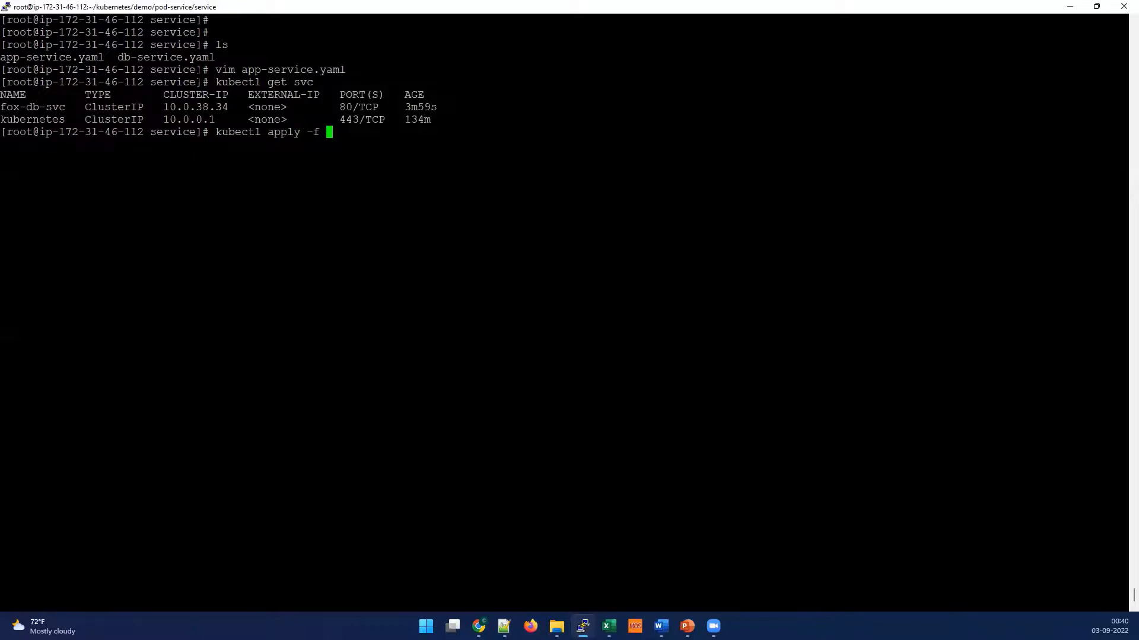
double_click(52, 58)
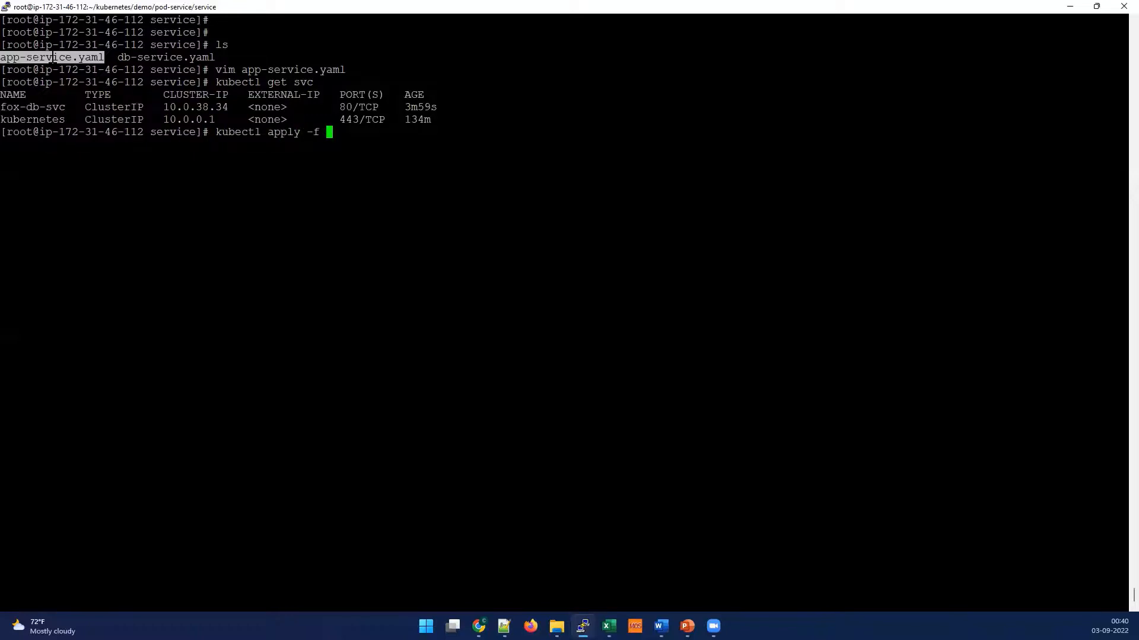
type("app-service.yaml")
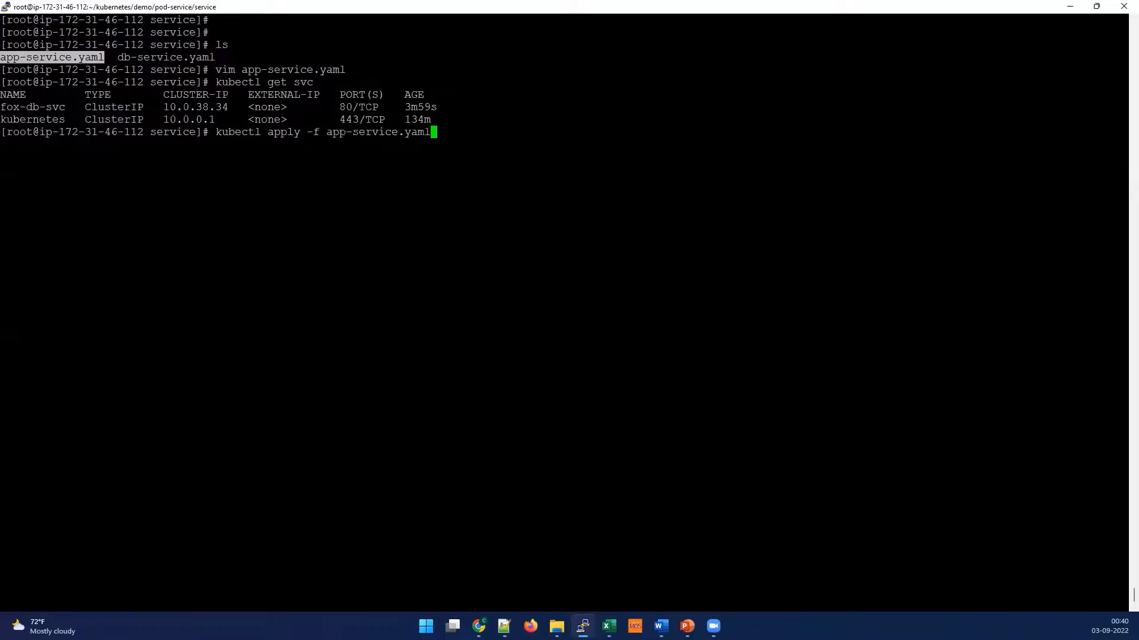
key("Return")
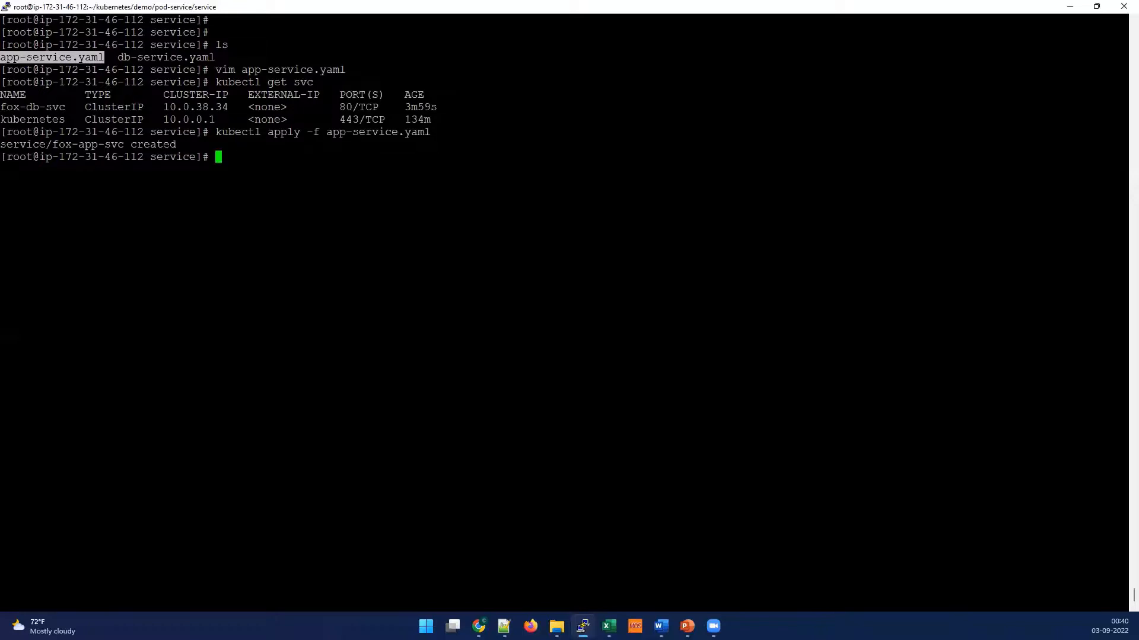
- Re-run kubectl get svc until fox-app-svc gets external IP 20.241.239.40, then copy it
type("kubectl get svc")
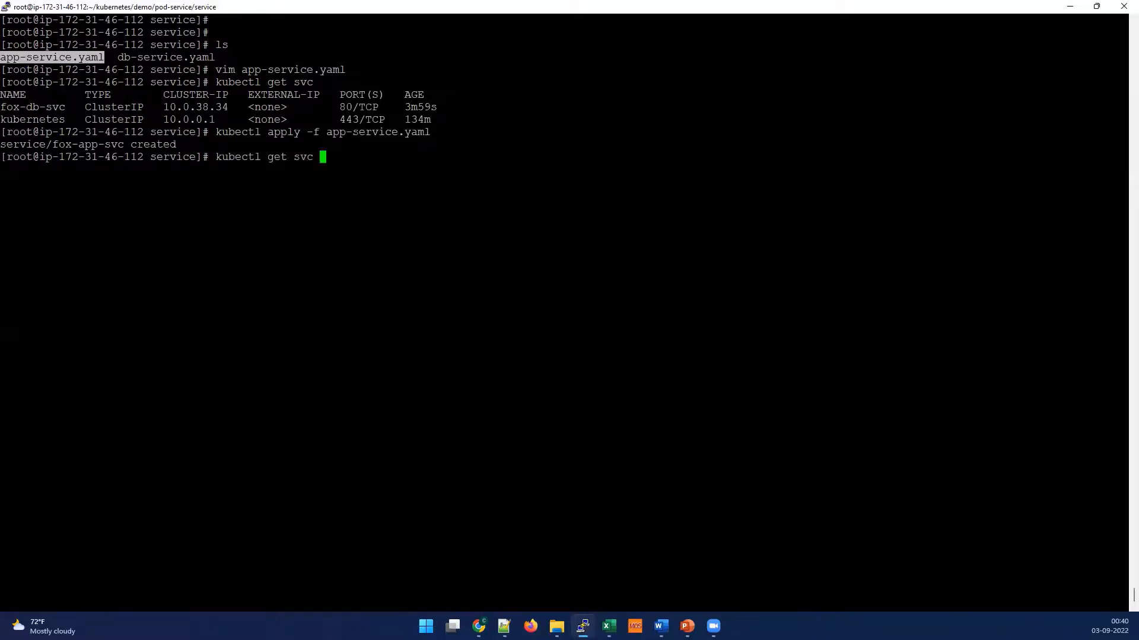
key("Return")
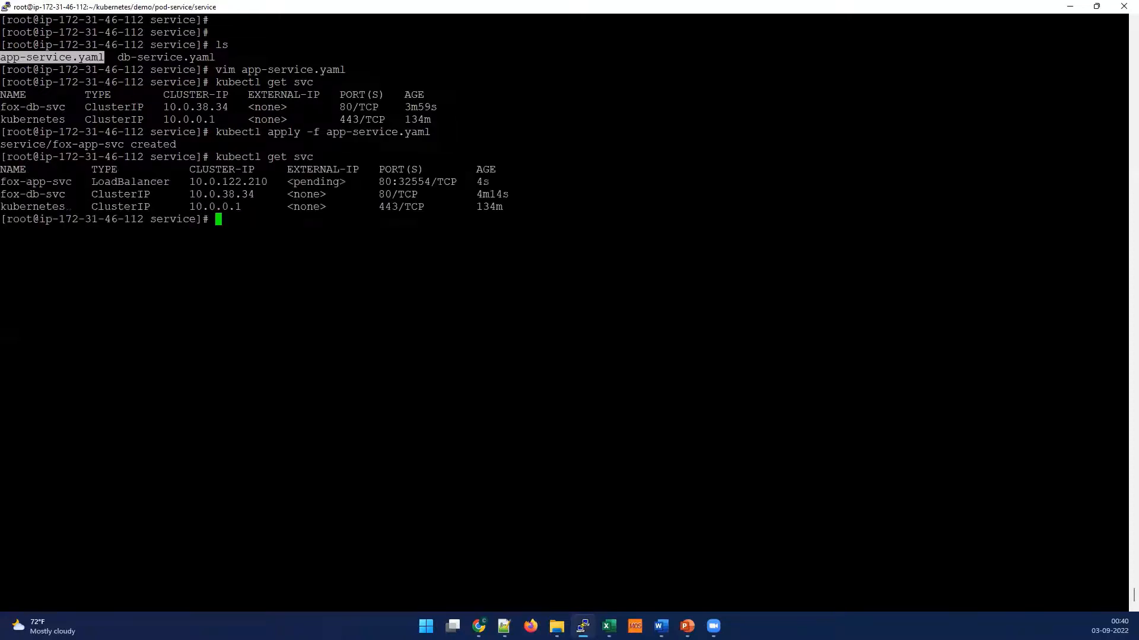
double_click(316, 182)
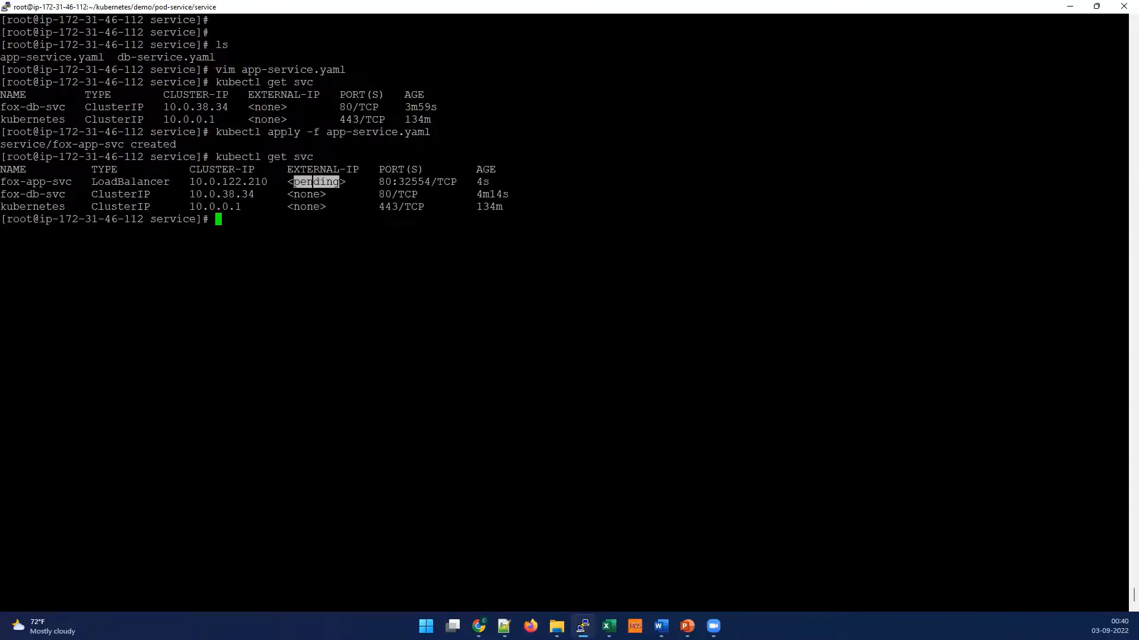
type("kubectl get svc")
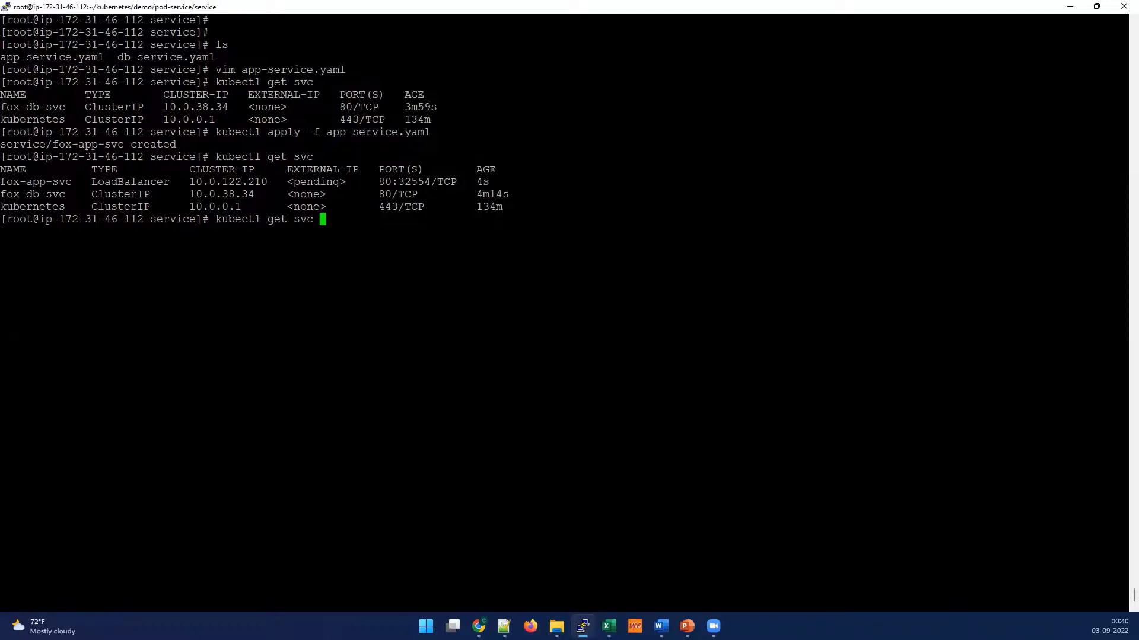
key("Return")
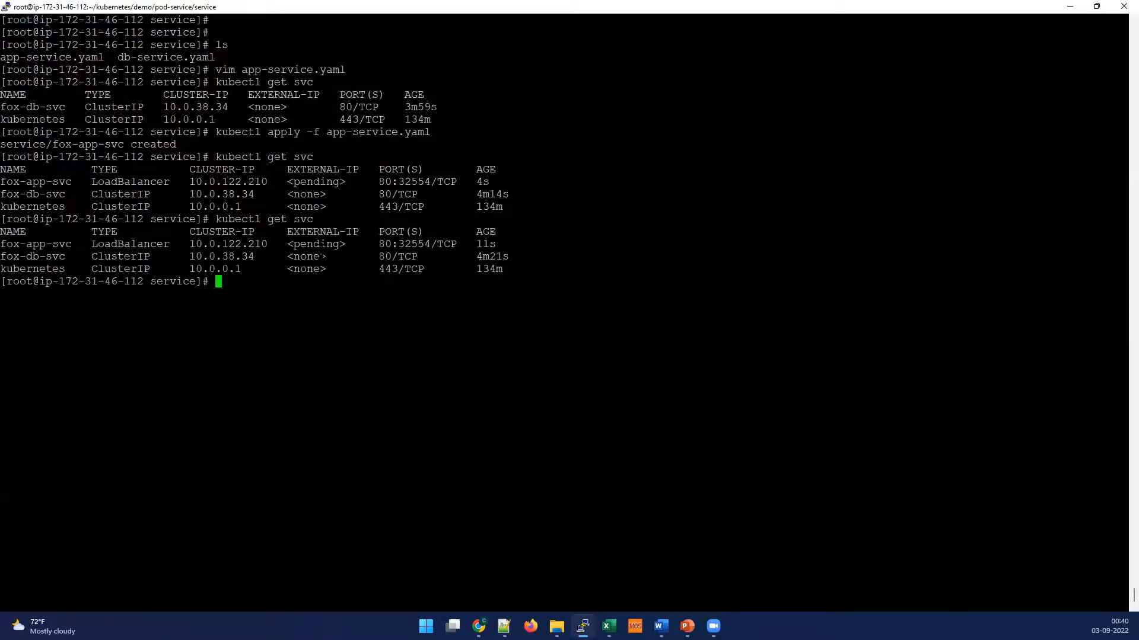
key("Return")
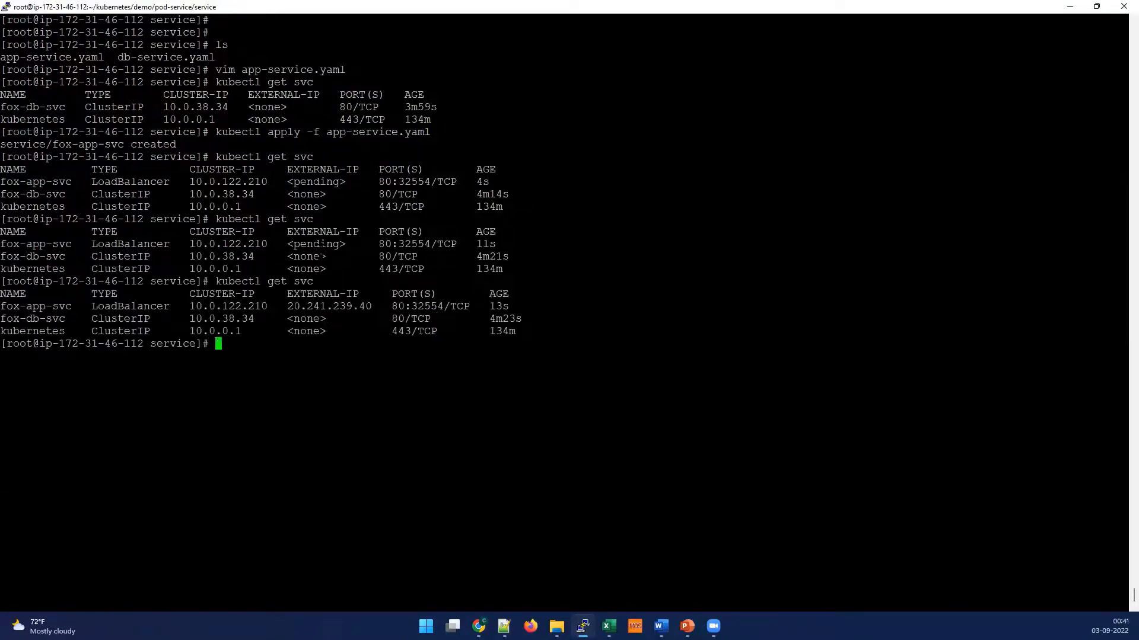
double_click(328, 306)
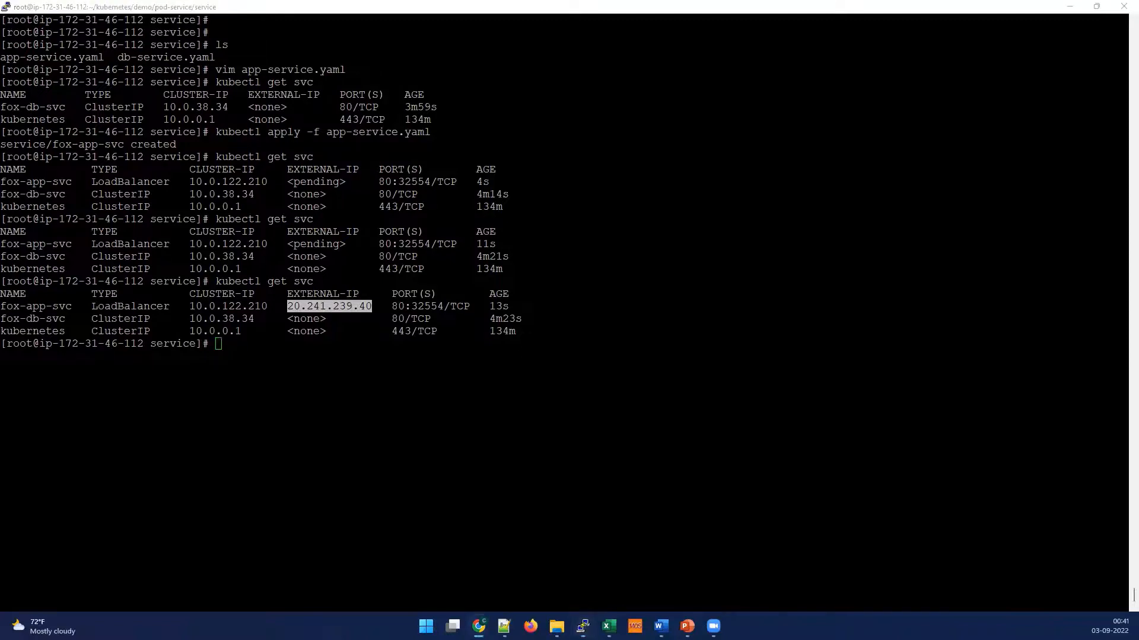
mouse_move(325, 306)
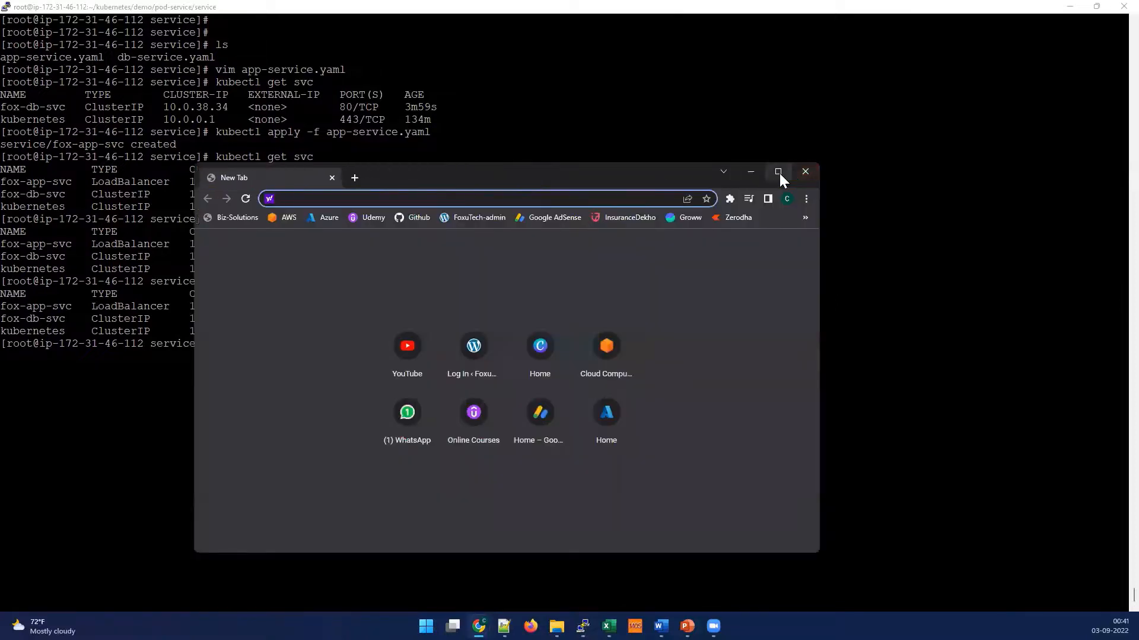
- Load 20.241.239.40 in a maximized Chrome to show the Welcome to nginx! page
left_click(777, 171)
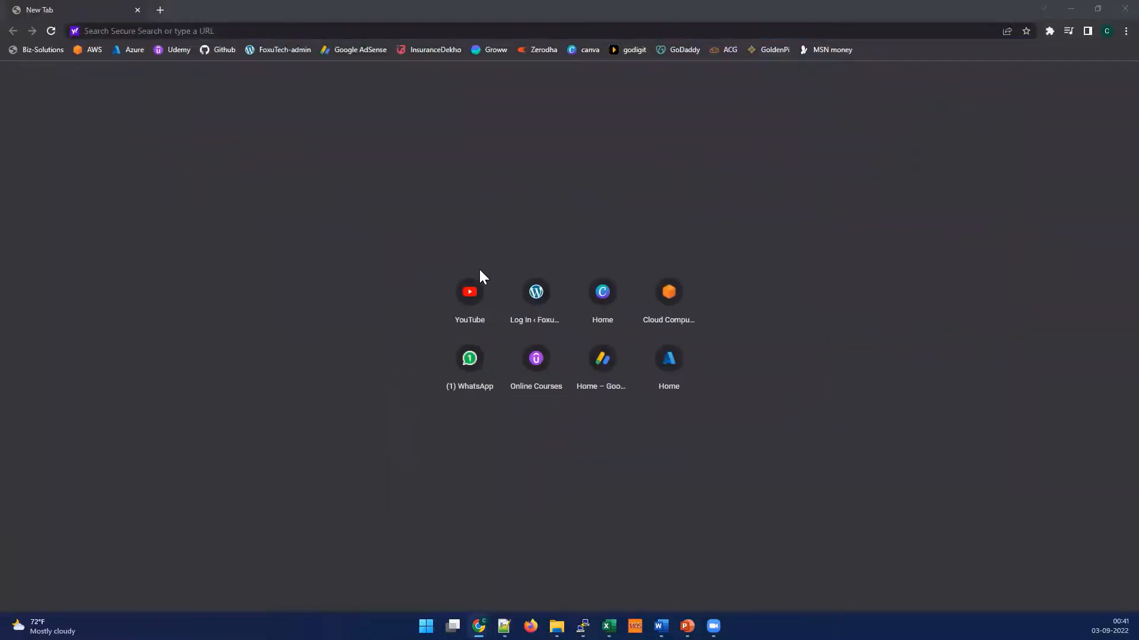
left_click(582, 631)
type("20.241.239.40")
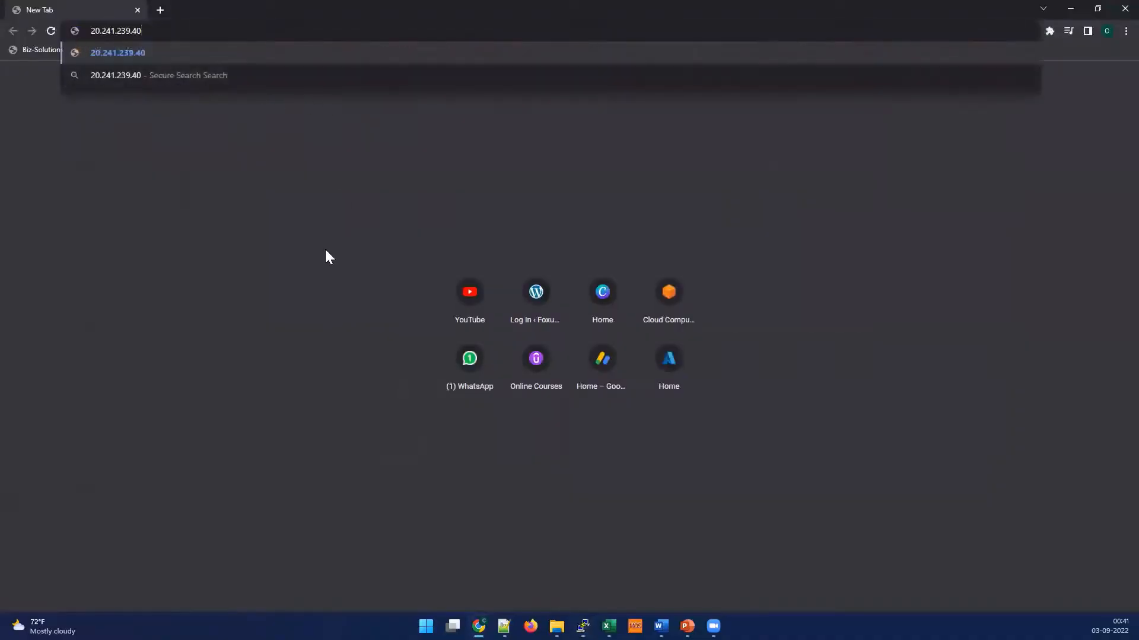
mouse_move(323, 274)
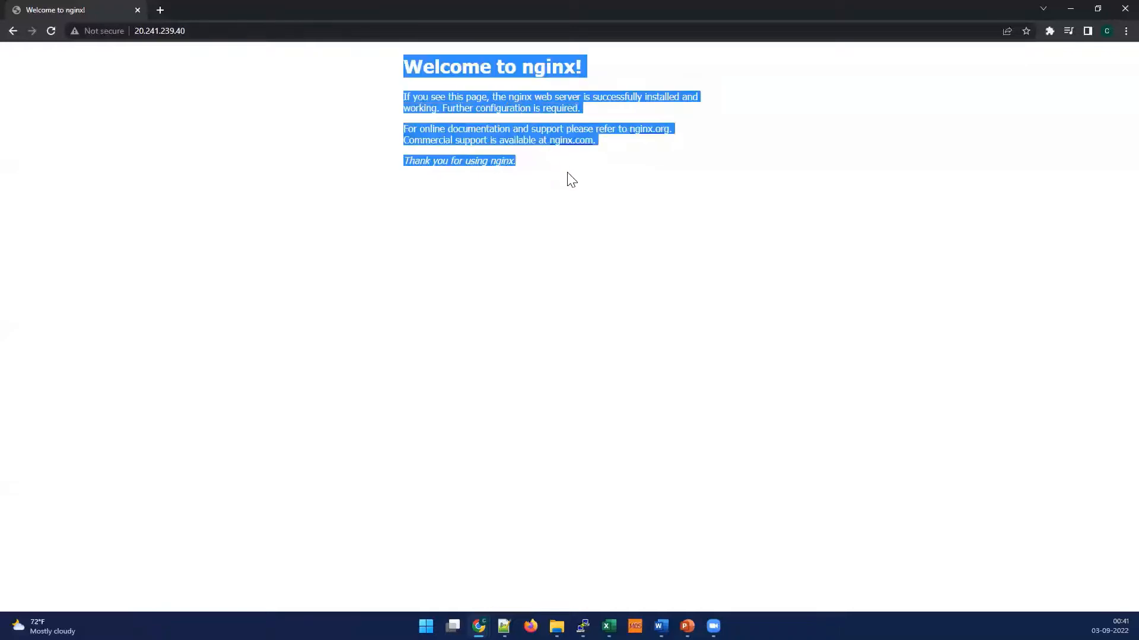
left_click(479, 194)
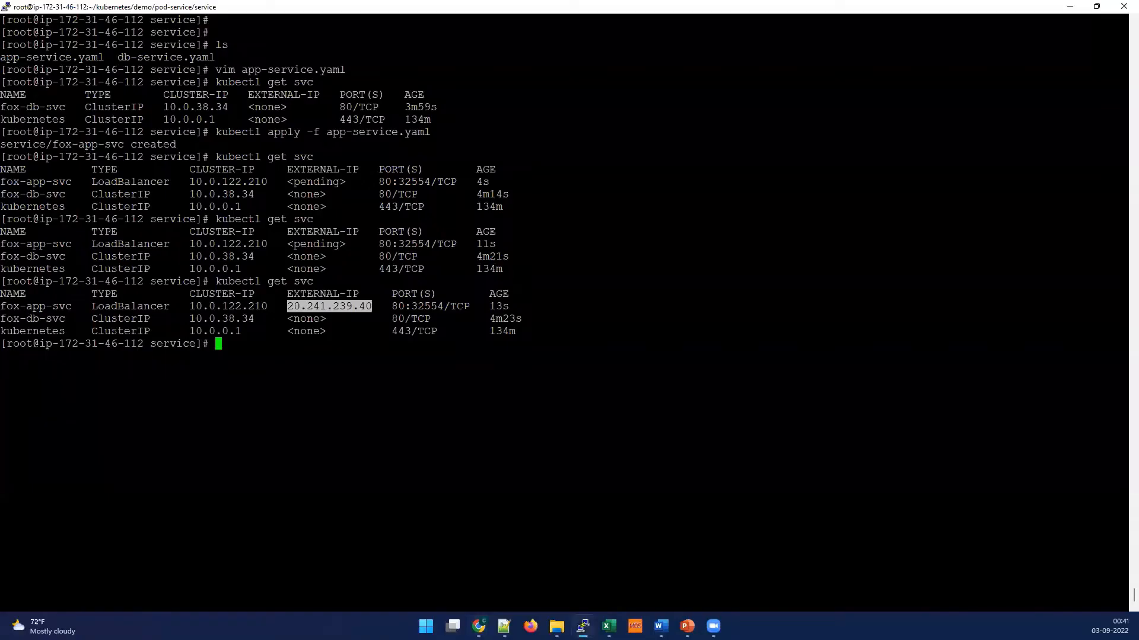
- Run kubectl get deploy fox-app -o yaml to review the deployment, then clear the terminal
type("vim app-service.yaml")
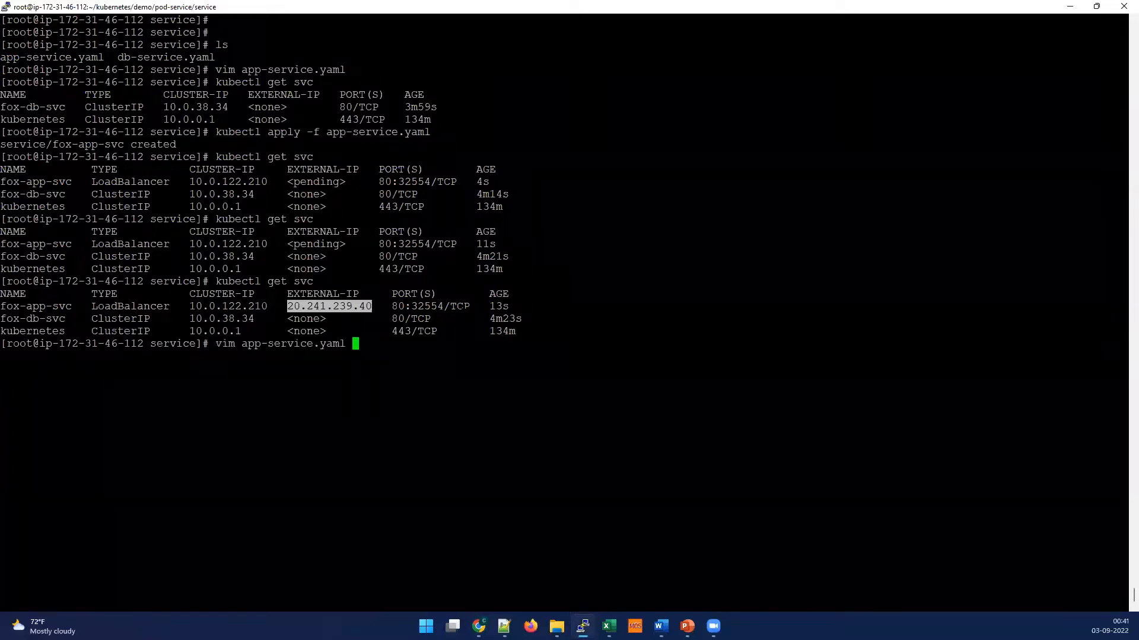
type("kubectl get deploy fox-app -o yaml")
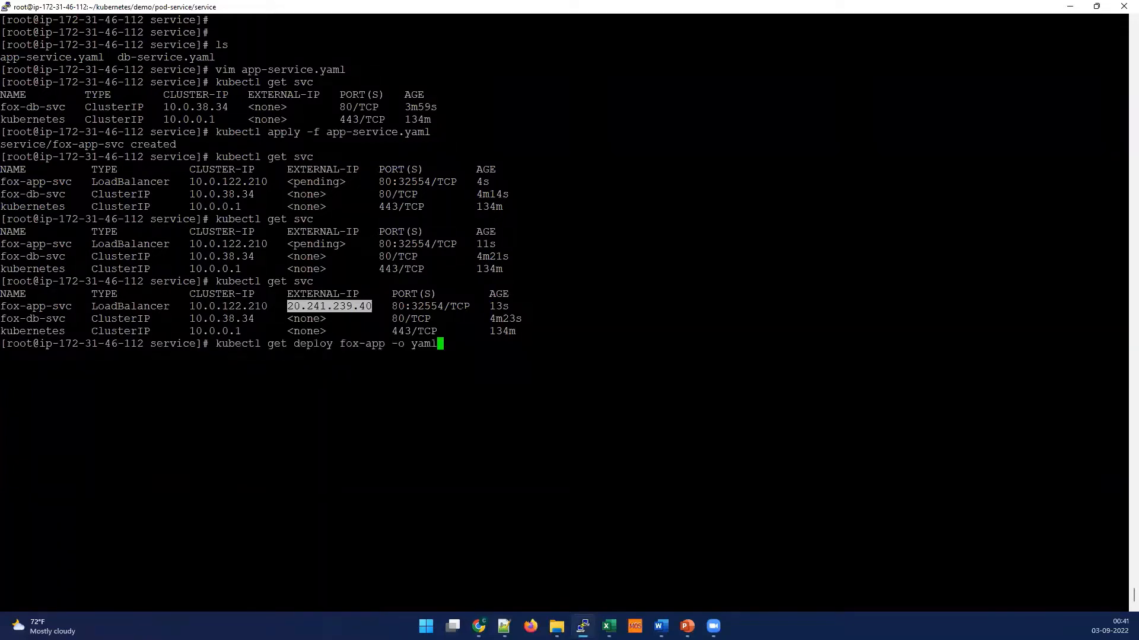
key("Return")
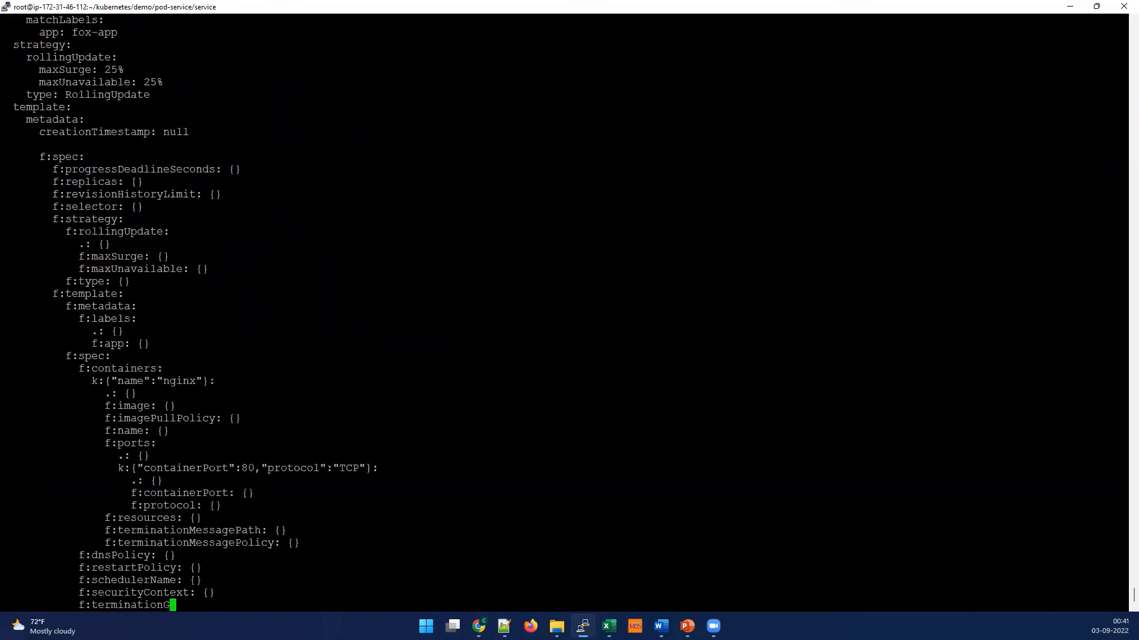
key("Return")
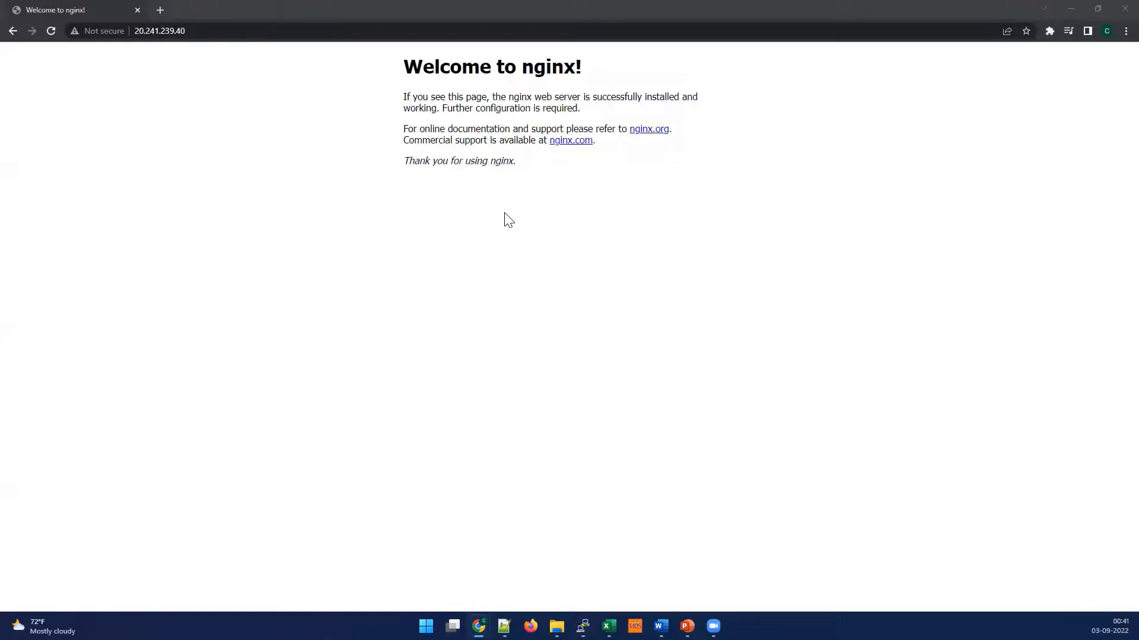
left_click(583, 627)
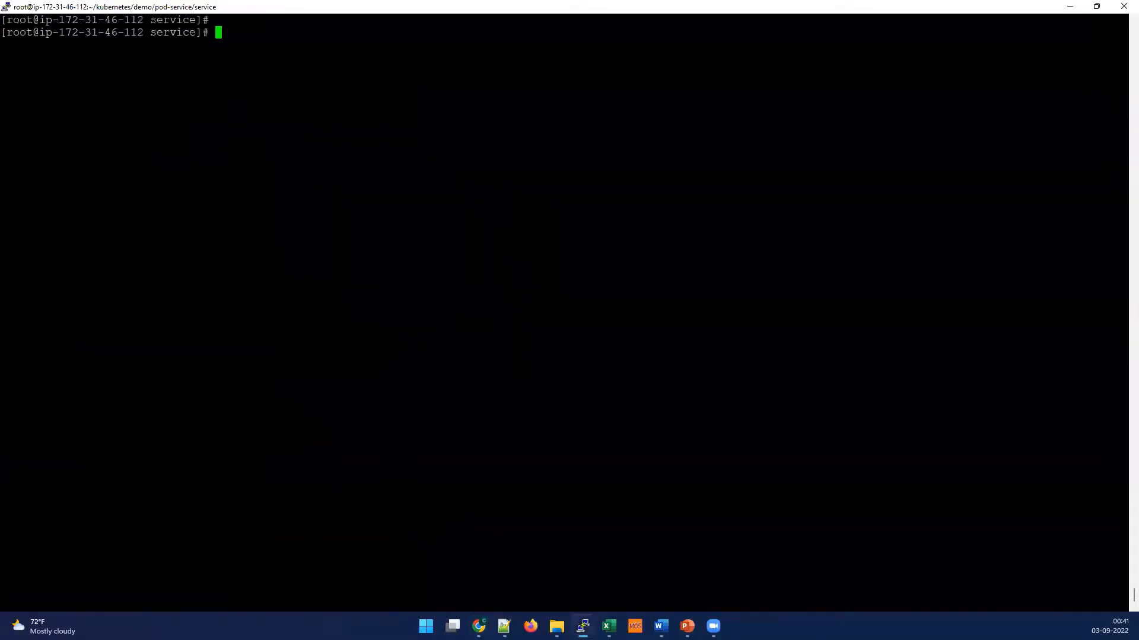